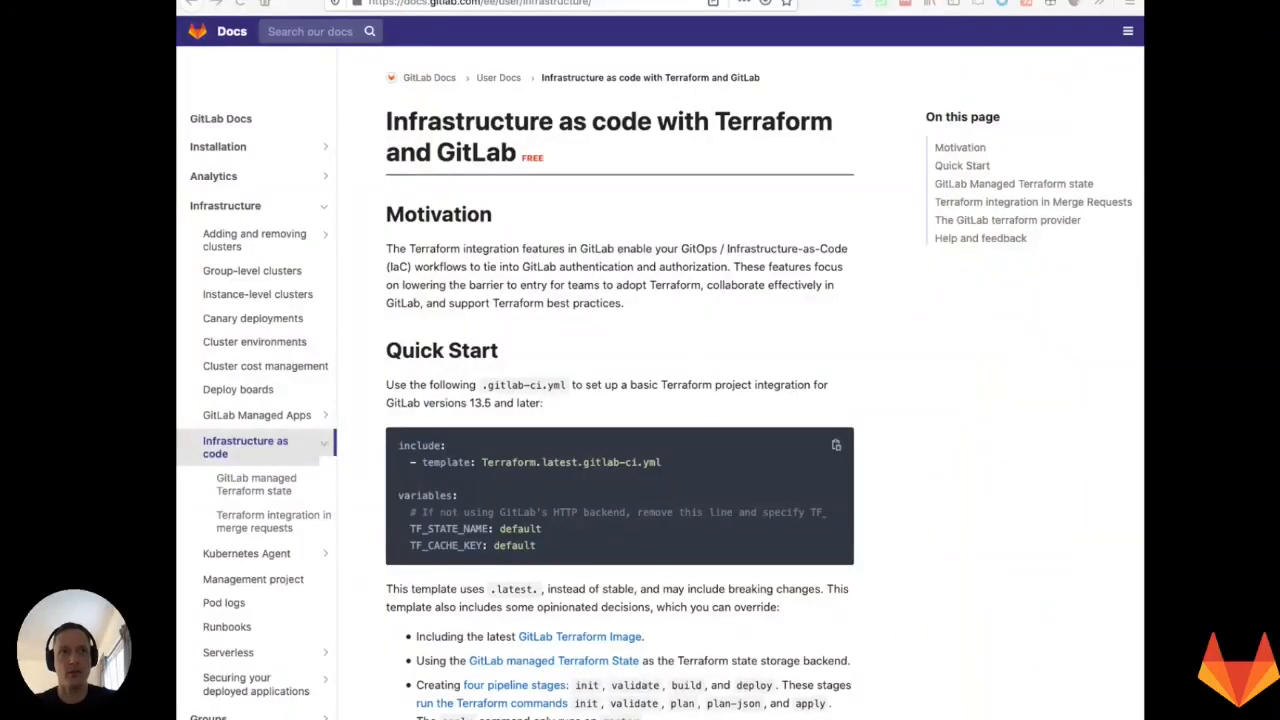
Read through the Terraform quick start section of the GitLab Docs page
scroll("down", 3)
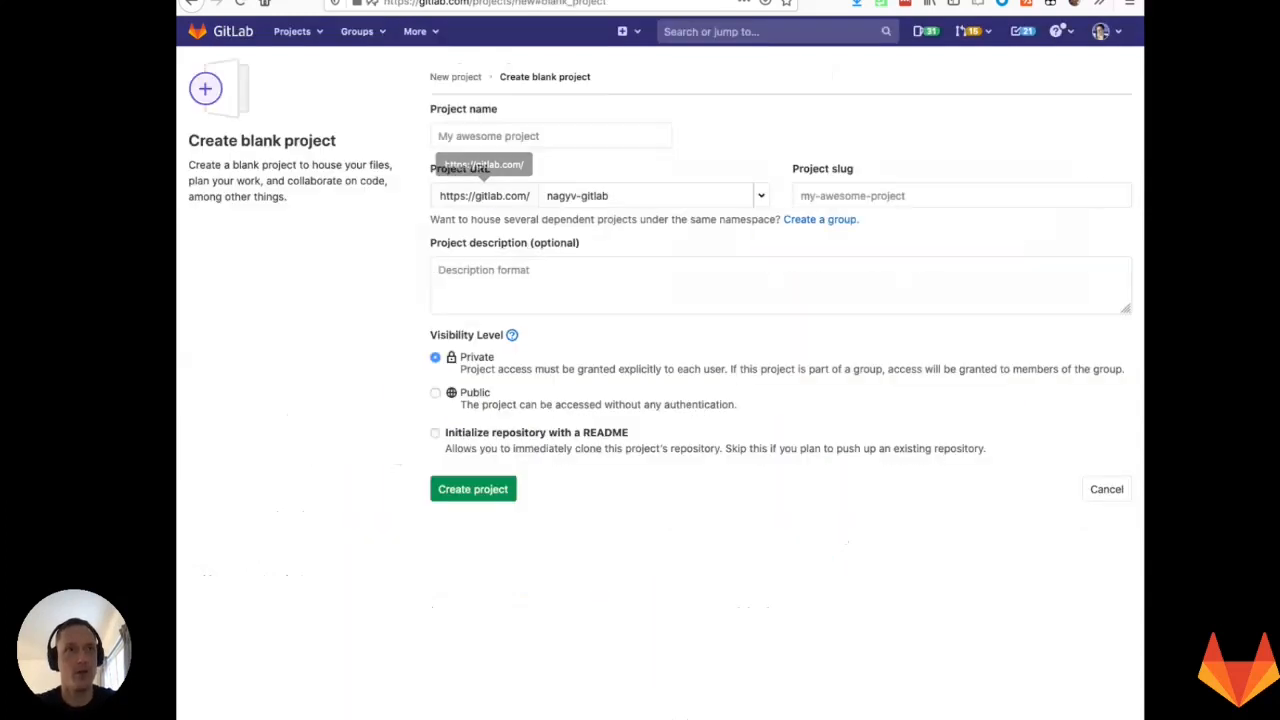
Name the project 'Terraform walk-through', create it, and start a new .gitlab-ci.yml file
left_click(550, 136)
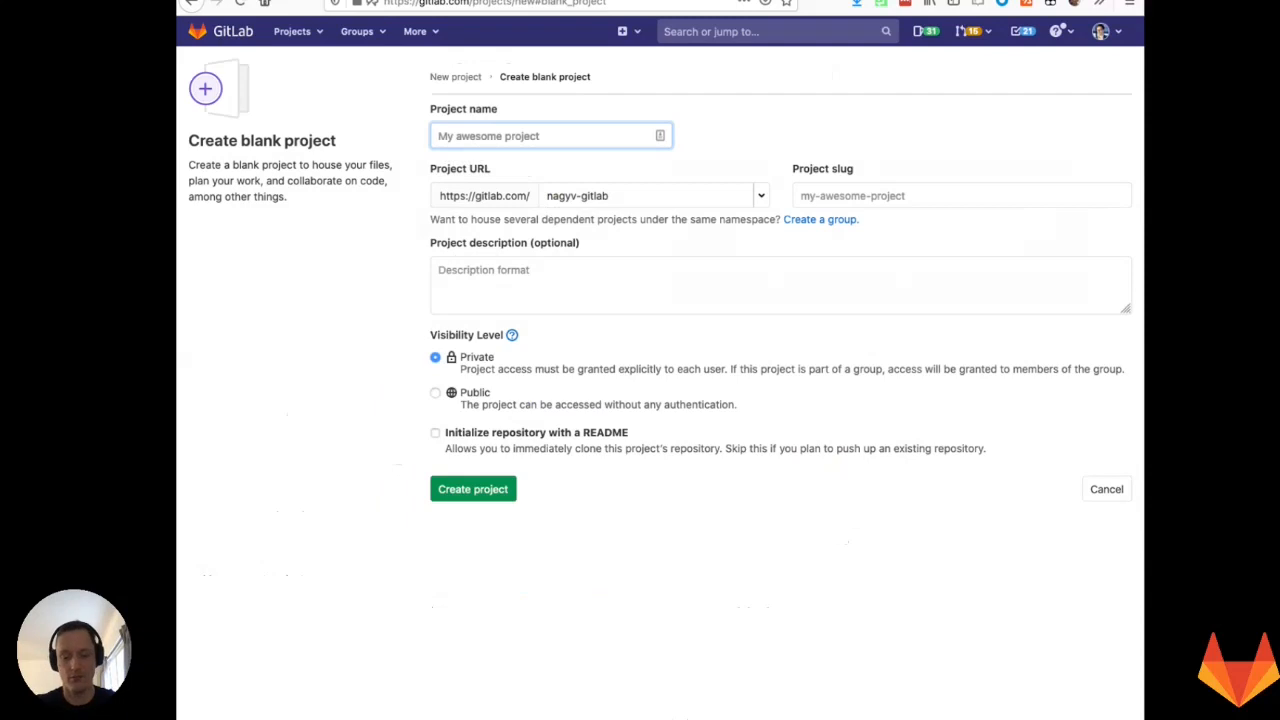
type("Terraform walk-through")
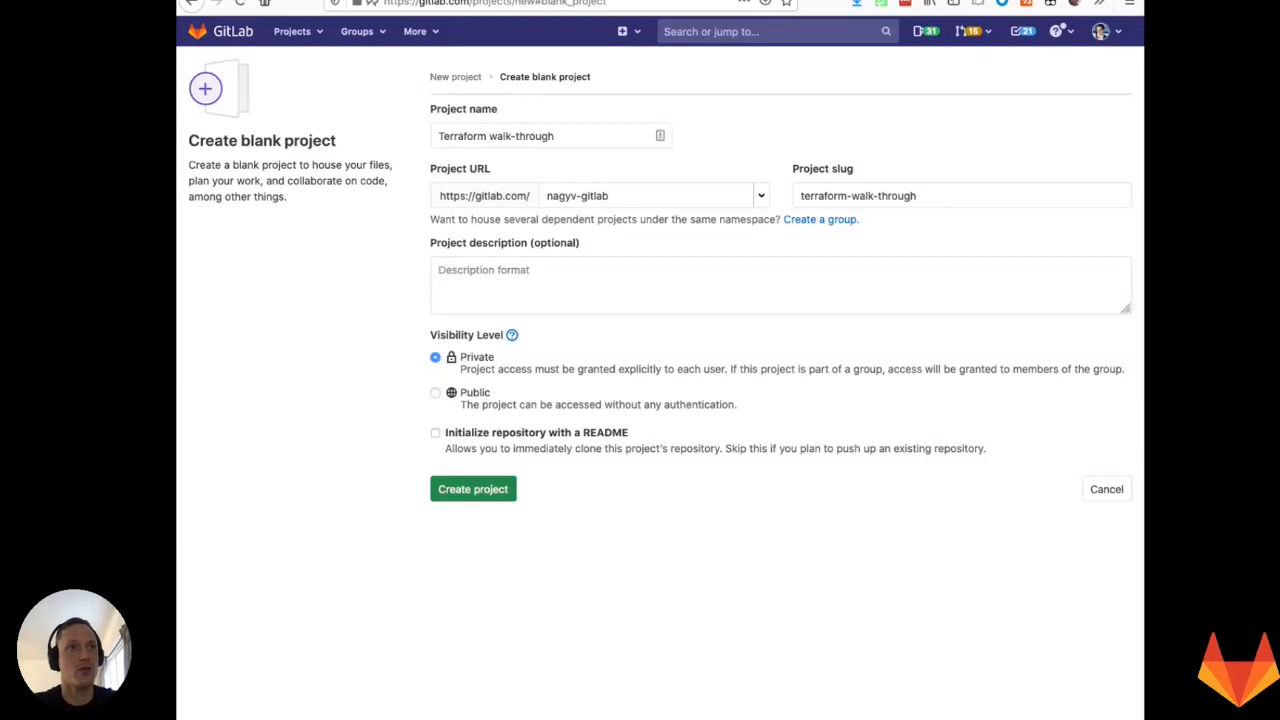
left_click(472, 488)
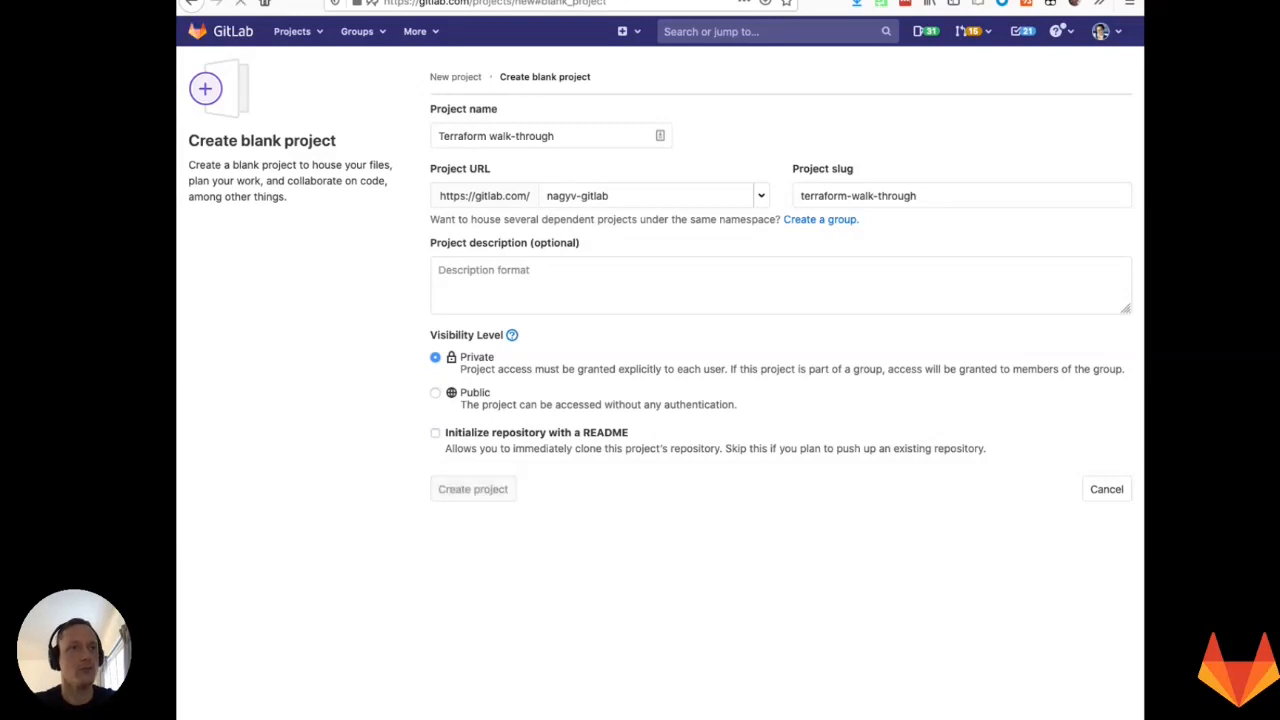
left_click(472, 488)
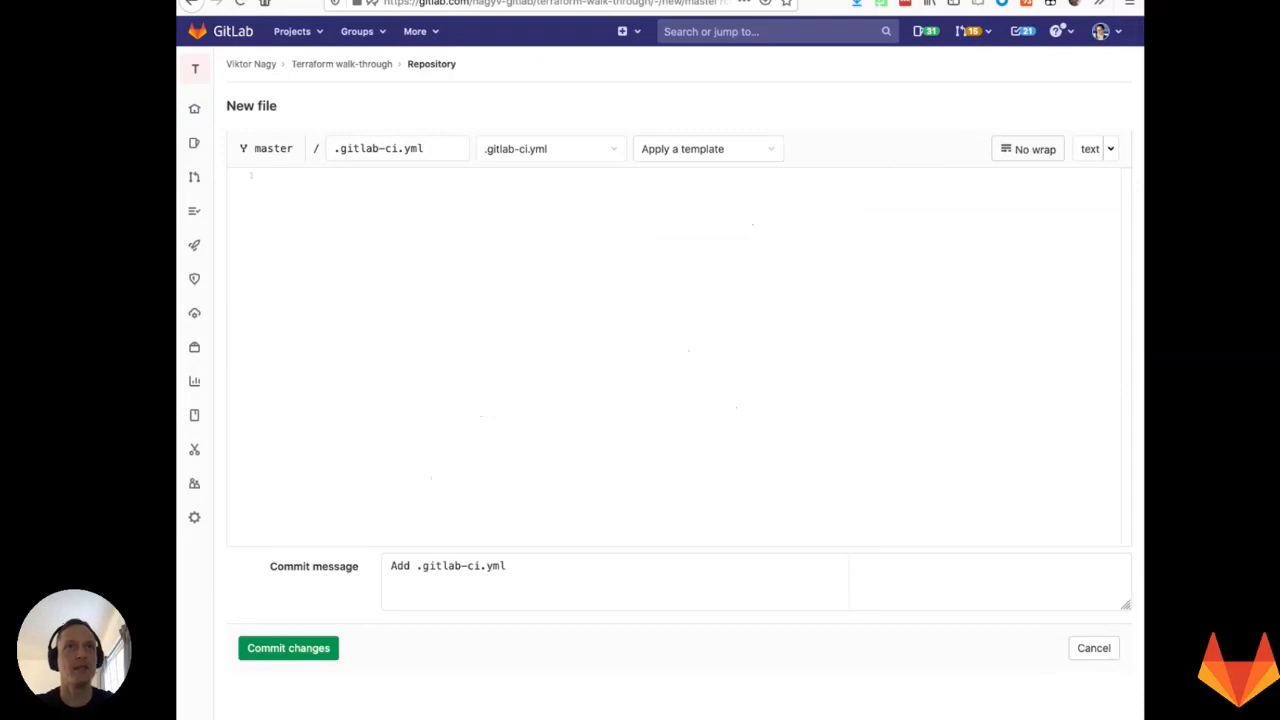
Paste the docs' Terraform quick-start CI snippet into .gitlab-ci.yml and commit it
type("te")
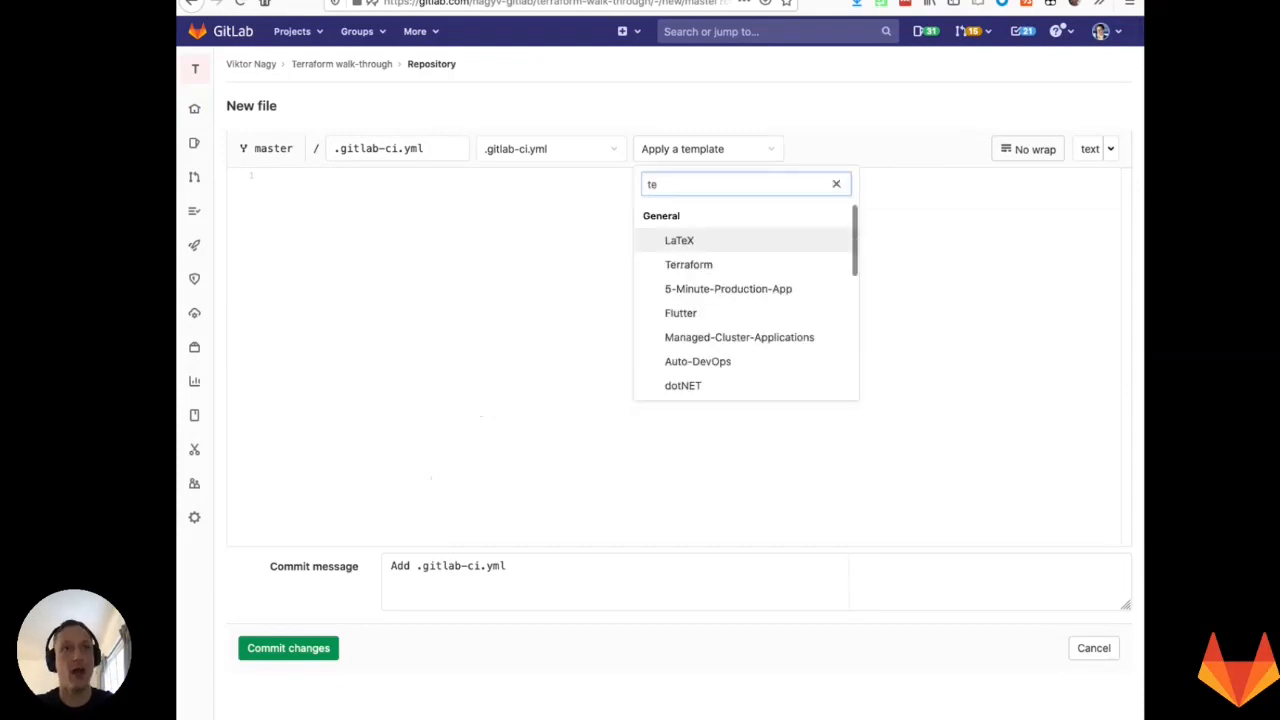
left_click(688, 264)
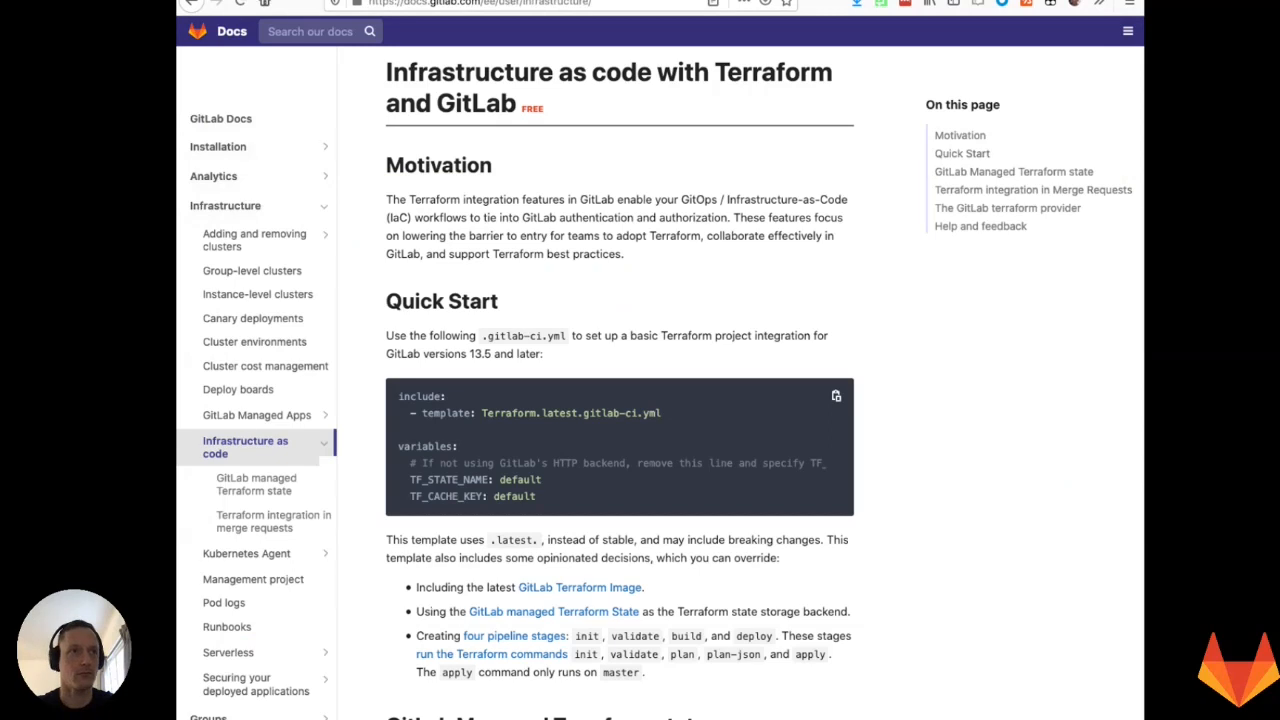
left_click(836, 396)
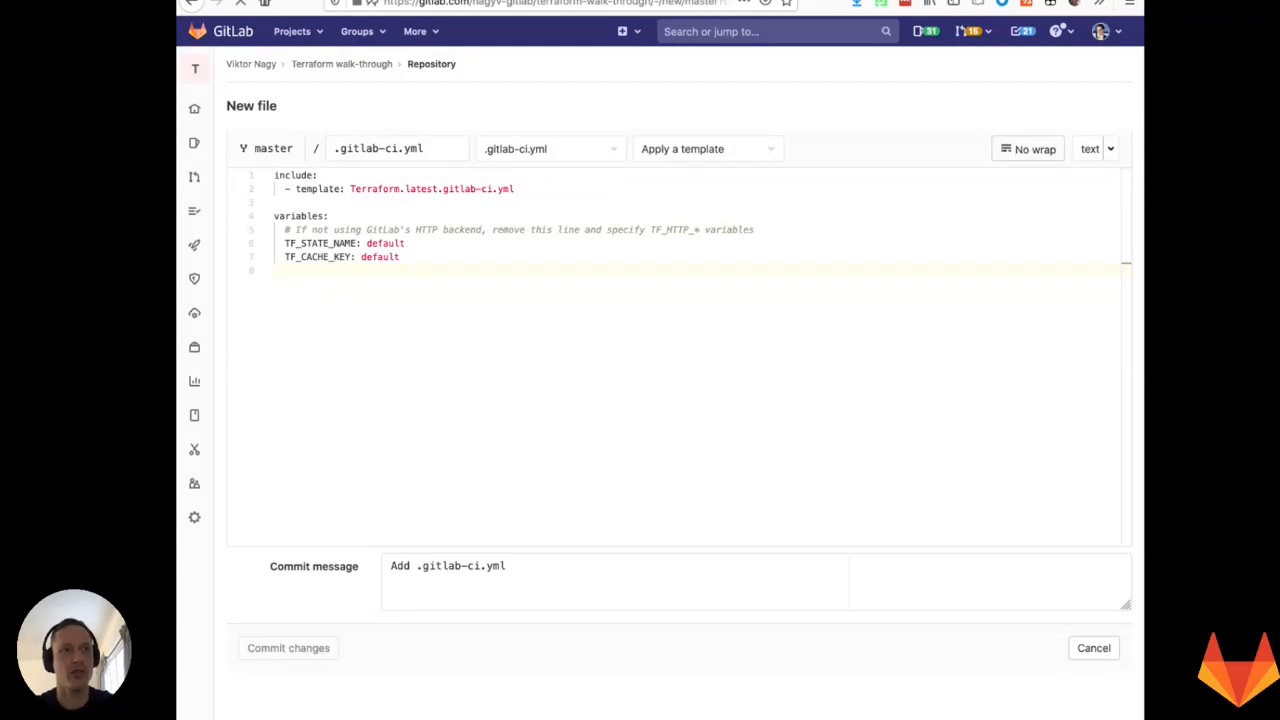
left_click(288, 648)
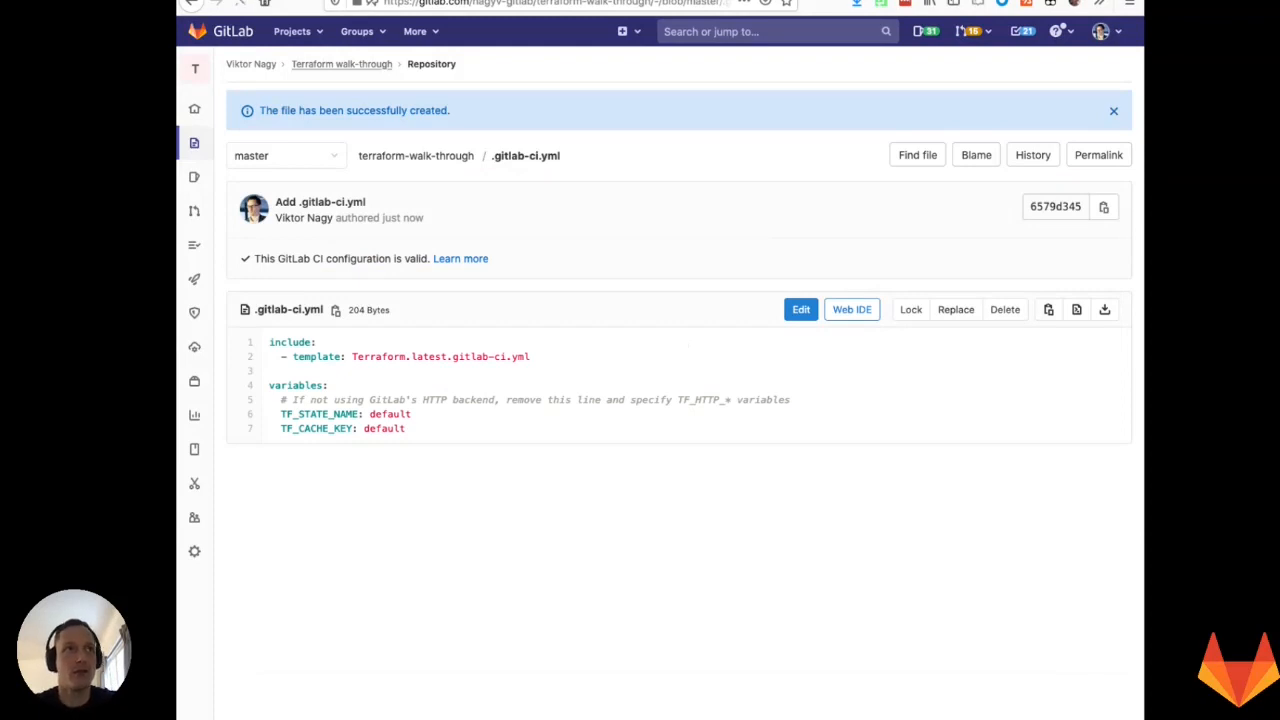
left_click(340, 64)
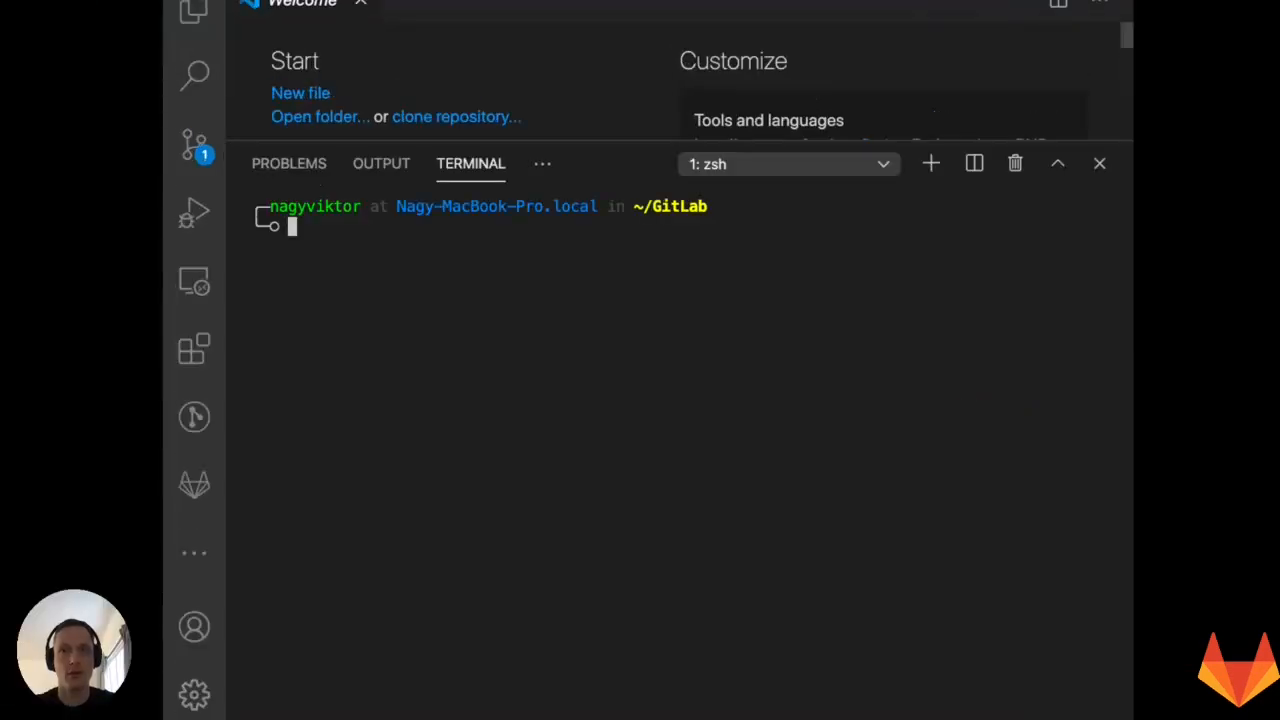
Git clone the Terraform walk-through project locally and view its .gitlab-ci.yml
type("git clon")
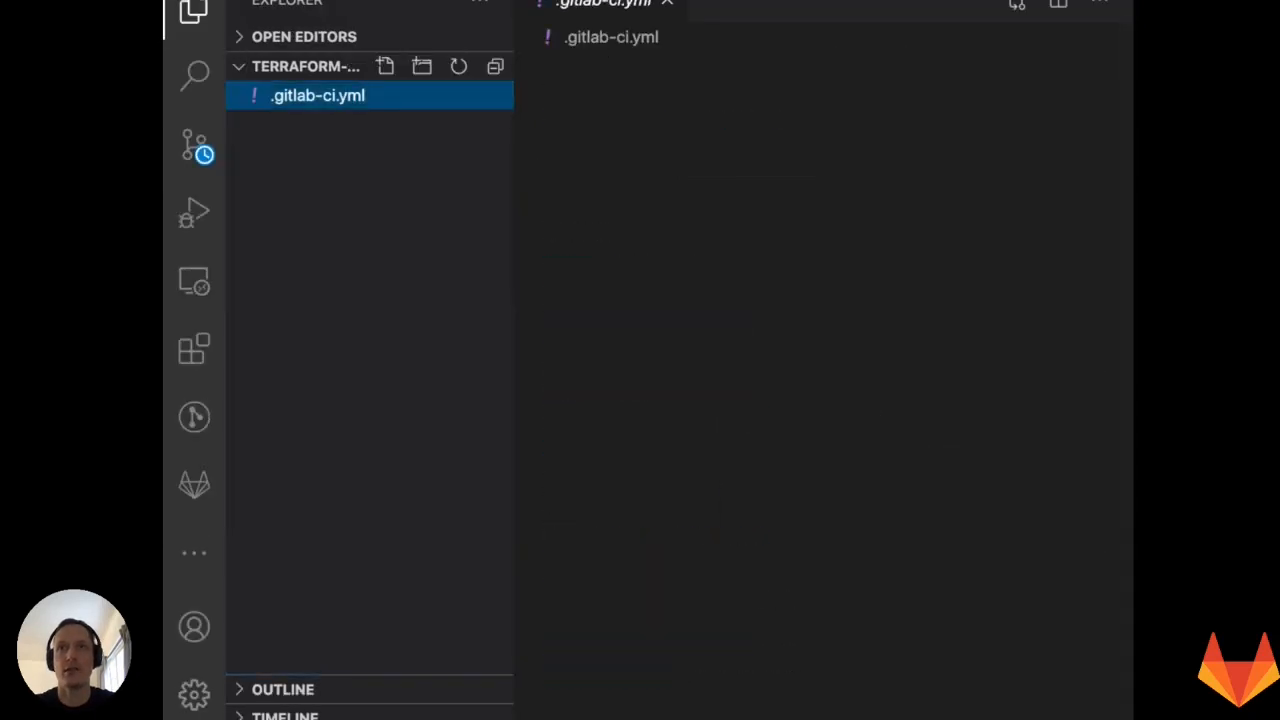
left_click(318, 96)
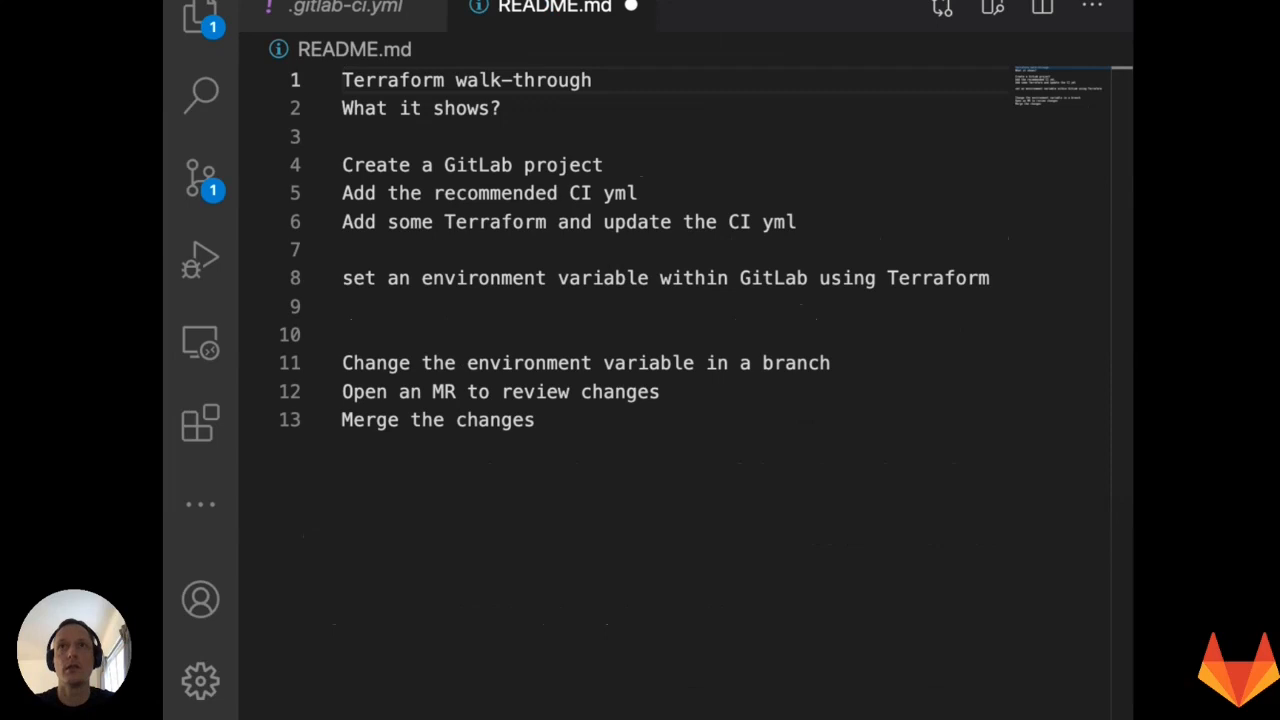
Make the README title a Markdown heading and the steps a numbered list with a '-' sub-bullet
type("##")
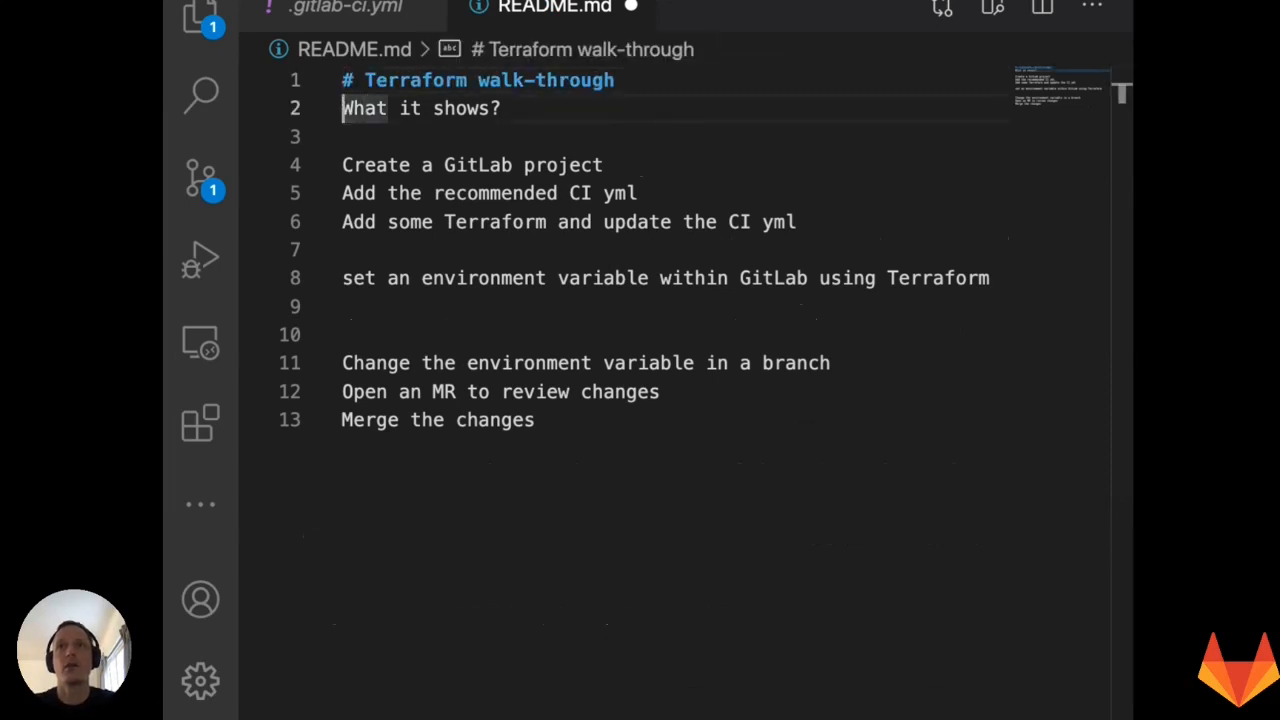
key("Enter")
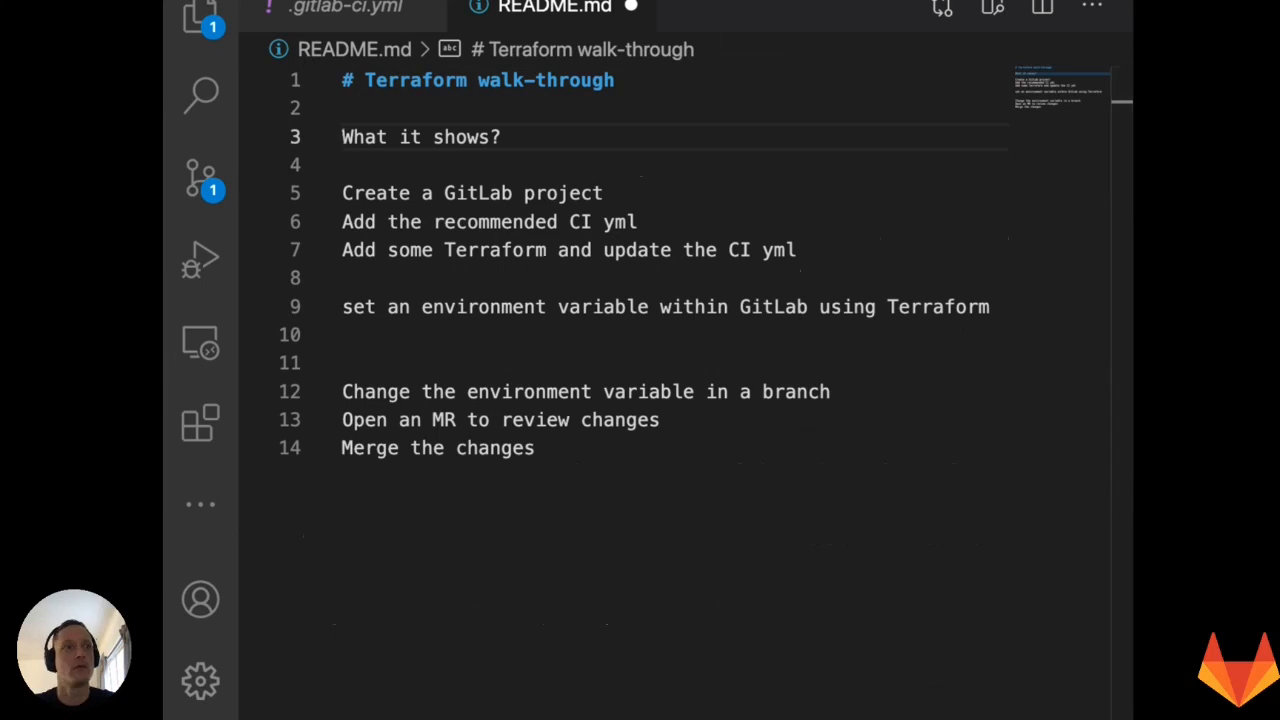
double_click(376, 192)
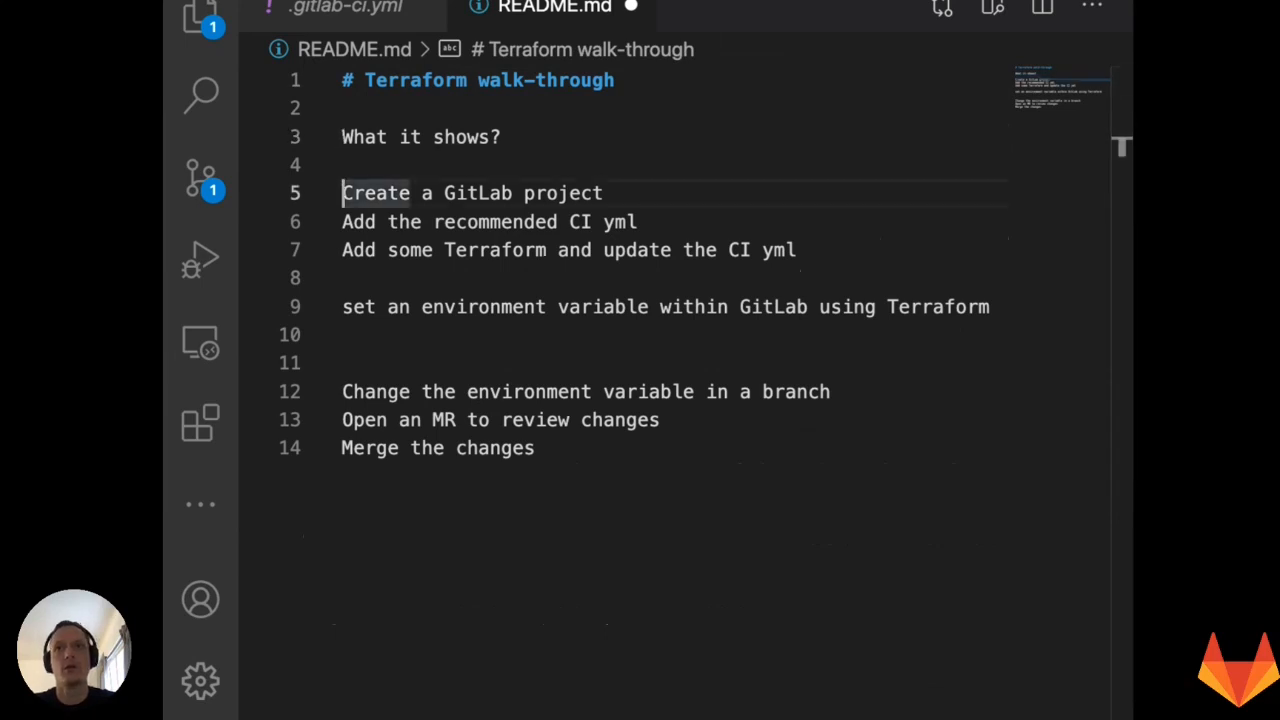
type("-")
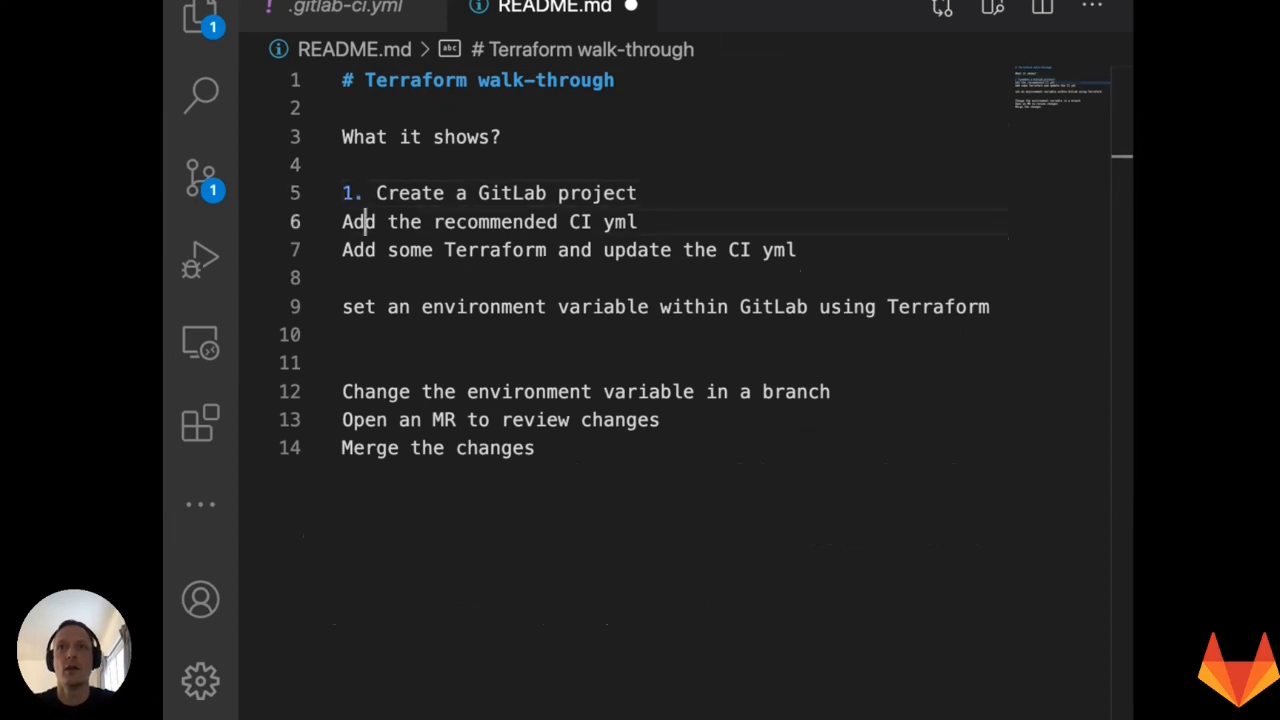
type("1.")
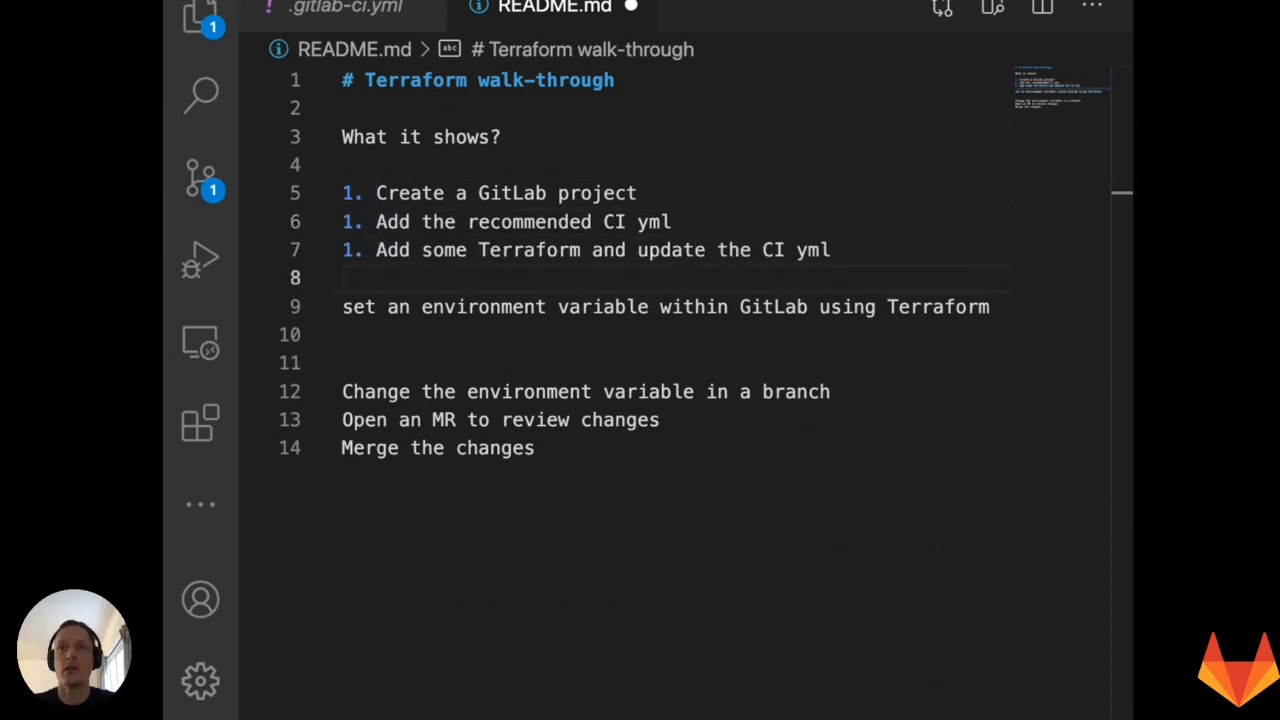
type("-")
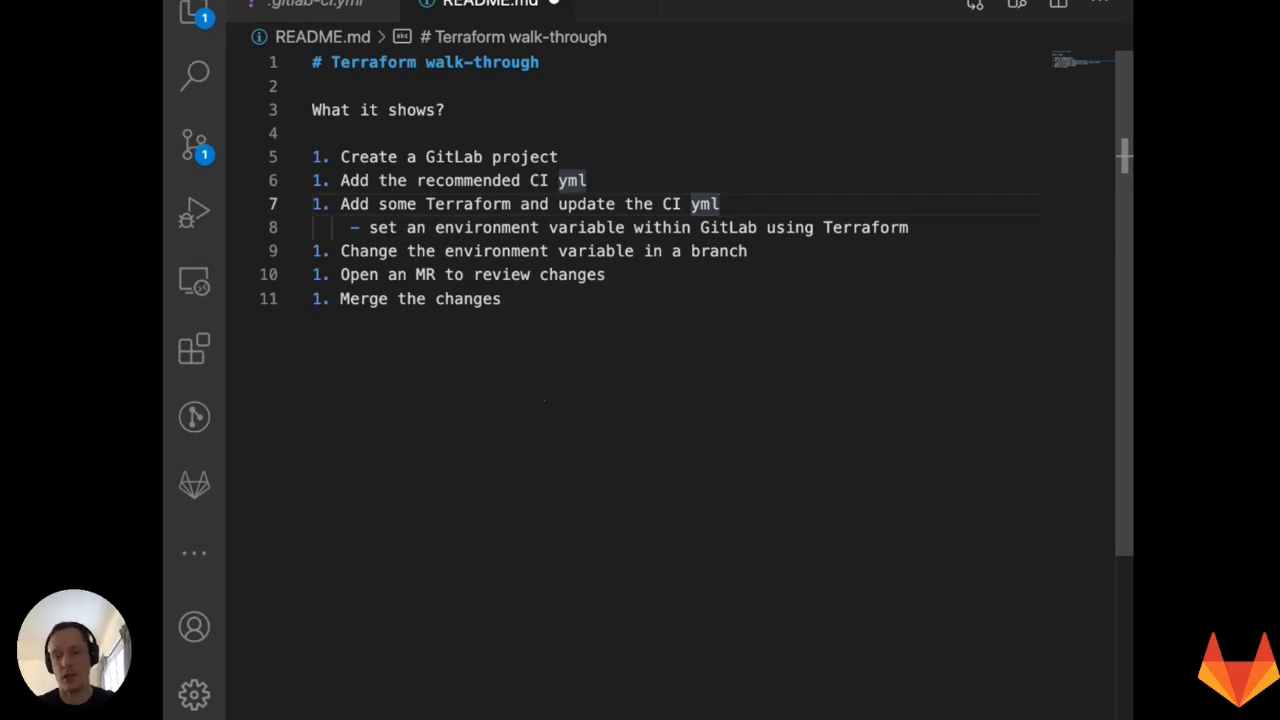
left_click(720, 204)
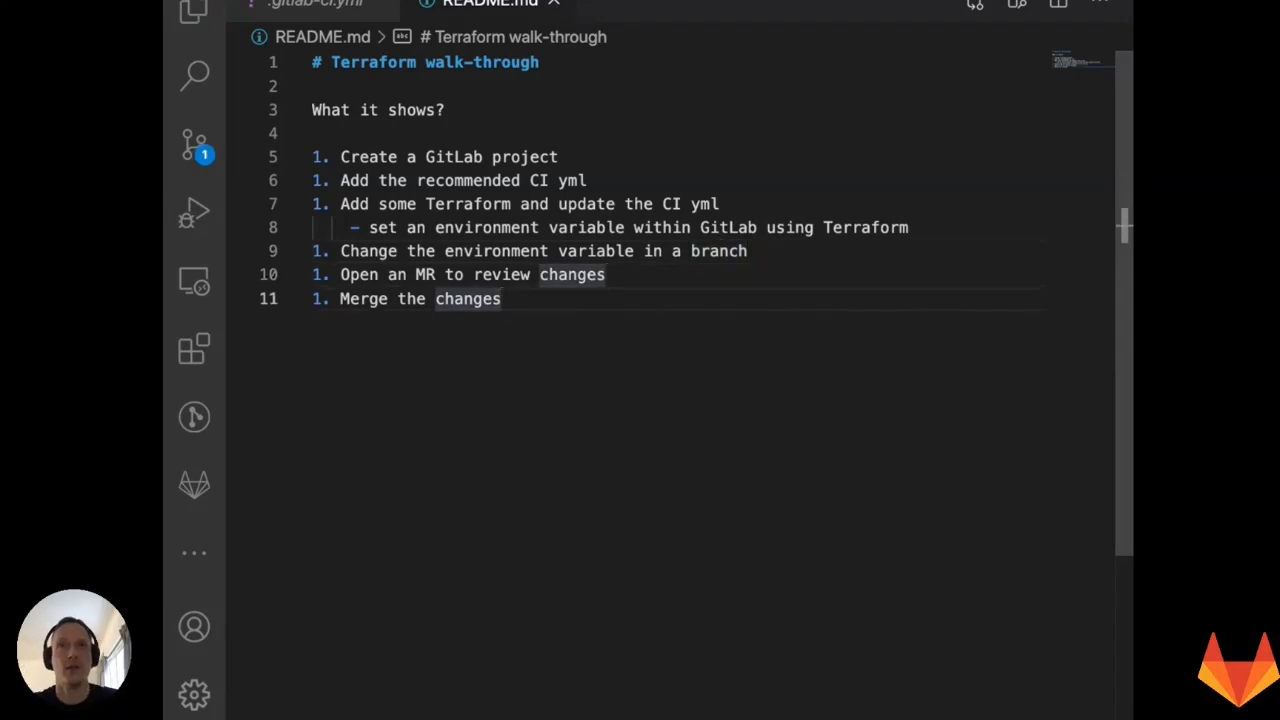
Commit the README locally with message 'Updated the README' and return to .gitlab-ci.yml
left_click(194, 144)
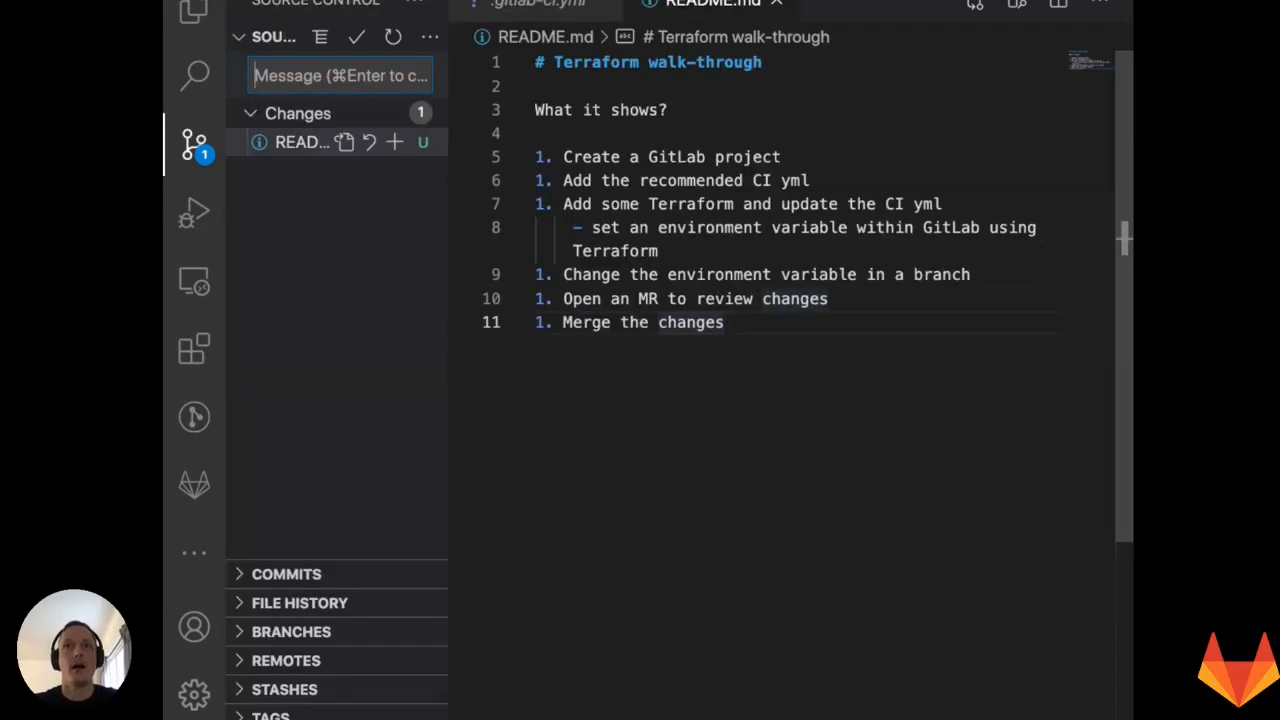
type("Updated the")
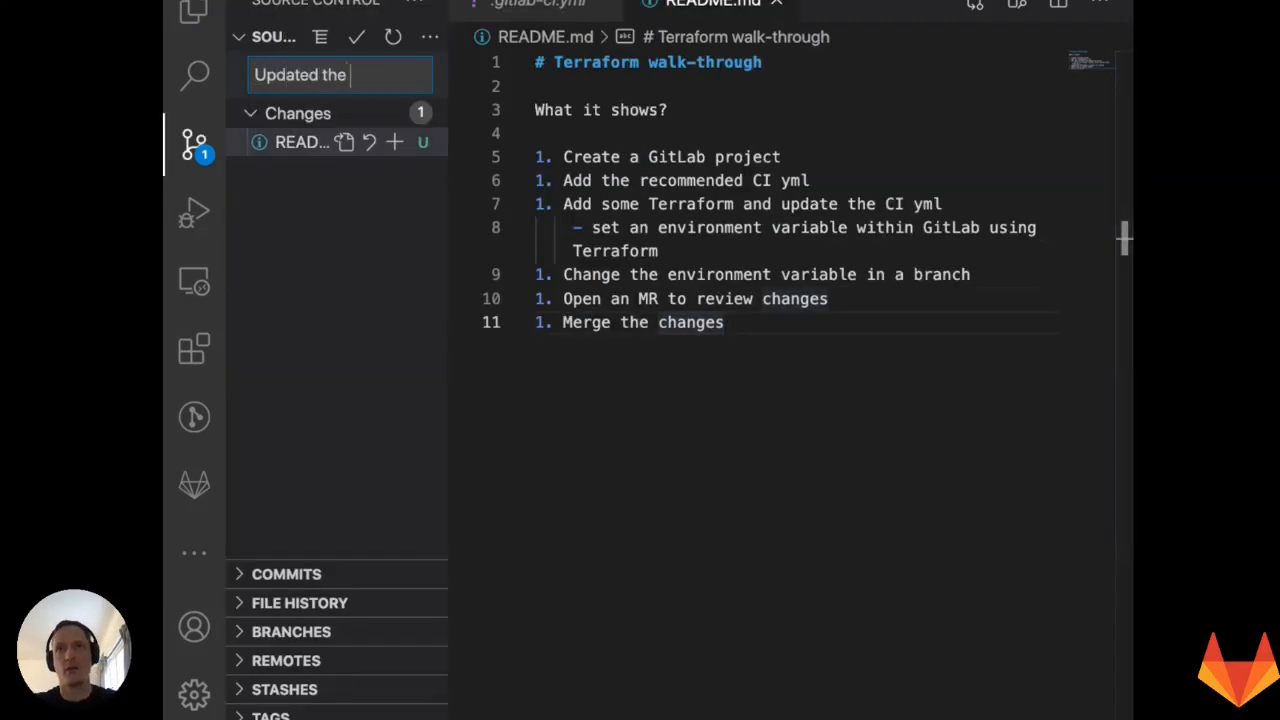
type("README")
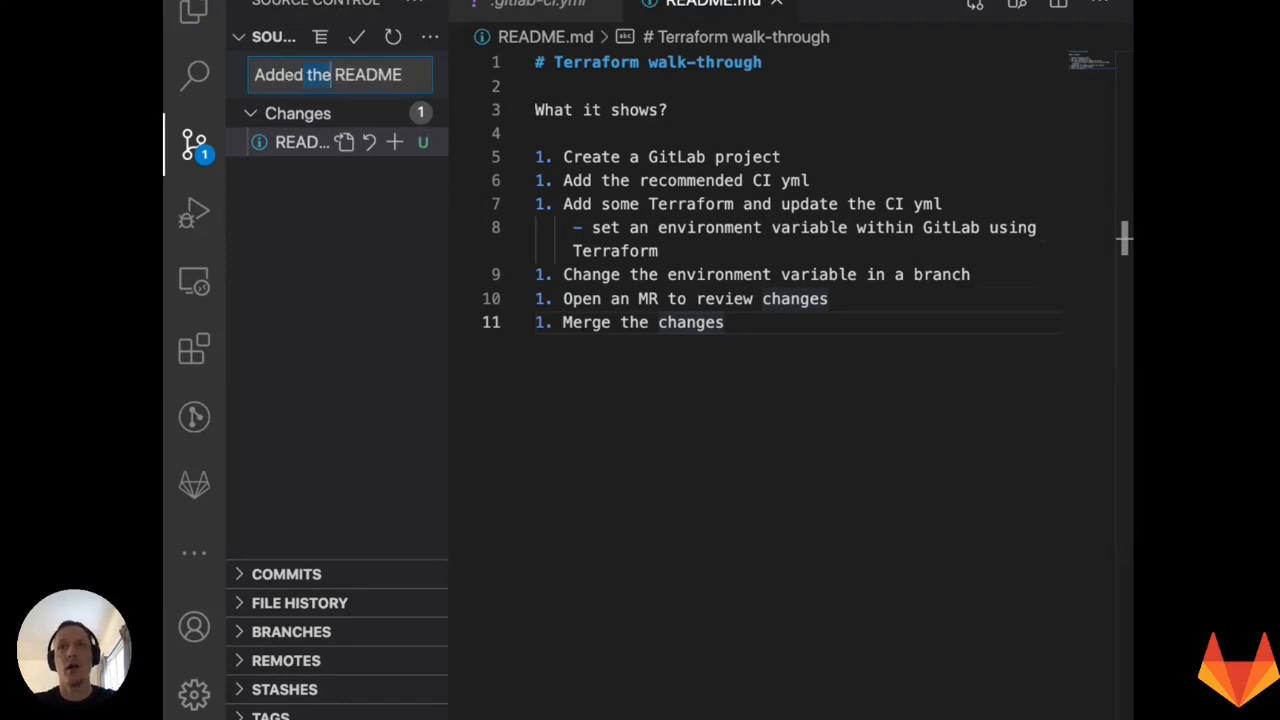
left_click(356, 36)
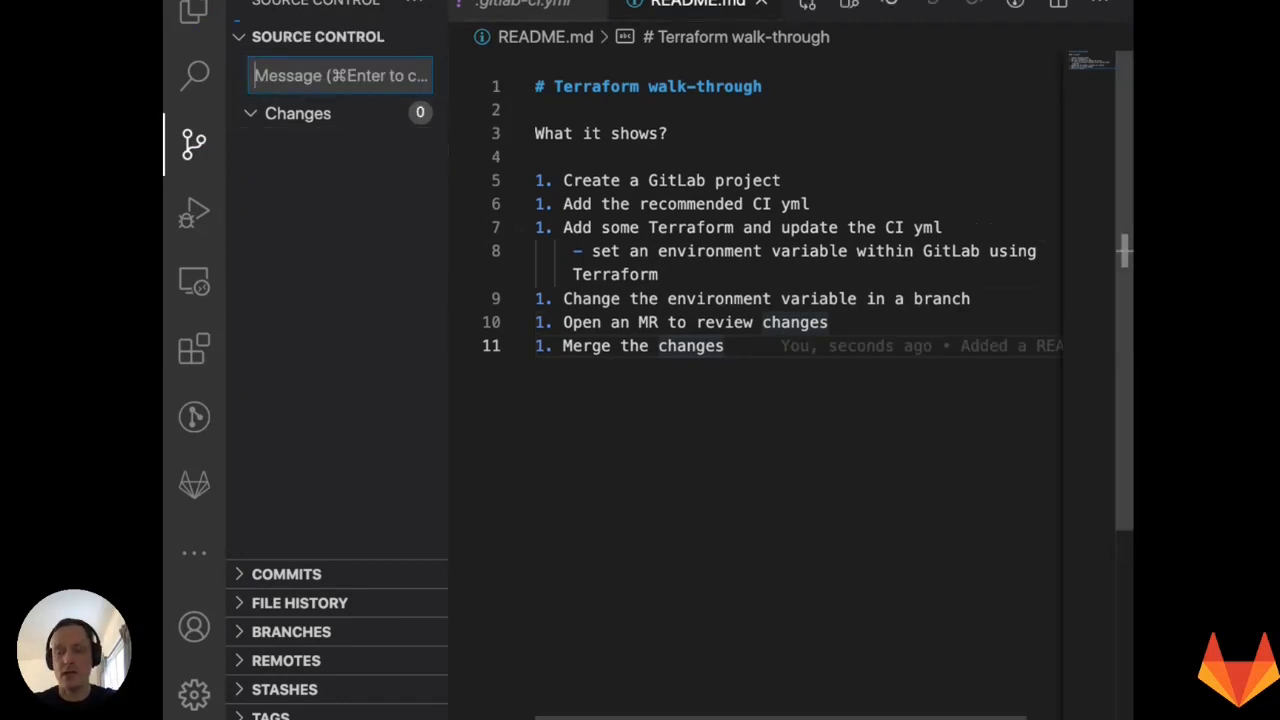
left_click(524, 4)
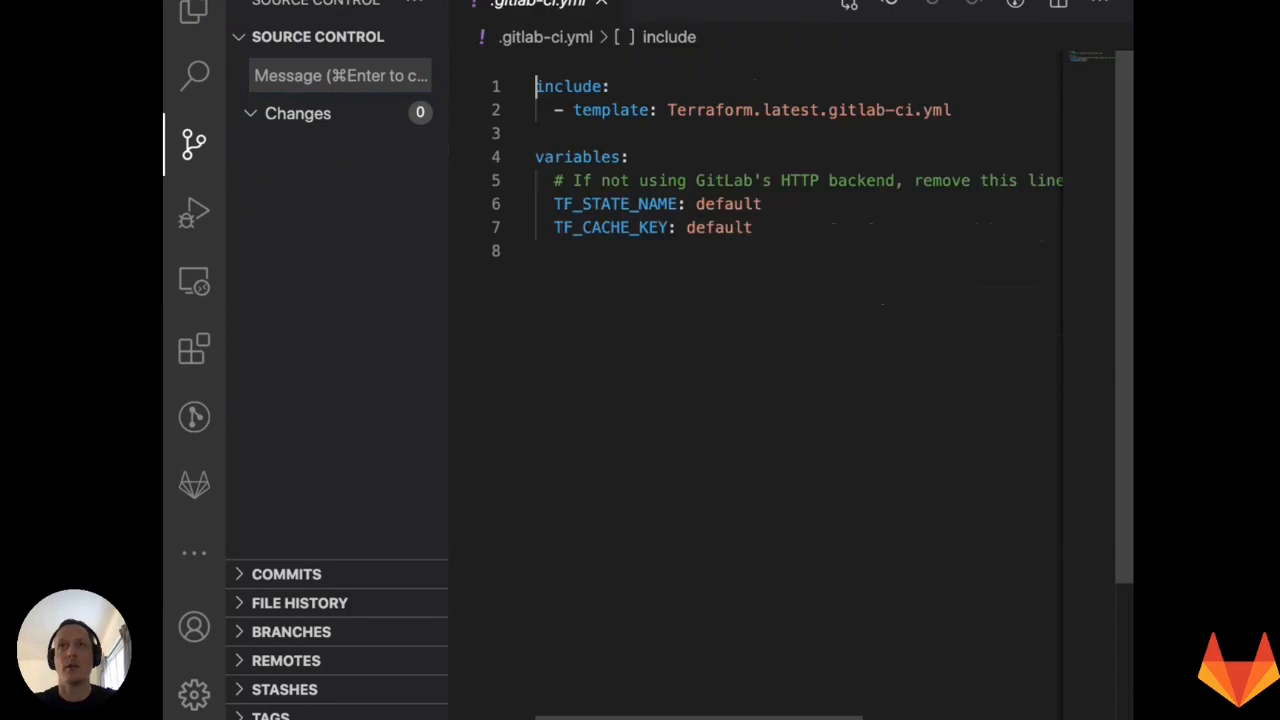
Create a new file at terraform/main.tf, adding the terraform folder
left_click(192, 12)
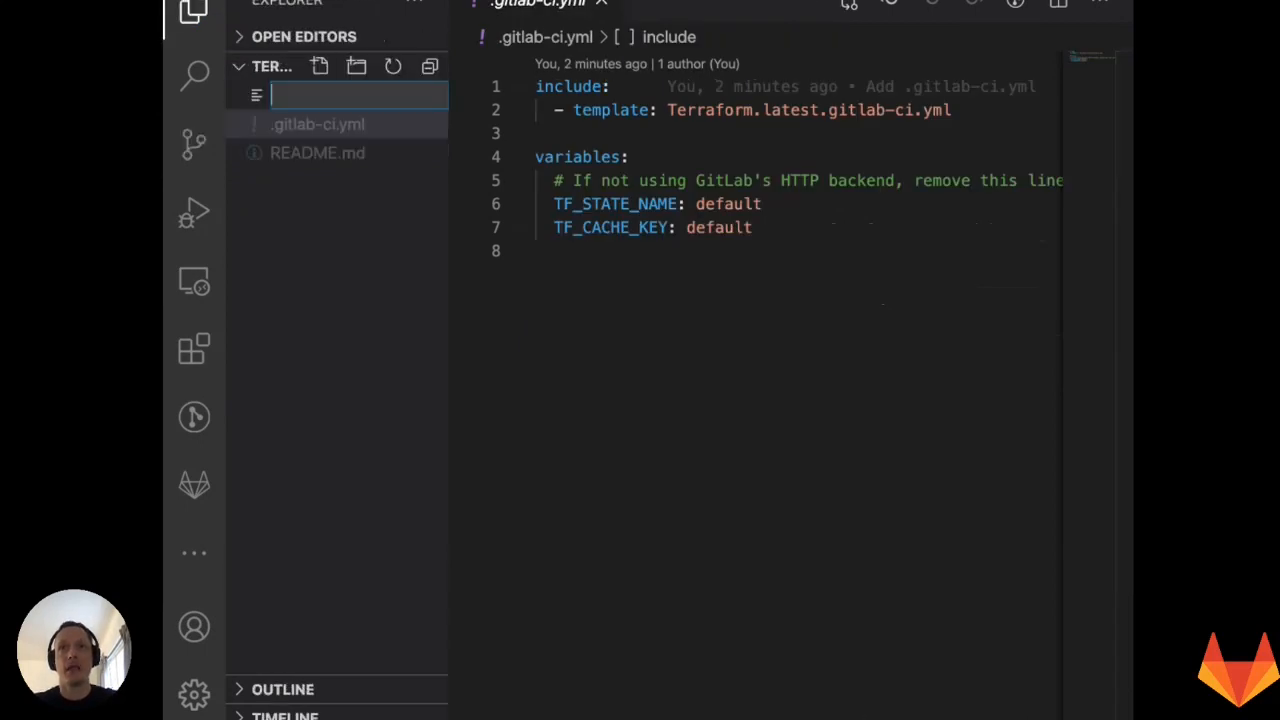
type("terraform")
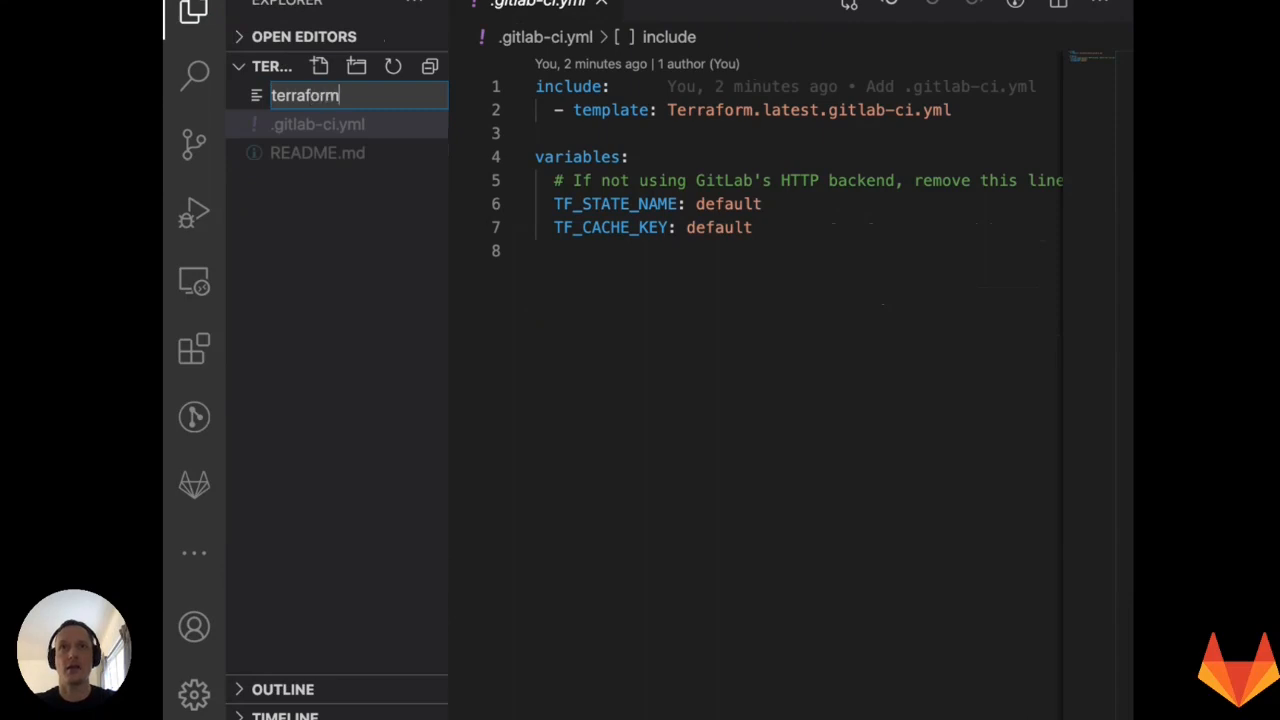
type("/mainf")
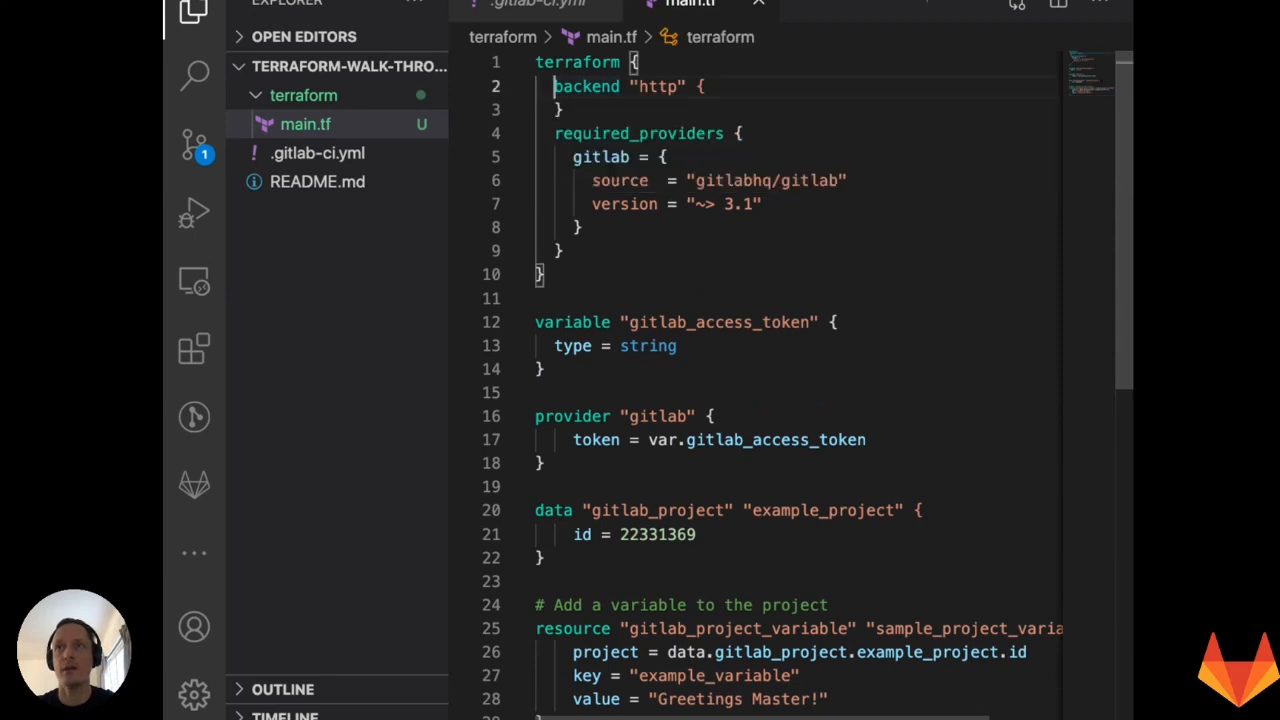
Check the http backend and Terraform.latest template, then set main.tf's variable value to 'Greetings World'
left_click_drag(554, 86, 564, 110)
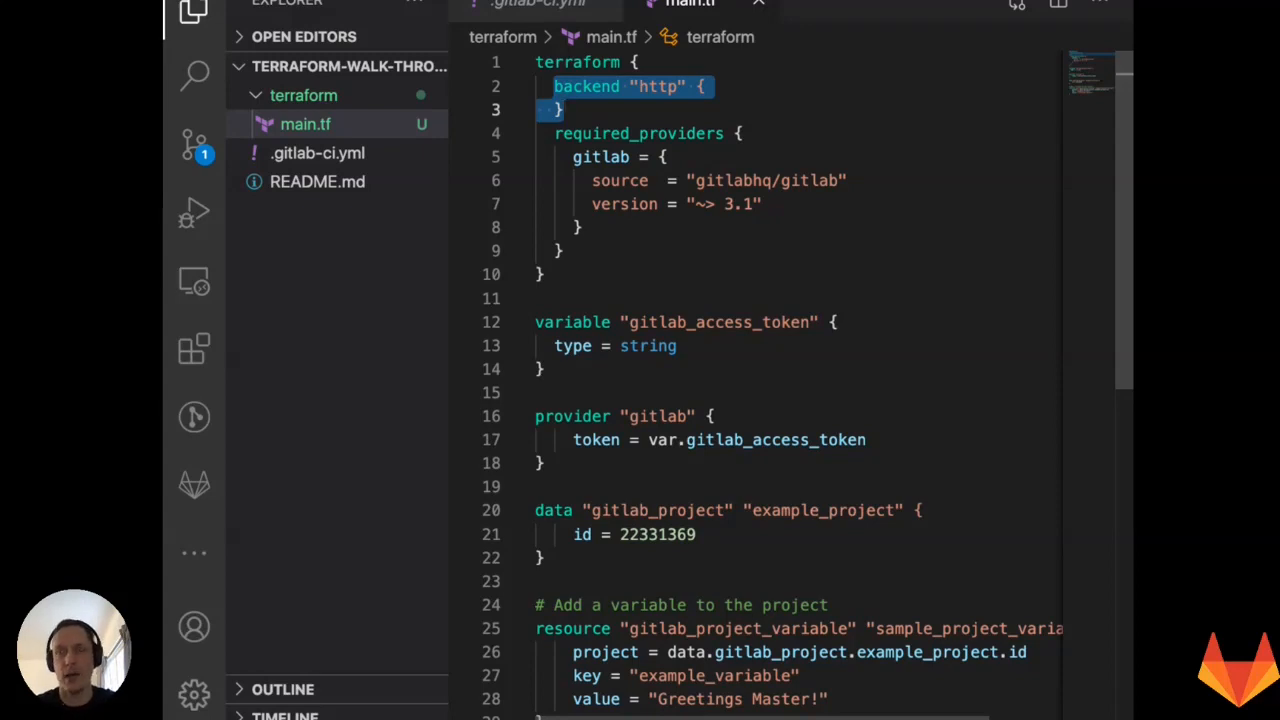
left_click(316, 152)
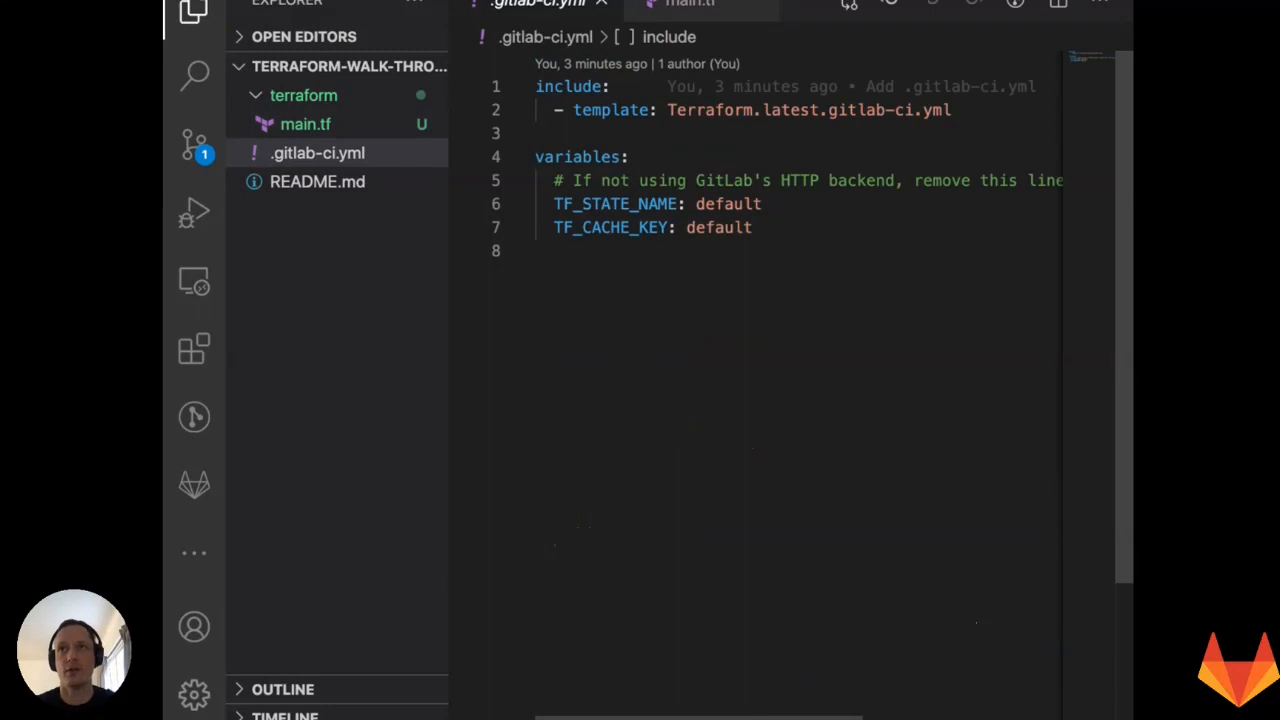
double_click(808, 110)
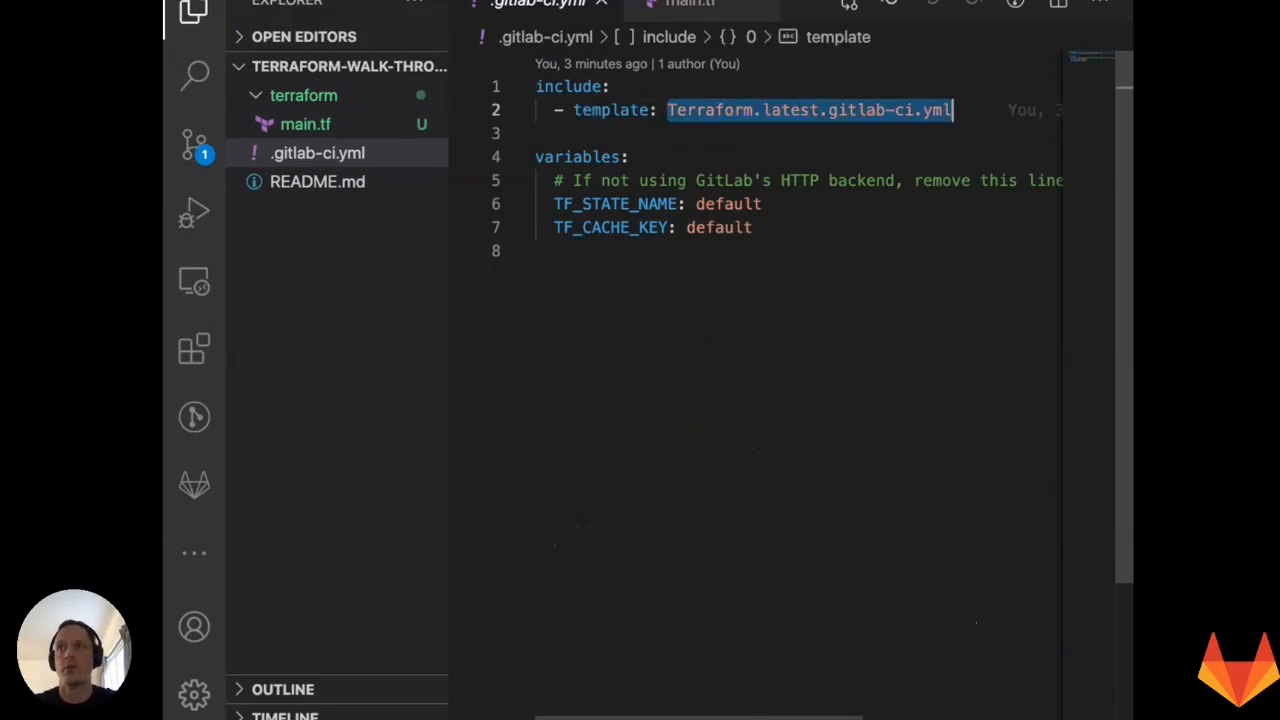
left_click(688, 6)
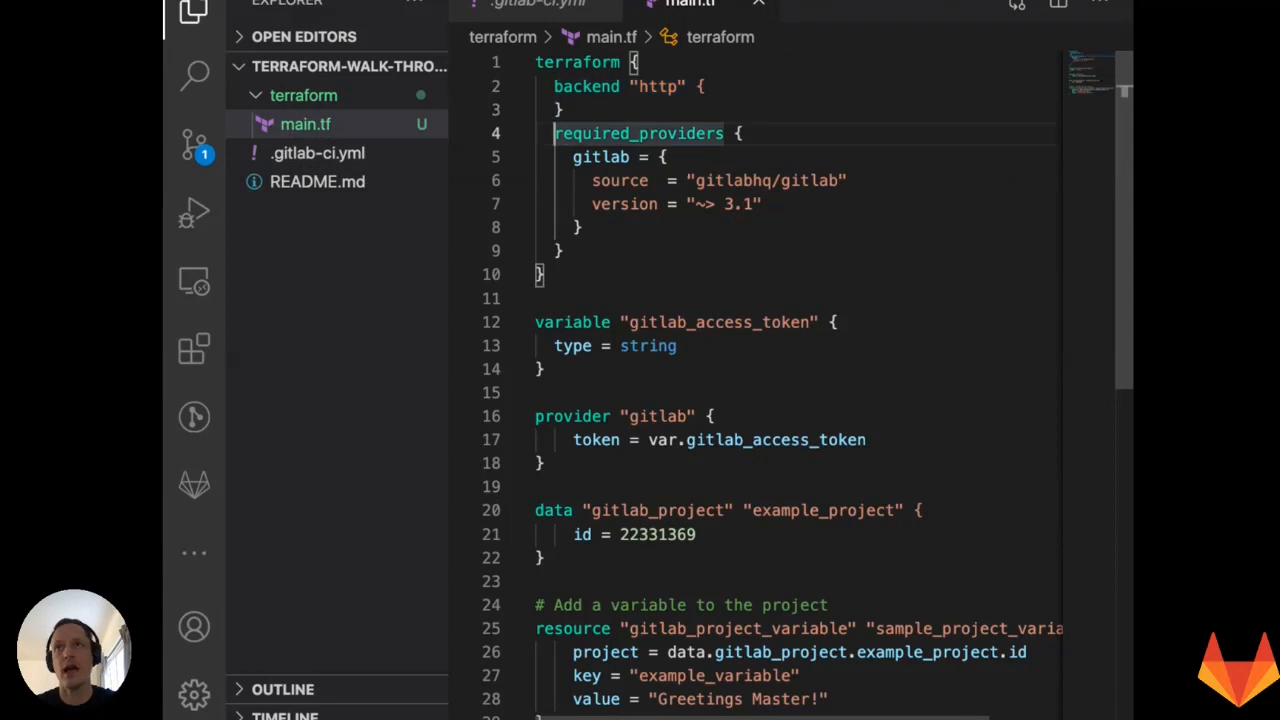
scroll("down", 3)
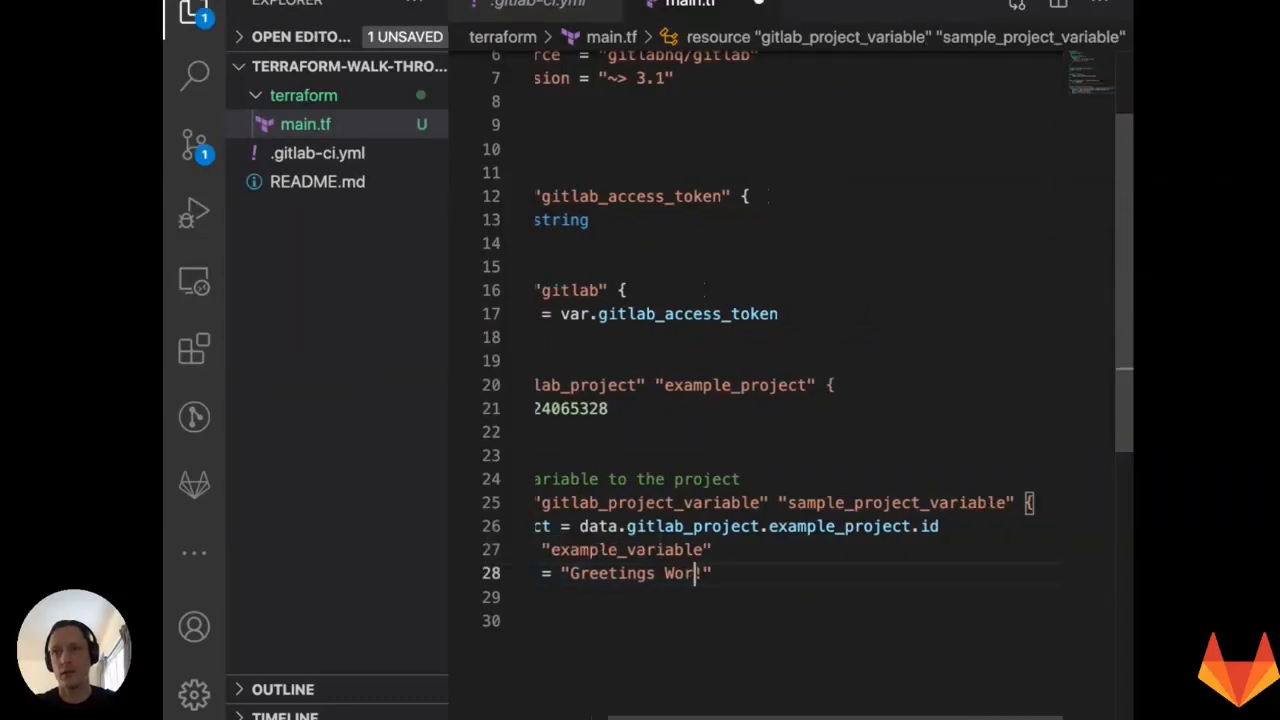
type("ld")
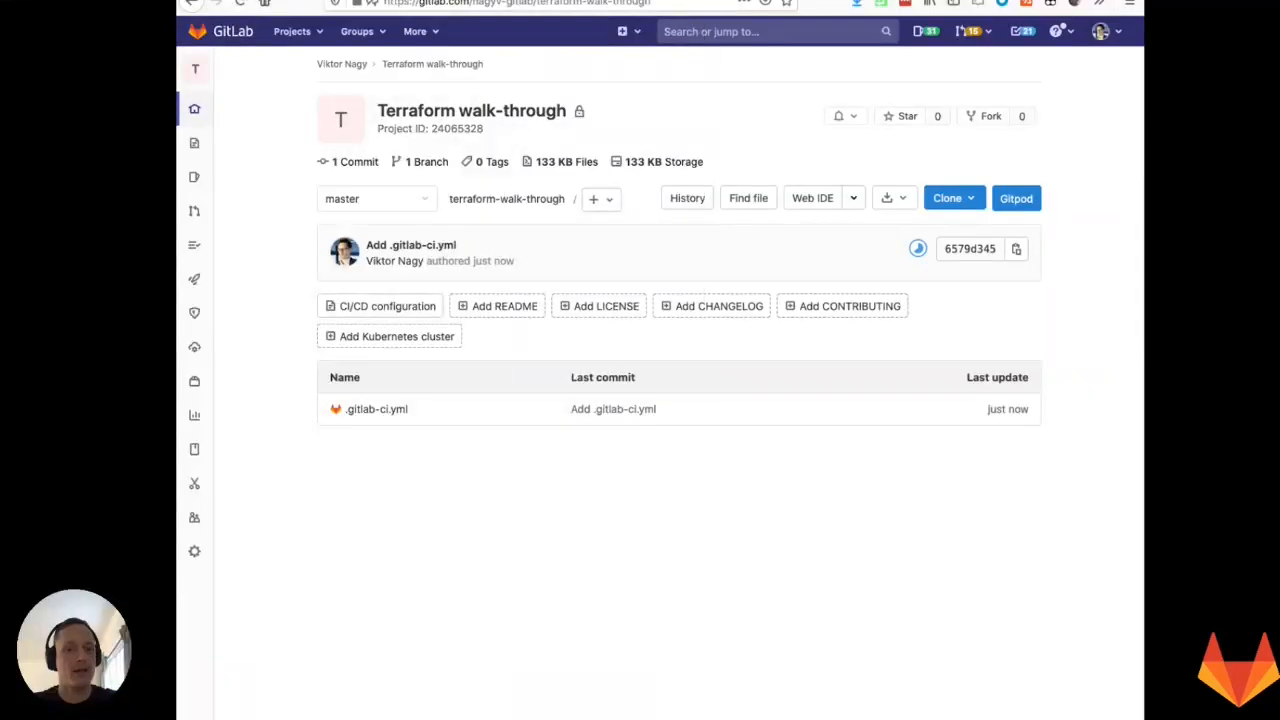
Add masked CI/CD variable TF_VAR_gitlab_access_token holding the access token under Settings > CI/CD
left_click(194, 552)
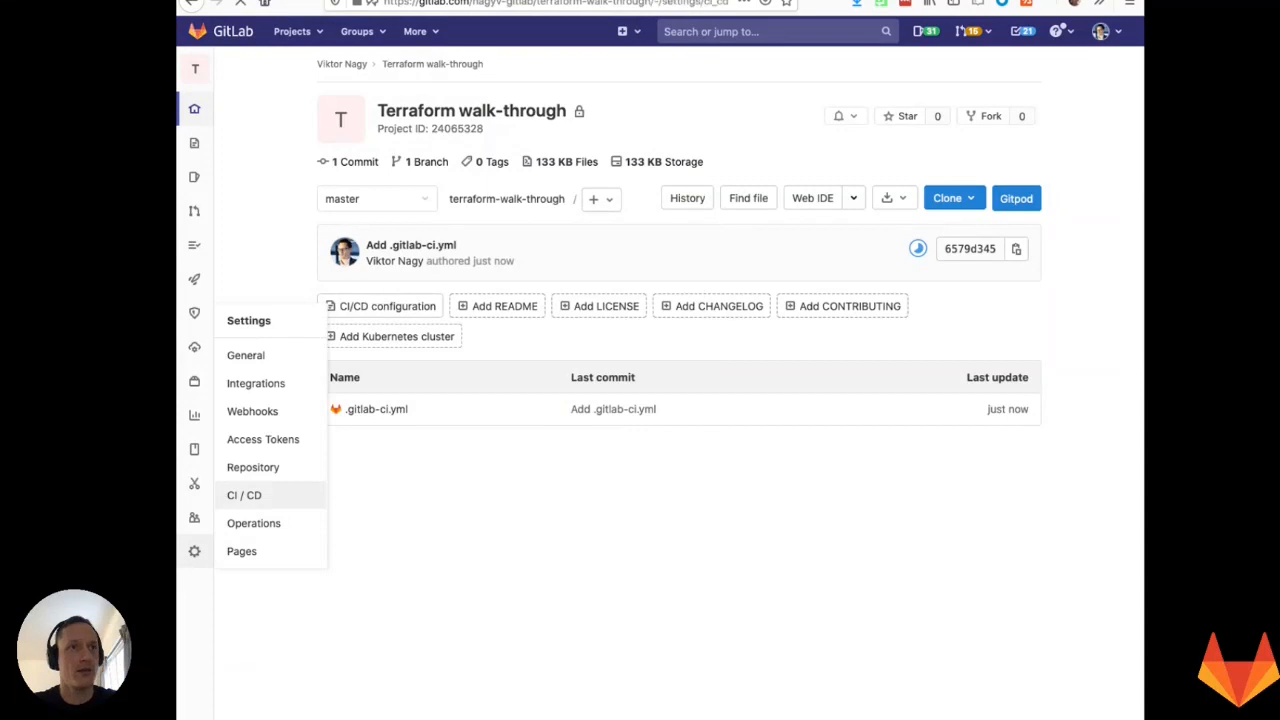
left_click(244, 496)
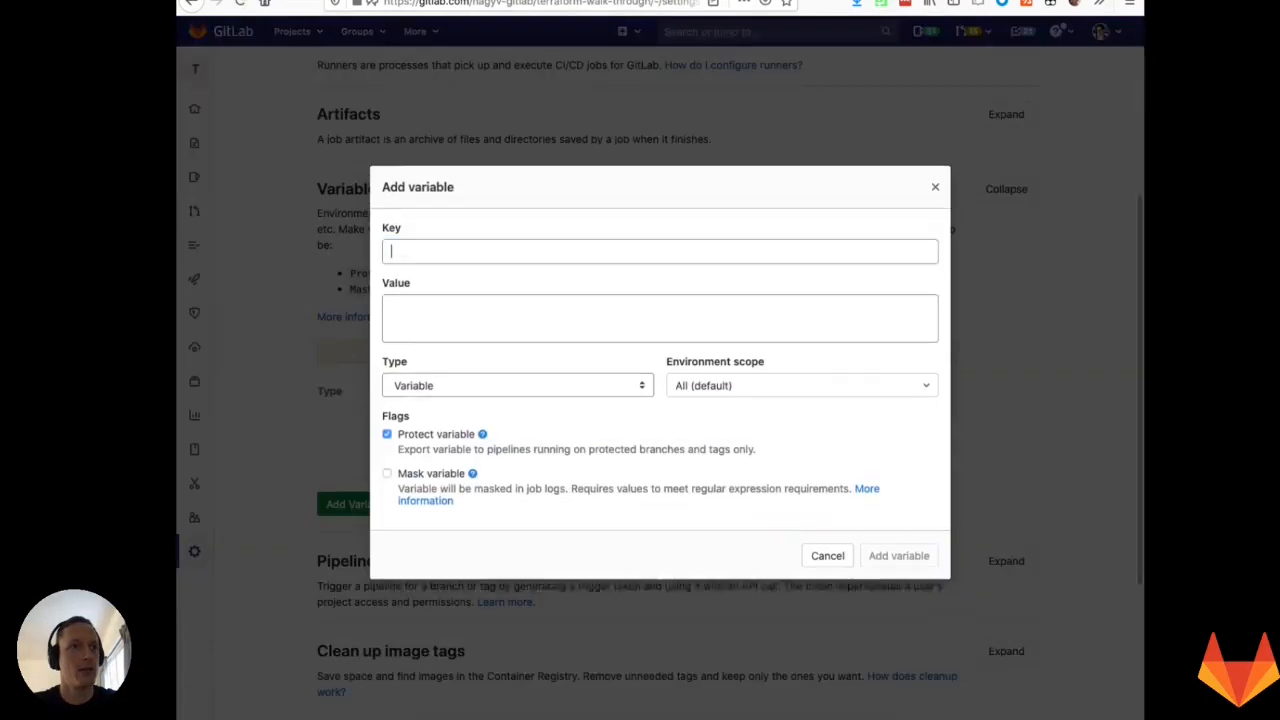
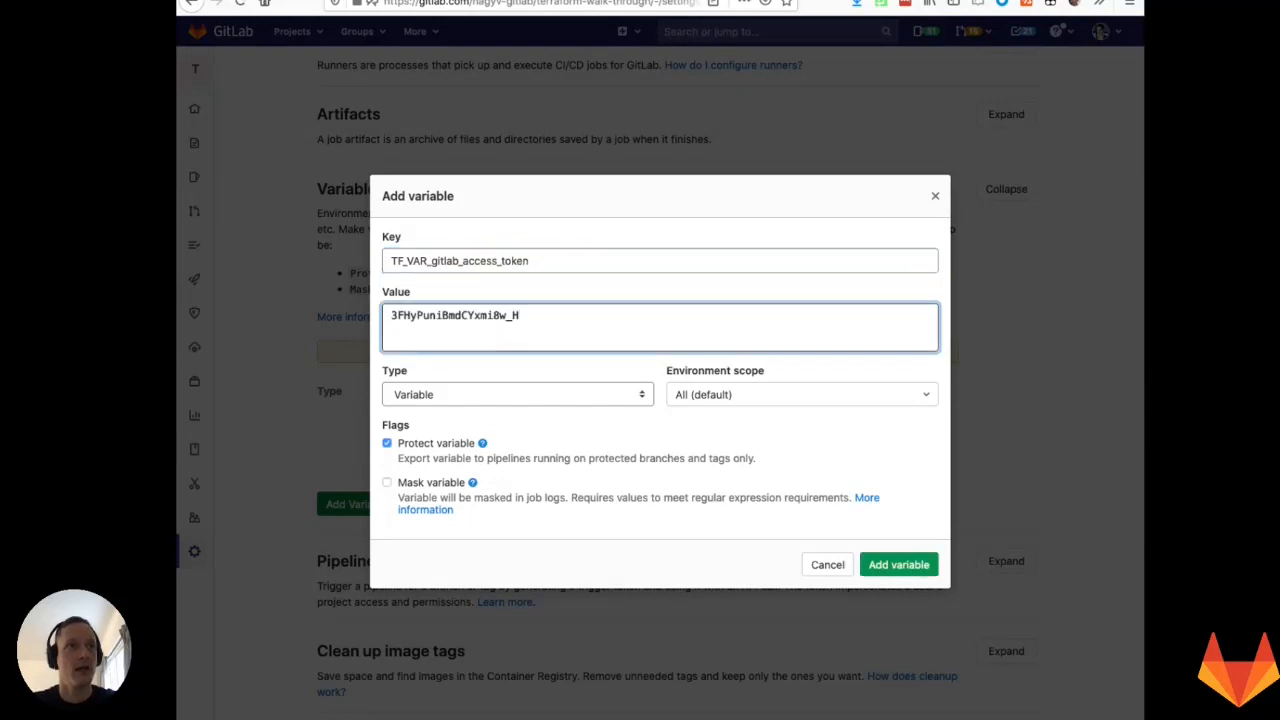
left_click(388, 482)
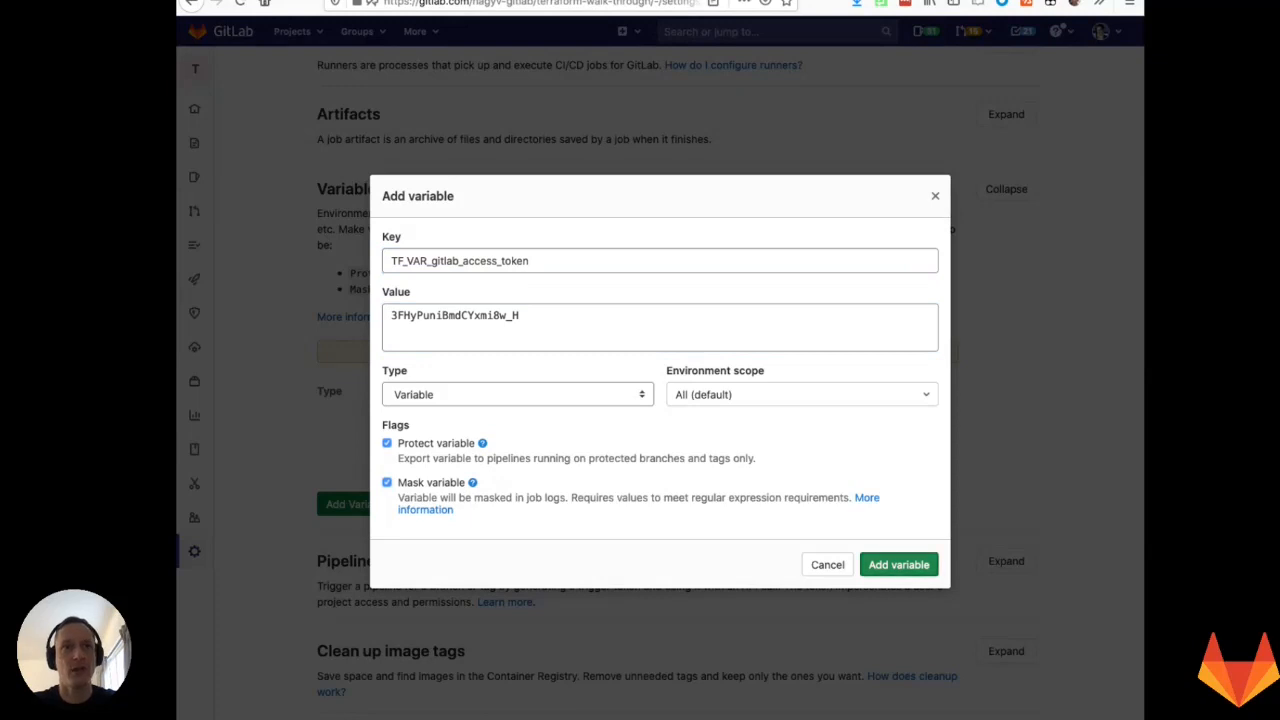
left_click(896, 564)
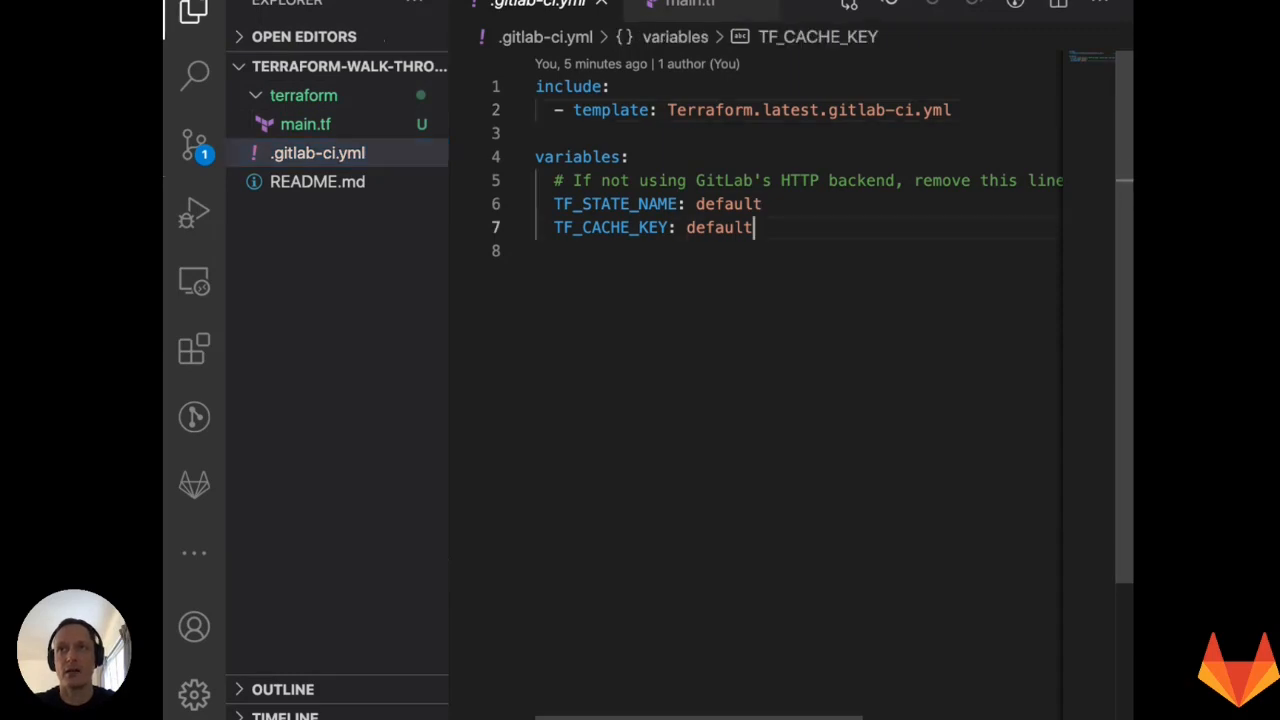
Select all content while reviewing the .gitlab-ci.yml pipeline configuration
key("ctrl+a")
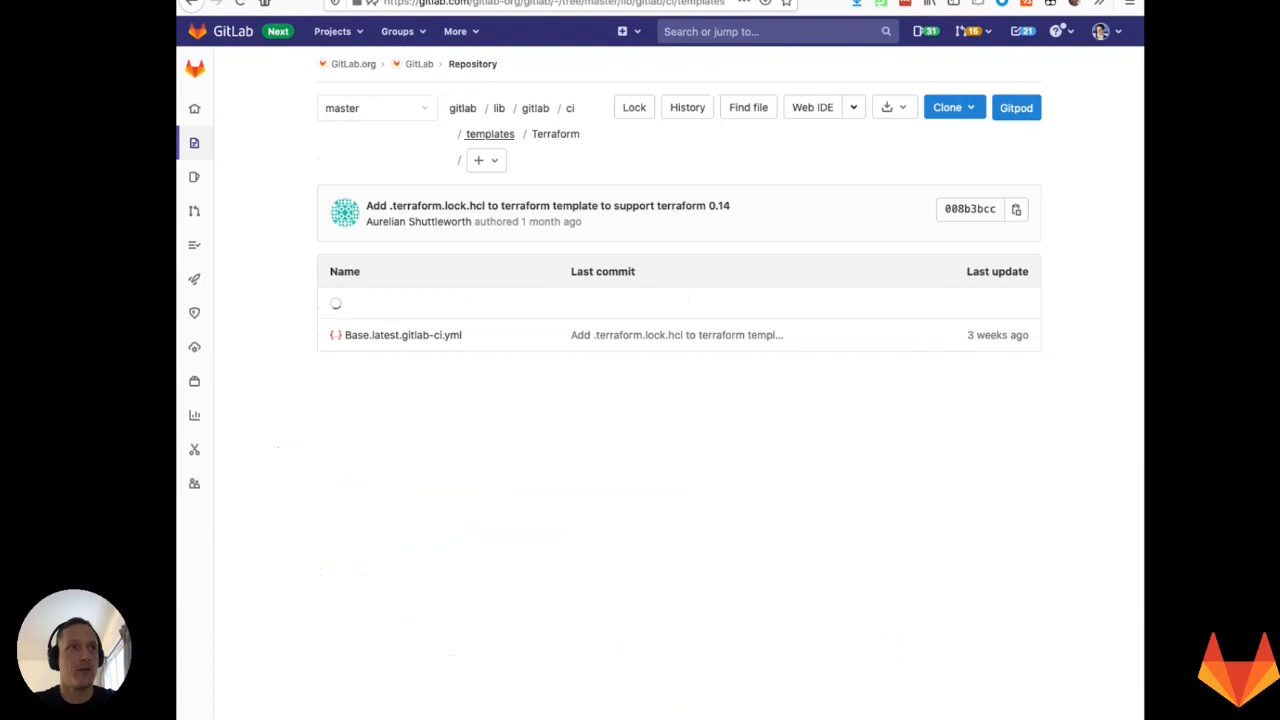
Browse lib/gitlab/ci/templates/Terraform, view Base.latest.gitlab-ci.yml and highlight TF_ROOT in the cache key
scroll("down", 3)
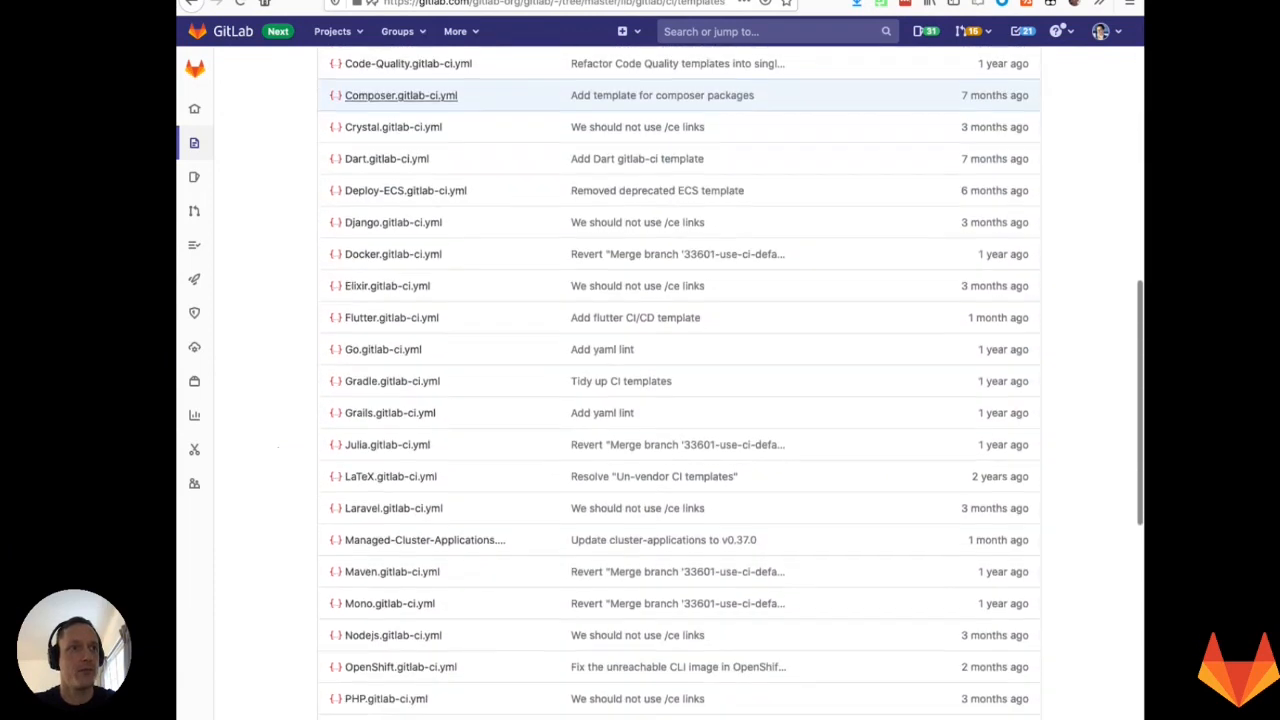
scroll("down", 3)
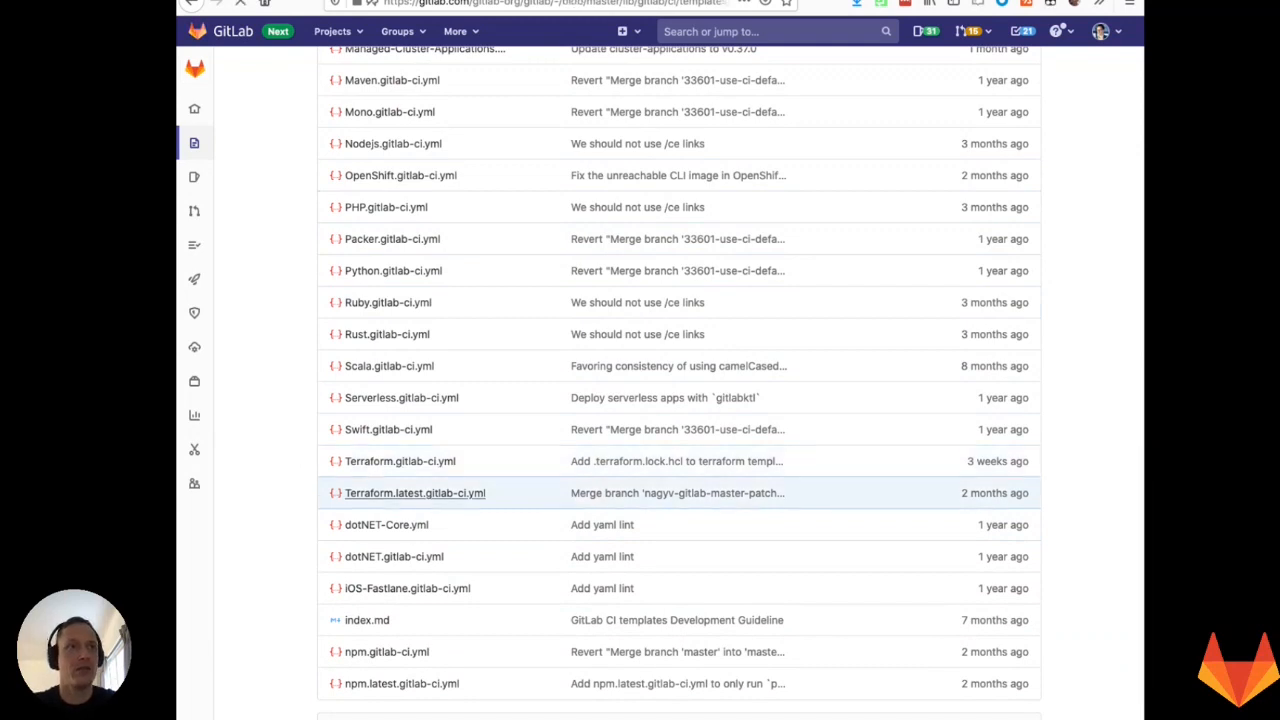
left_click(414, 492)
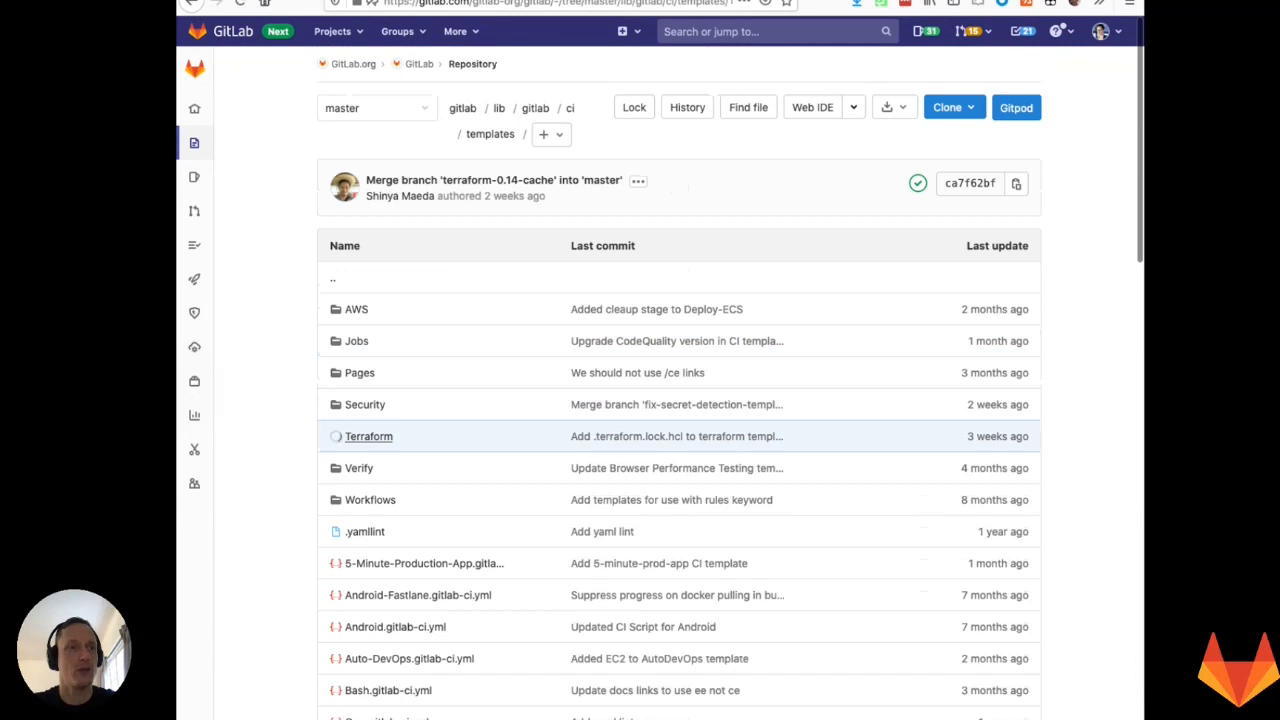
left_click(368, 436)
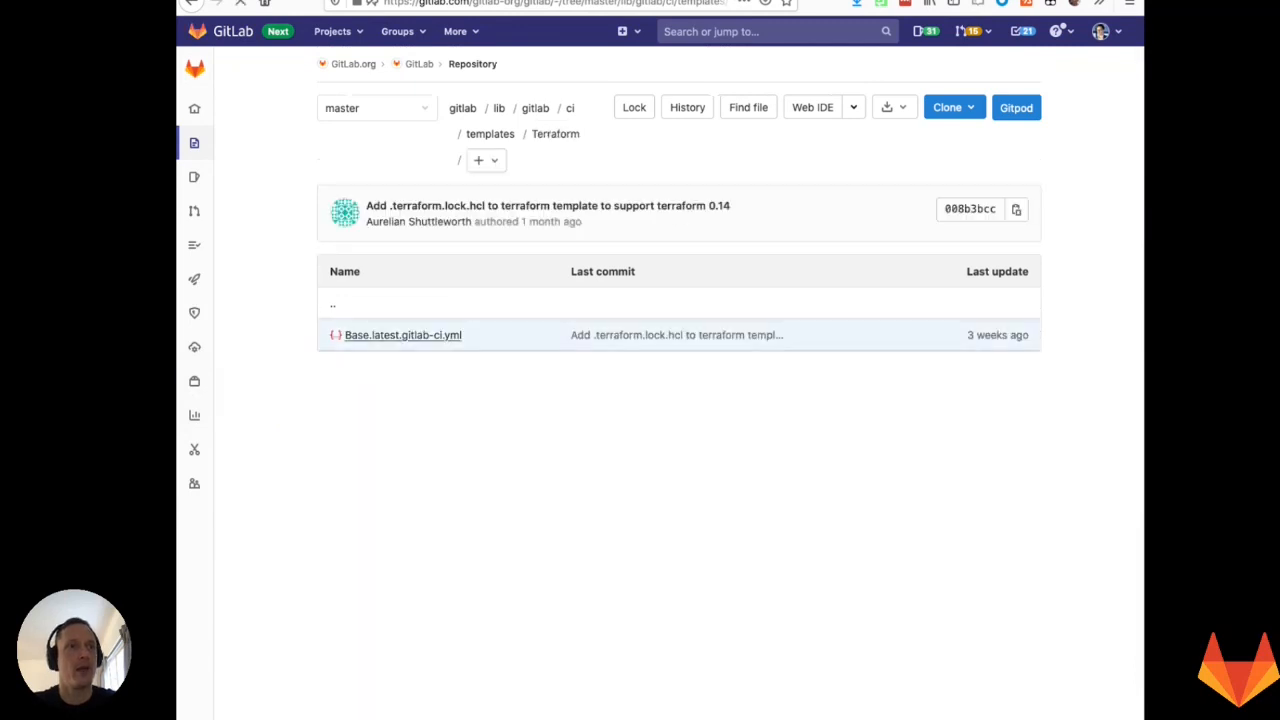
left_click(402, 336)
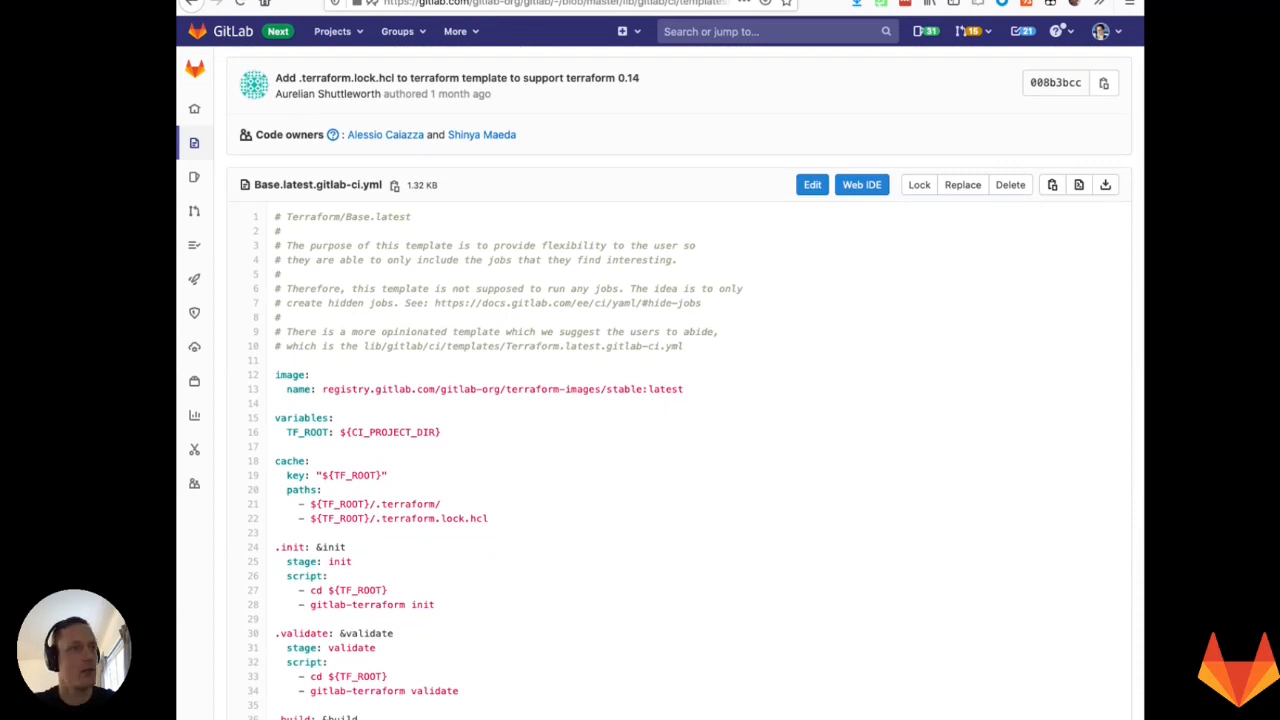
double_click(356, 476)
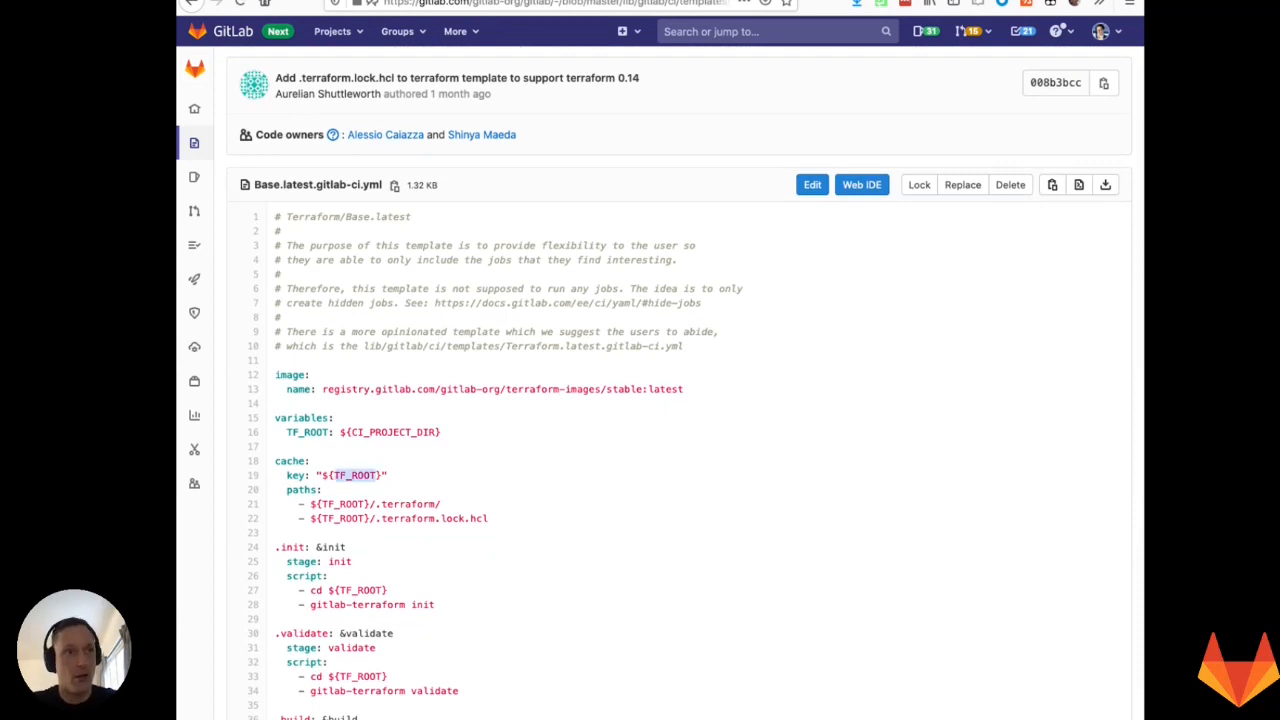
scroll("down", 3)
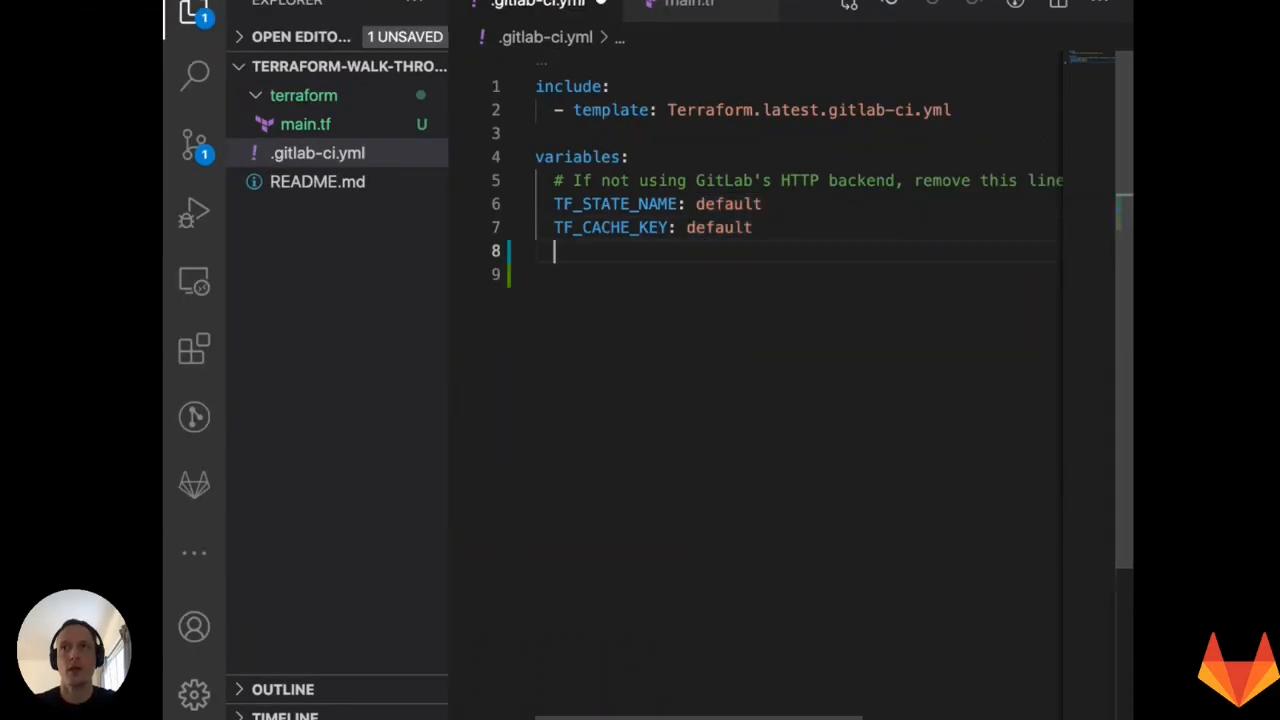
Add TF_ROOT: terraform to .gitlab-ci.yml and commit both changed files with the message 'Terraform rocks!'
type("TF_ROOT: terraform")
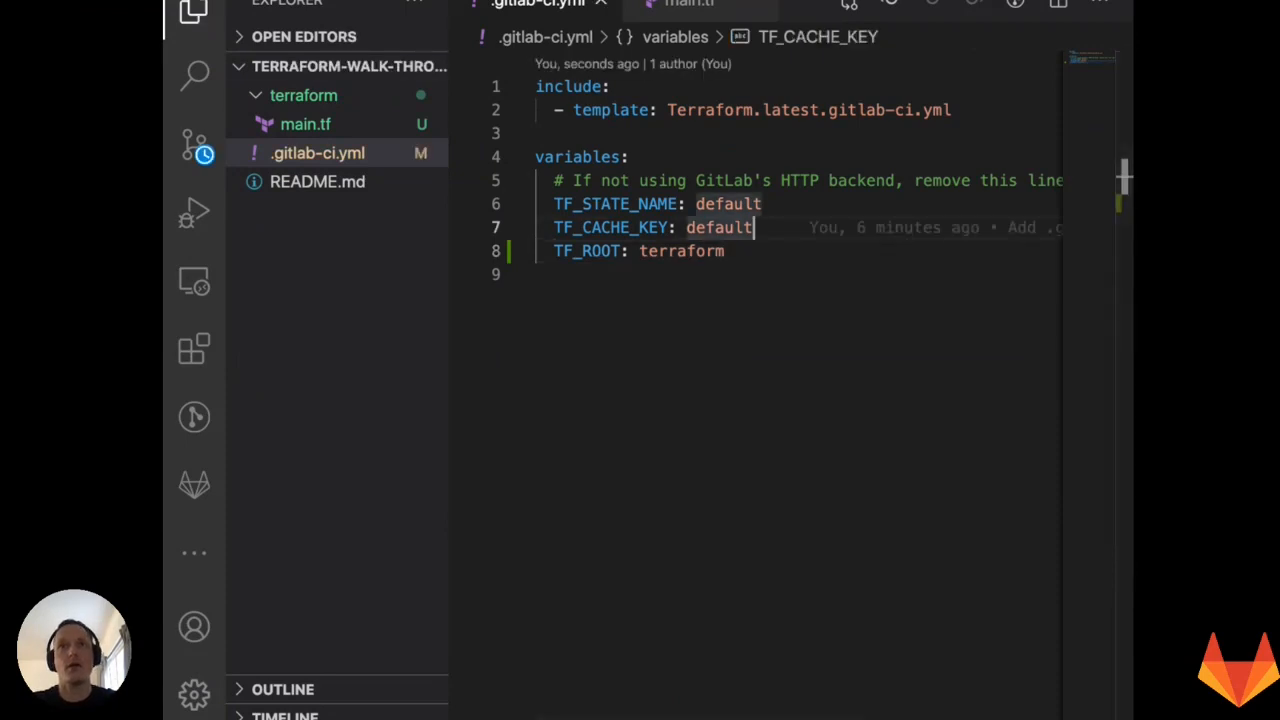
left_click(194, 146)
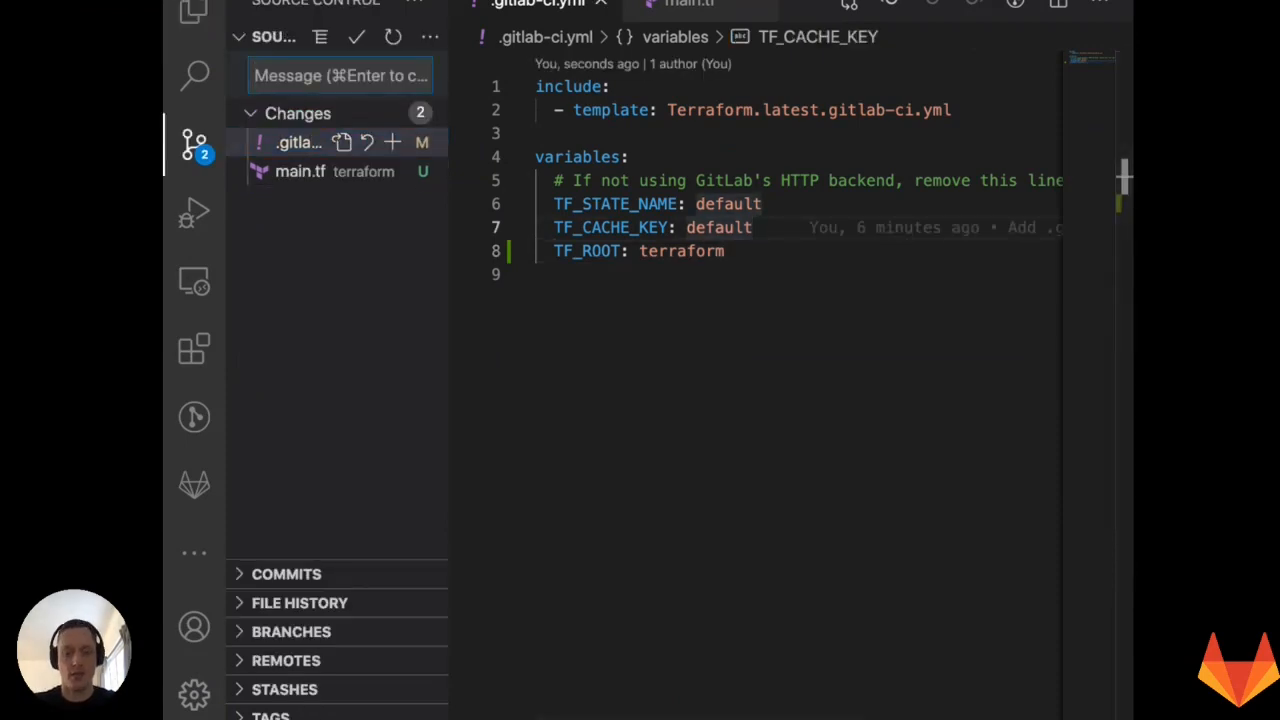
type("Added")
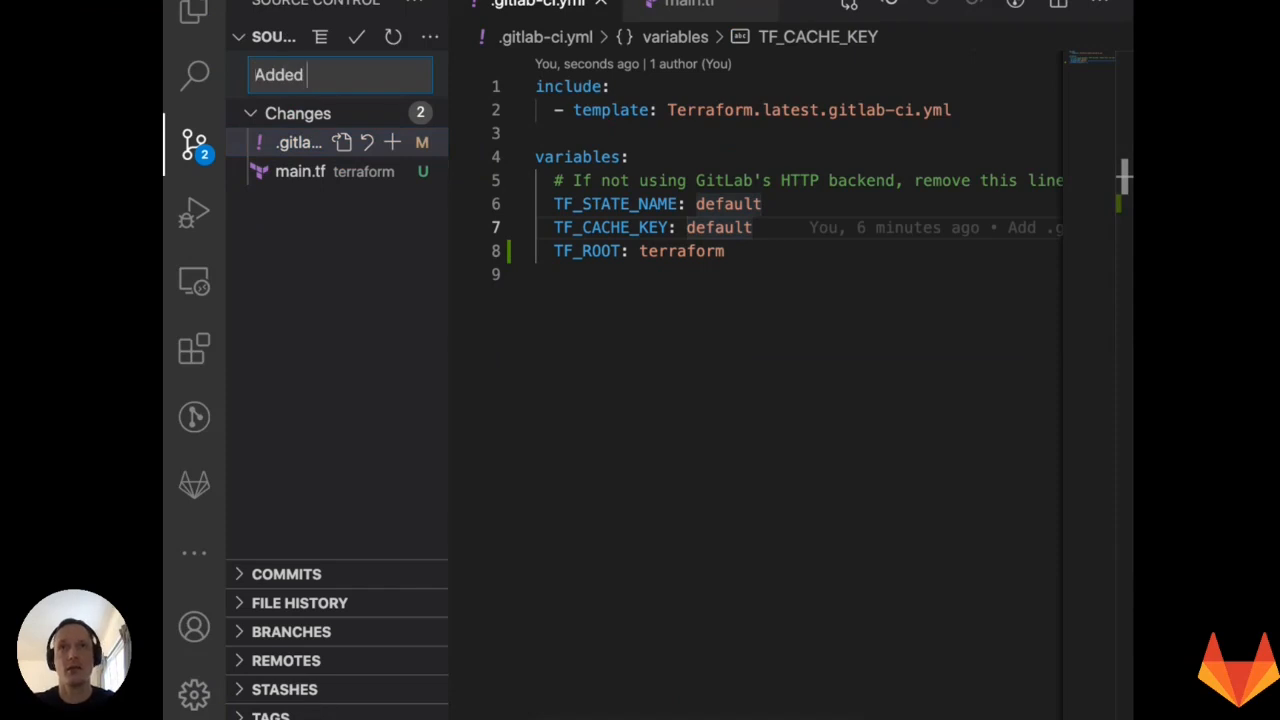
type("initia")
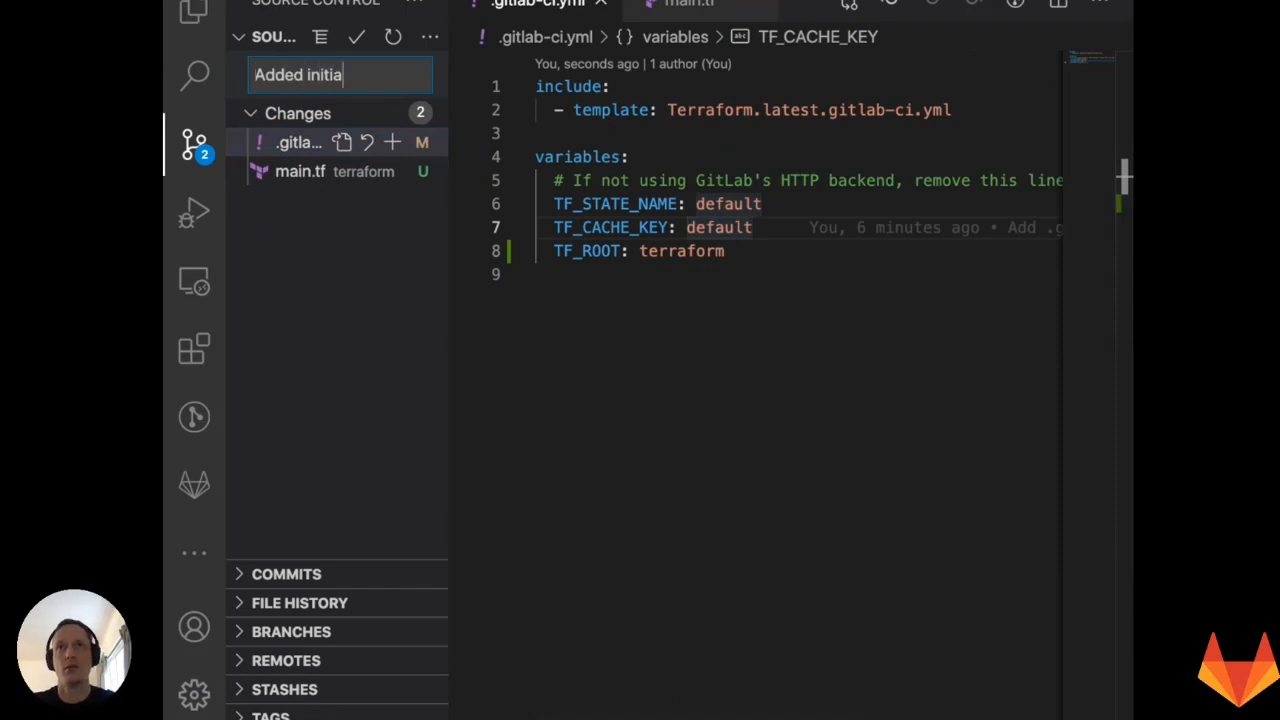
type("Te")
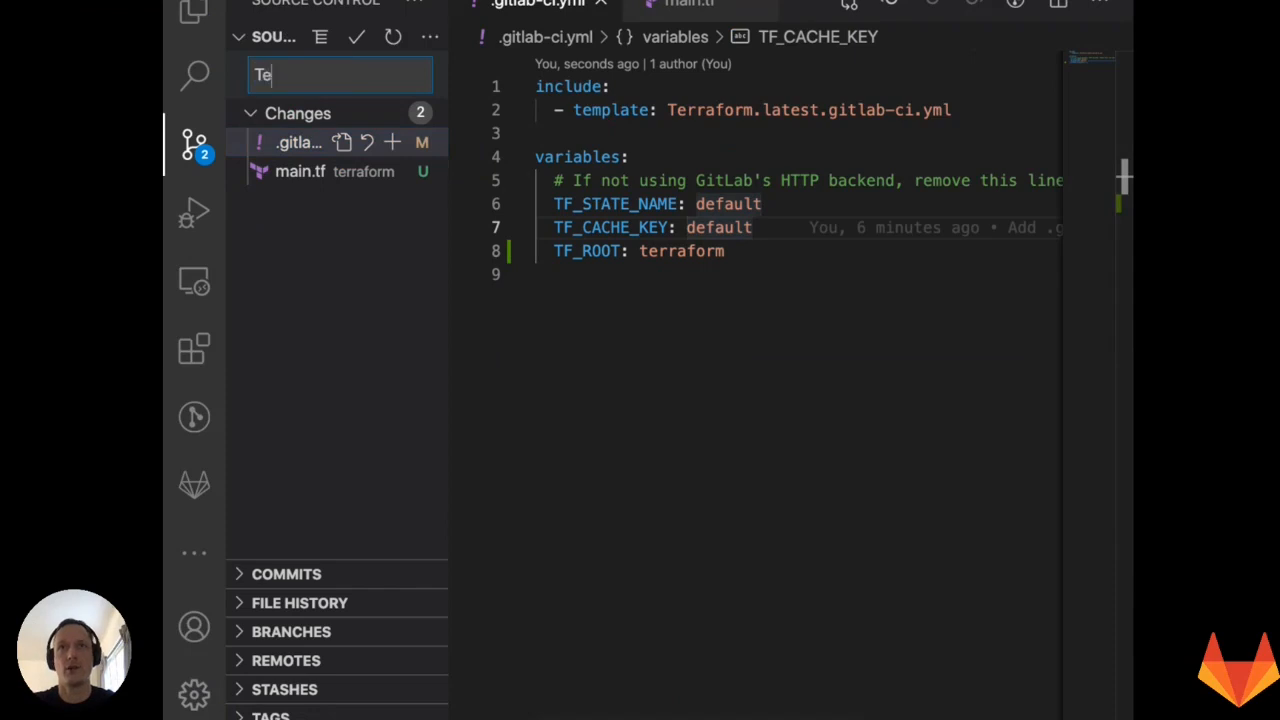
type("rraform rock")
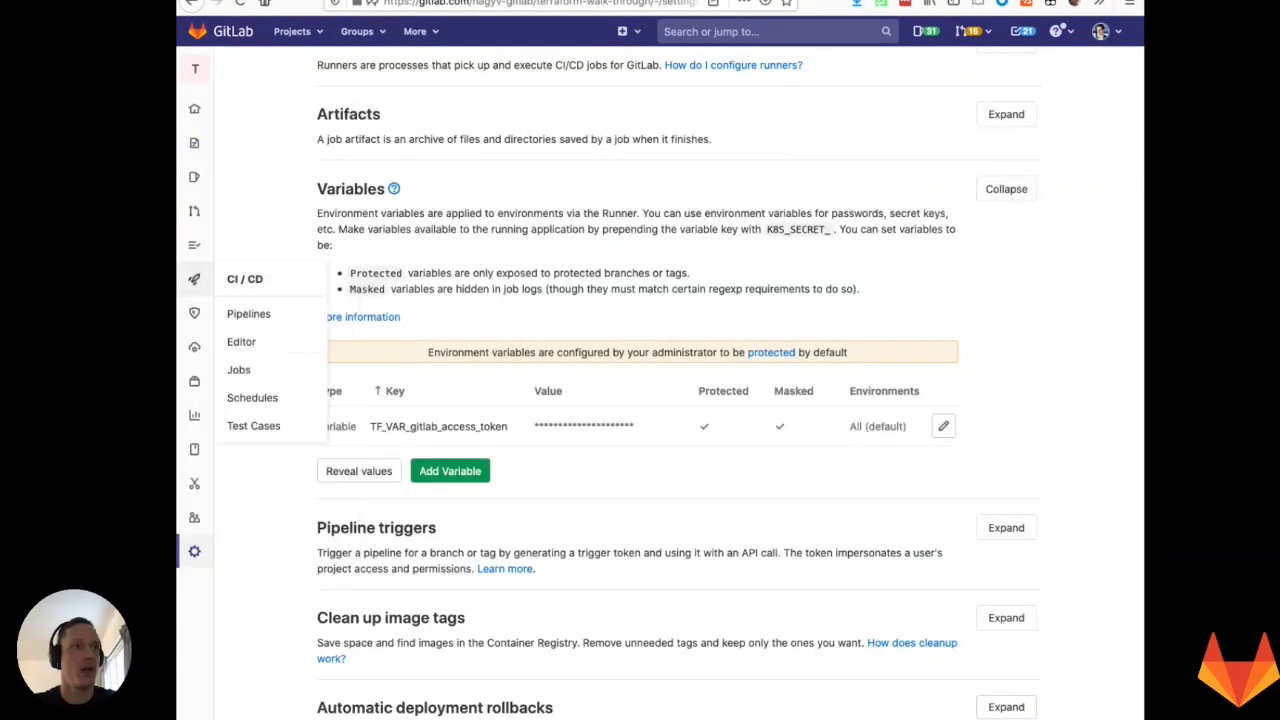
View the running master pipeline started by the 'Terraform rocks!' commit from the Pipelines list
left_click(248, 314)
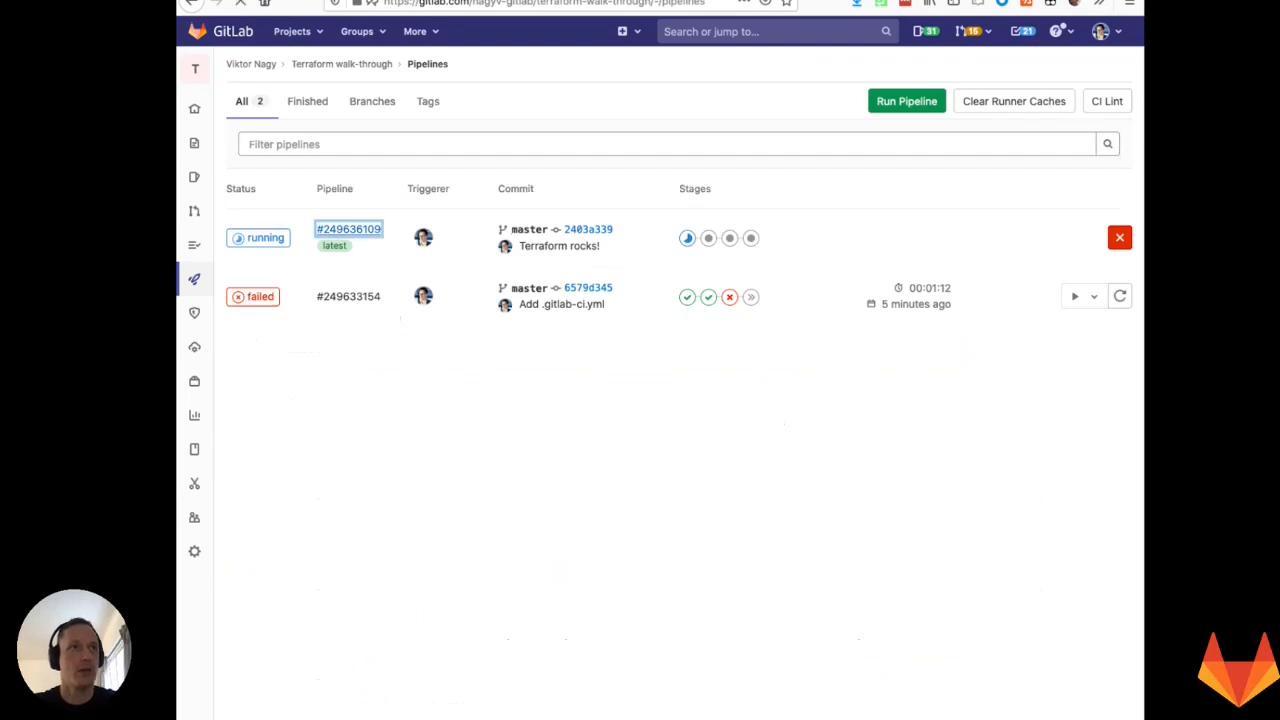
left_click(348, 228)
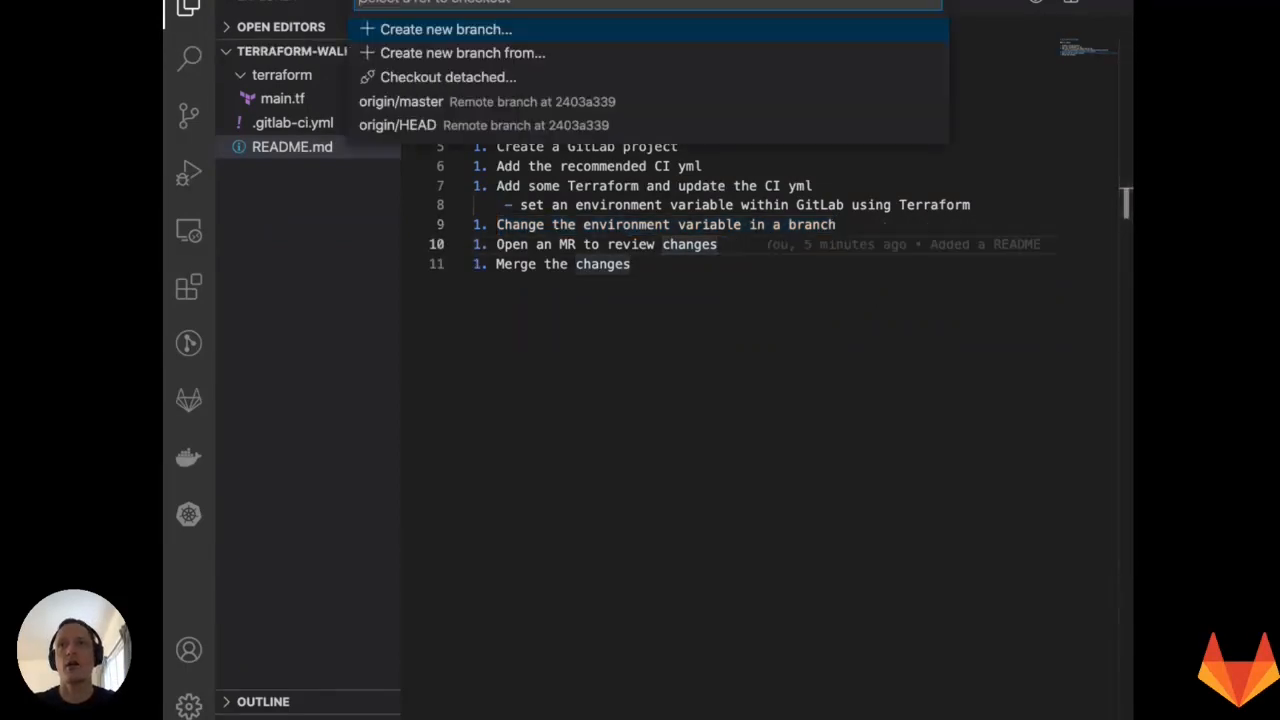
Create a new branch, change main.tf's value to 'Greetings Master!' and commit it as 'Say hello to your master!'
left_click(446, 30)
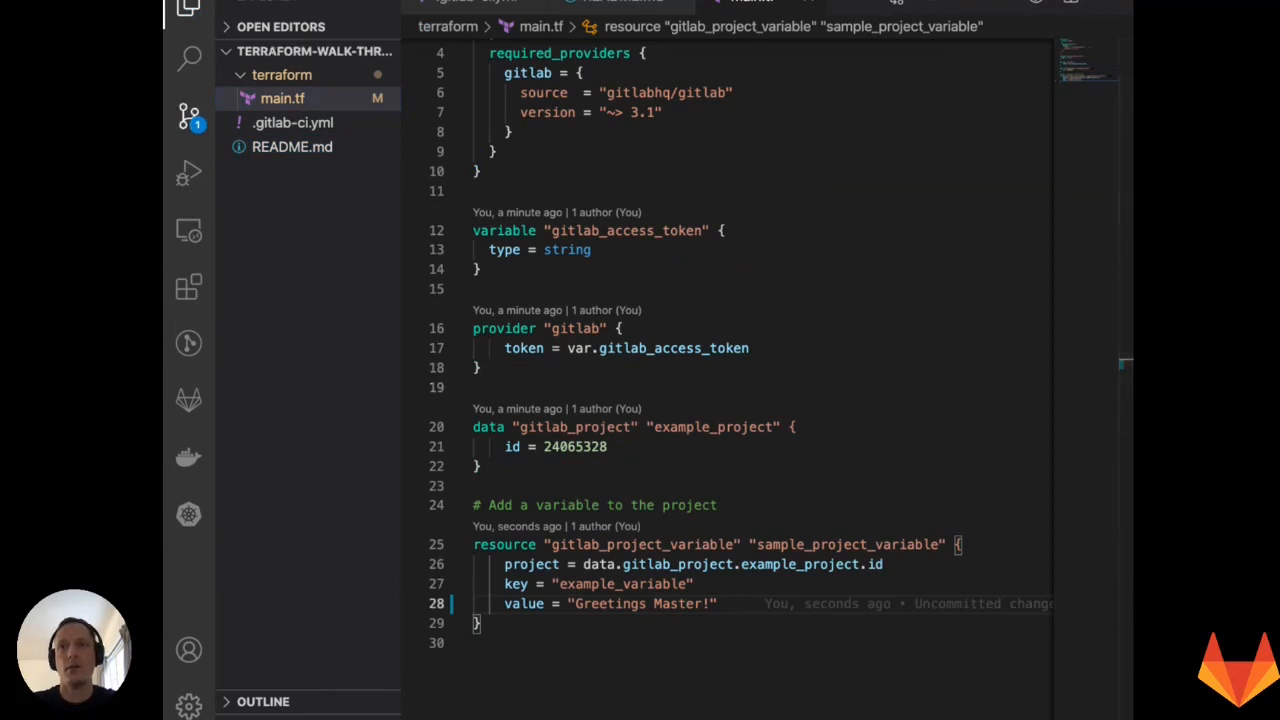
left_click(188, 116)
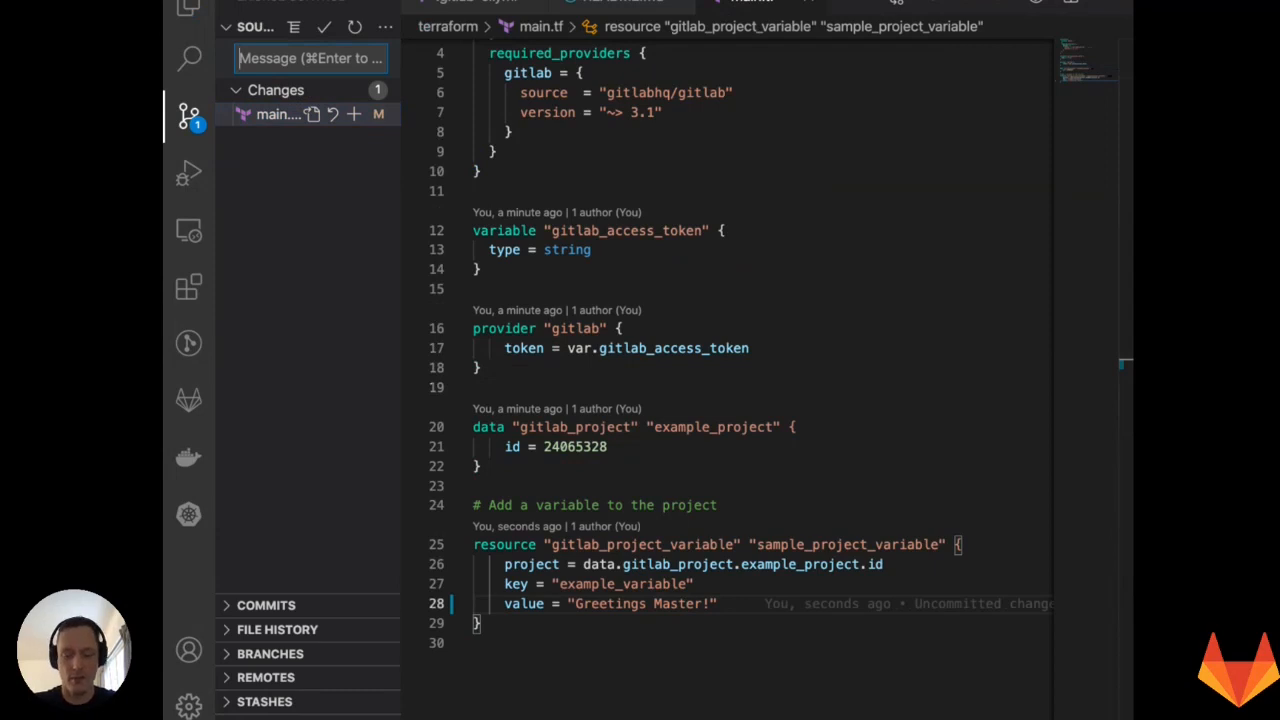
type("Say hello")
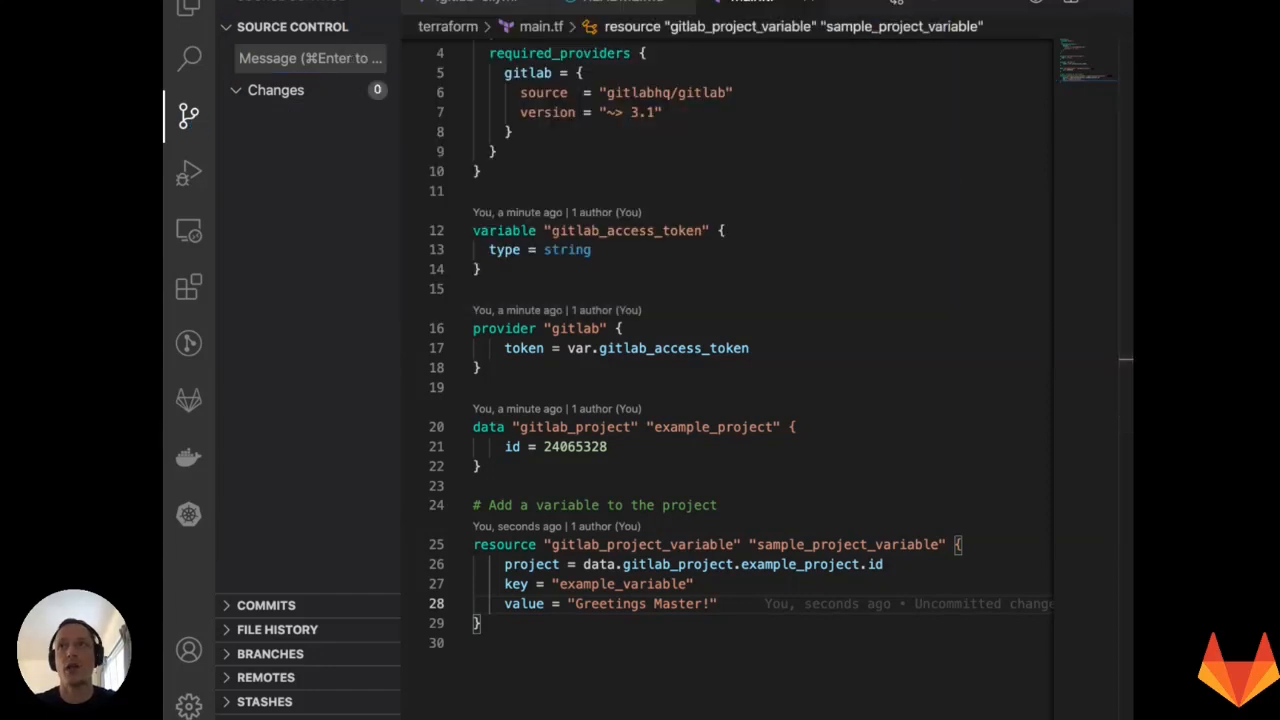
left_click(310, 56)
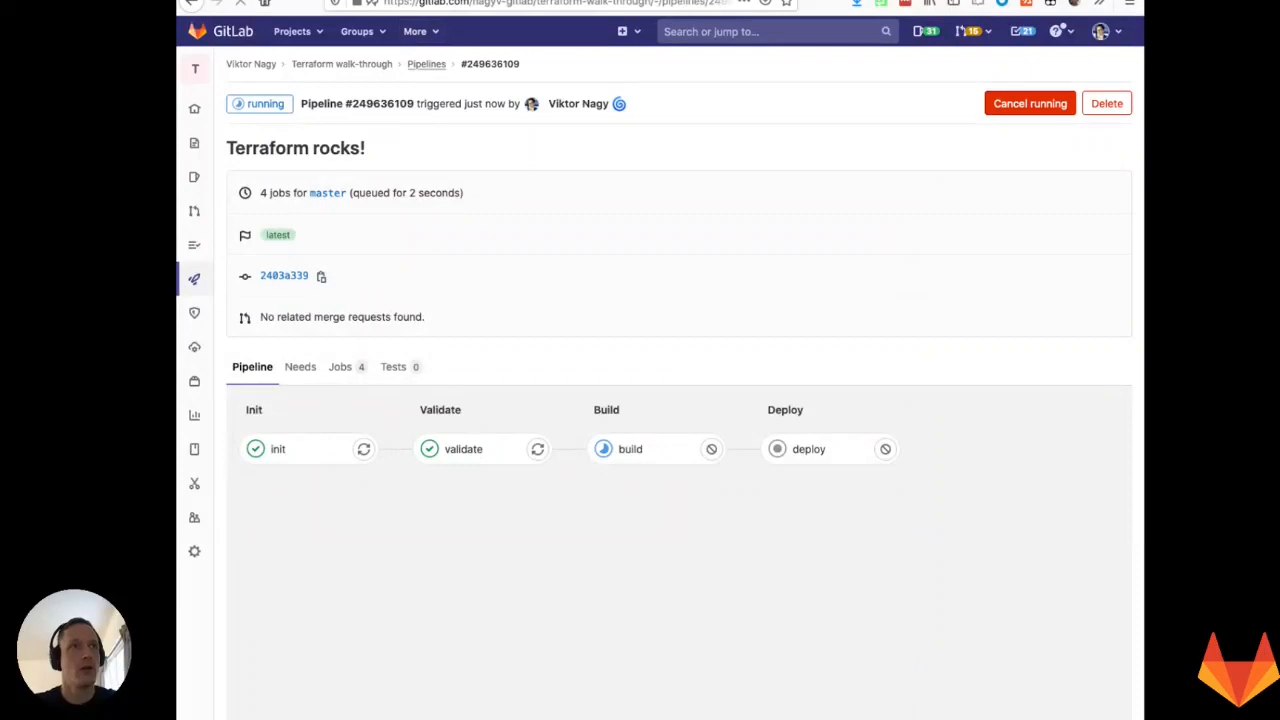
Return to the Pipelines list showing the apprentice branch pipeline running alongside master
left_click(426, 62)
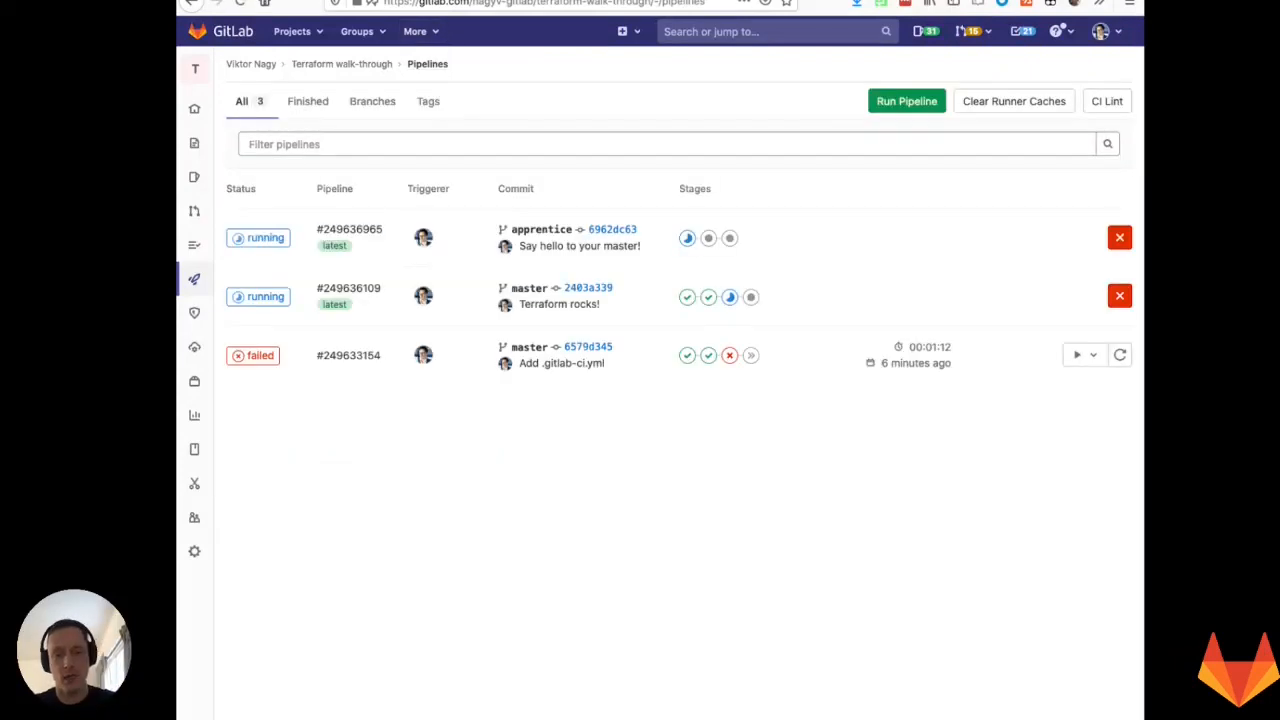
mouse_move(194, 210)
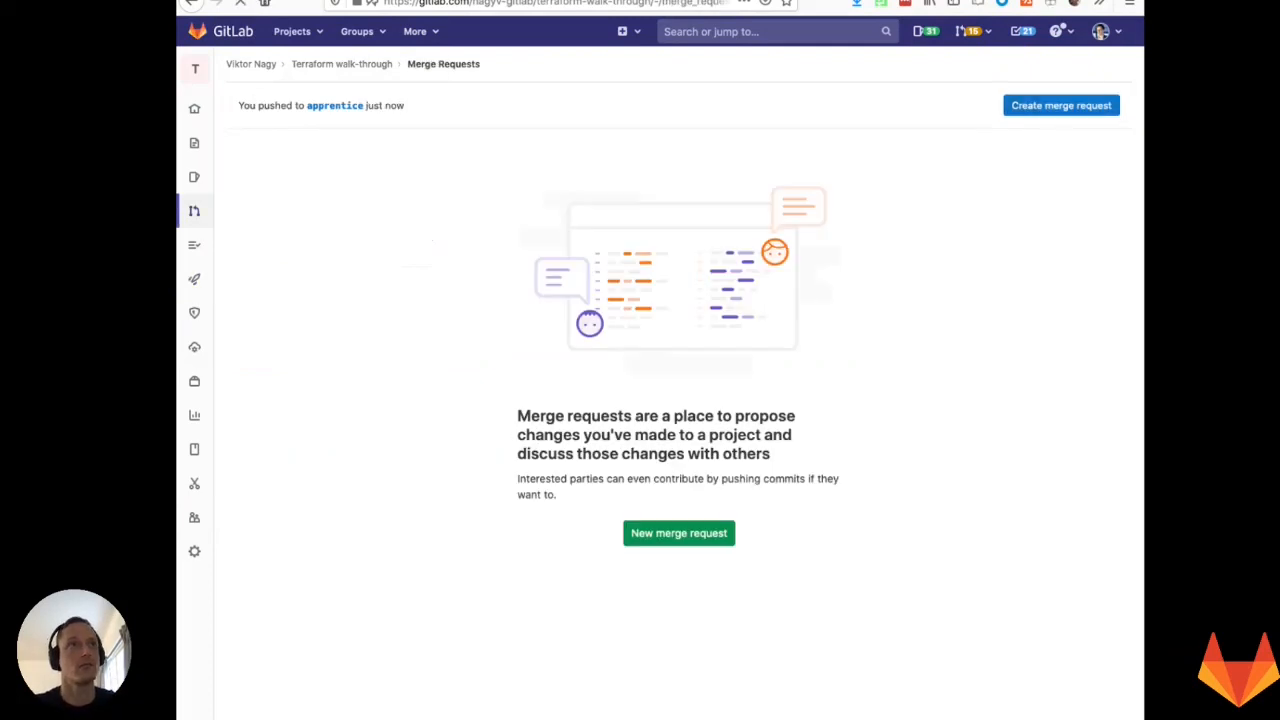
Submit merge request !1 'Say hello to your master!' from apprentice into master, then return to Pipelines
left_click(678, 532)
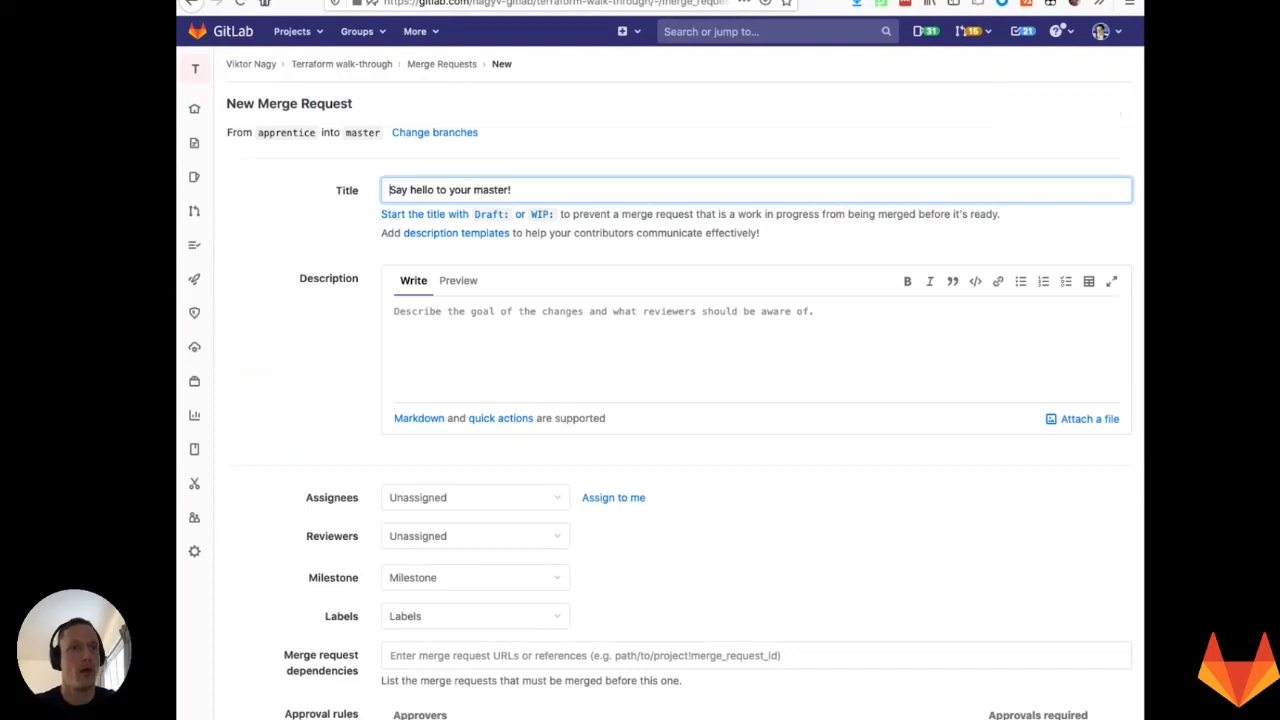
scroll("down", 3)
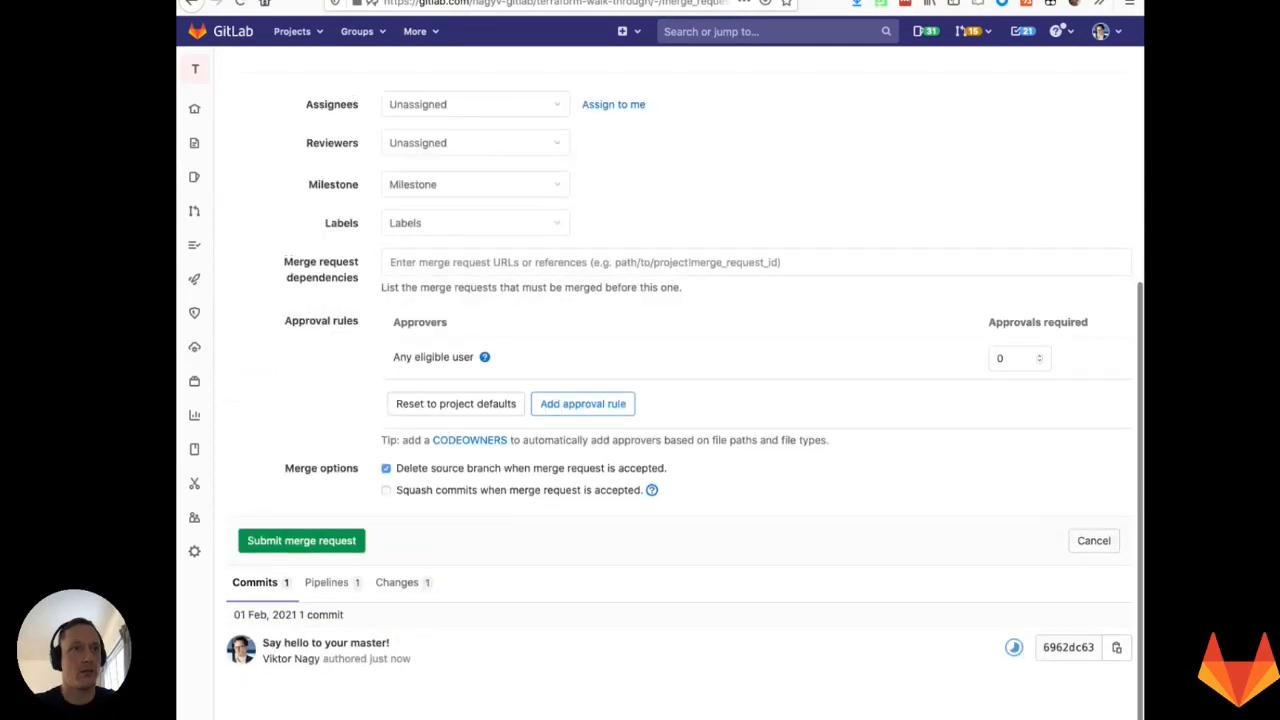
left_click(300, 540)
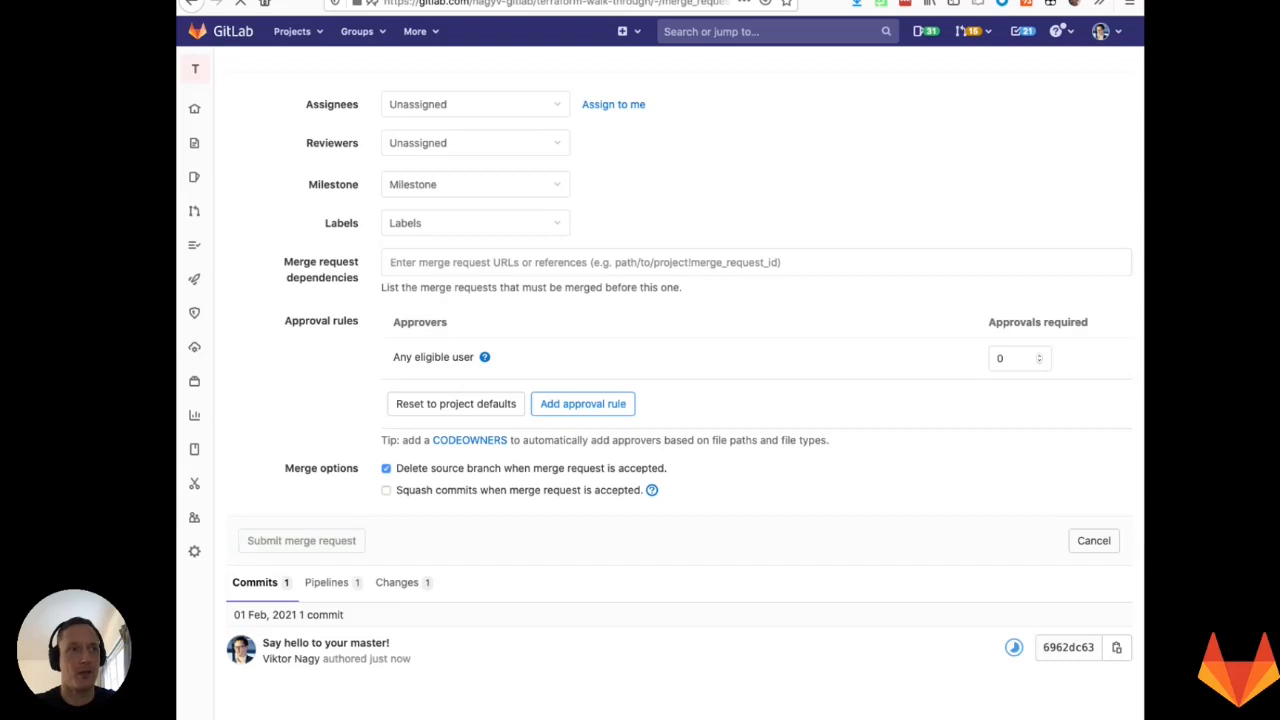
left_click(300, 540)
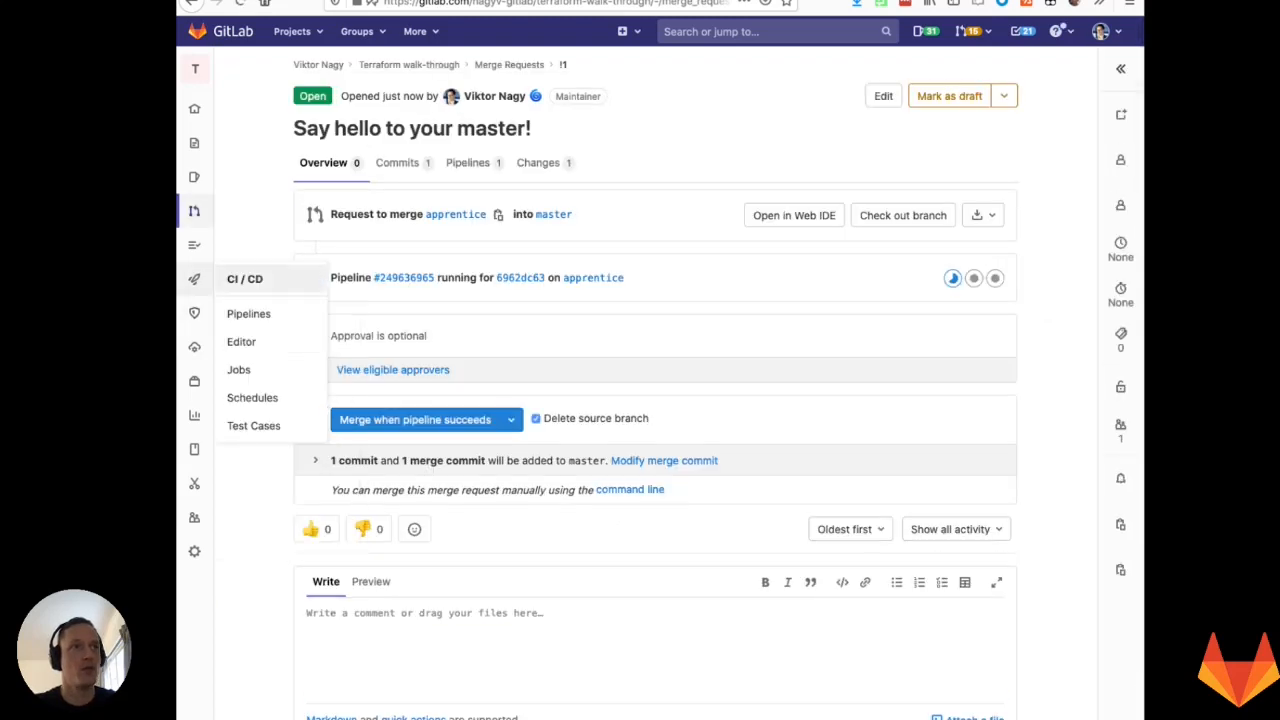
left_click(248, 312)
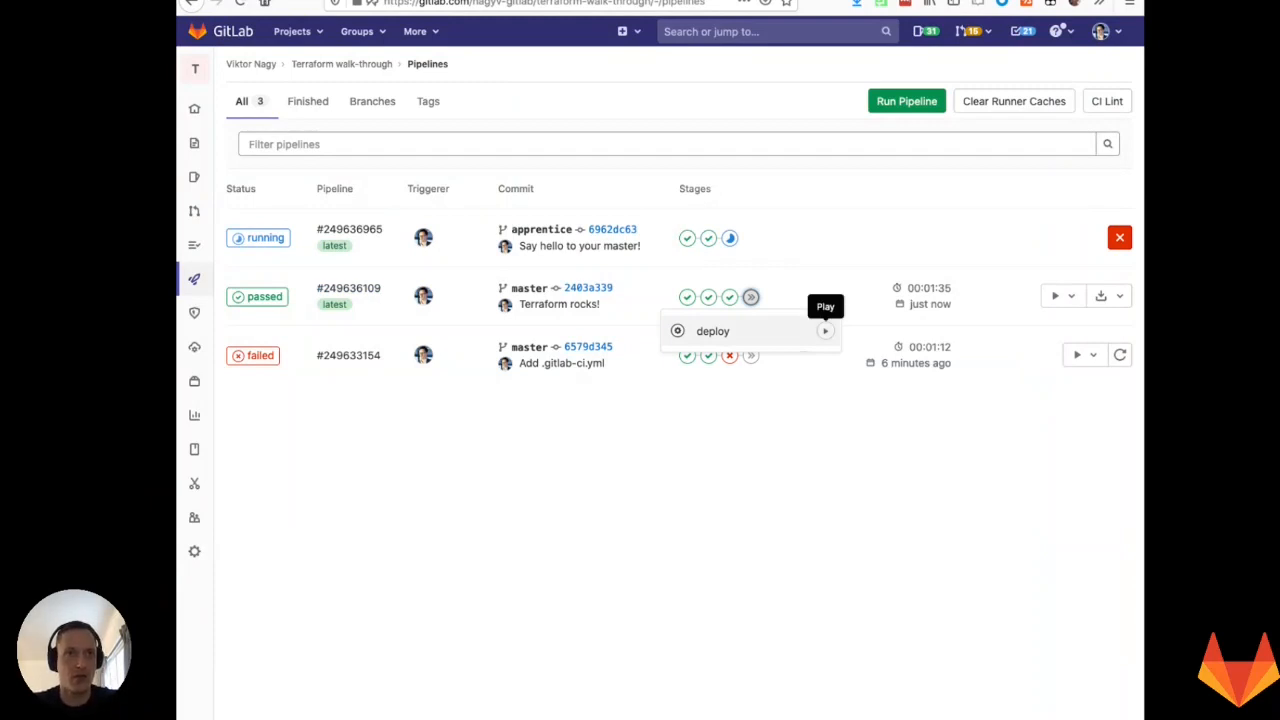
Play the manual deploy job on the passed master pipeline and view the apprentice build job
left_click(824, 332)
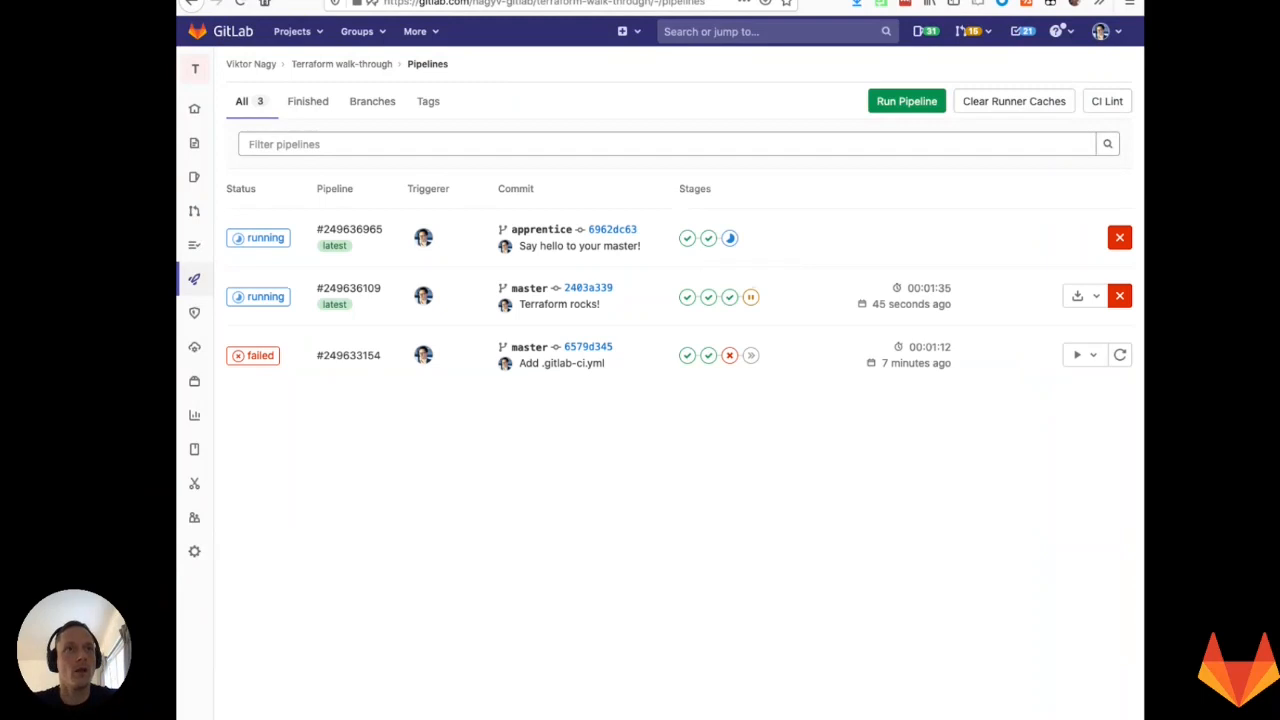
mouse_move(730, 238)
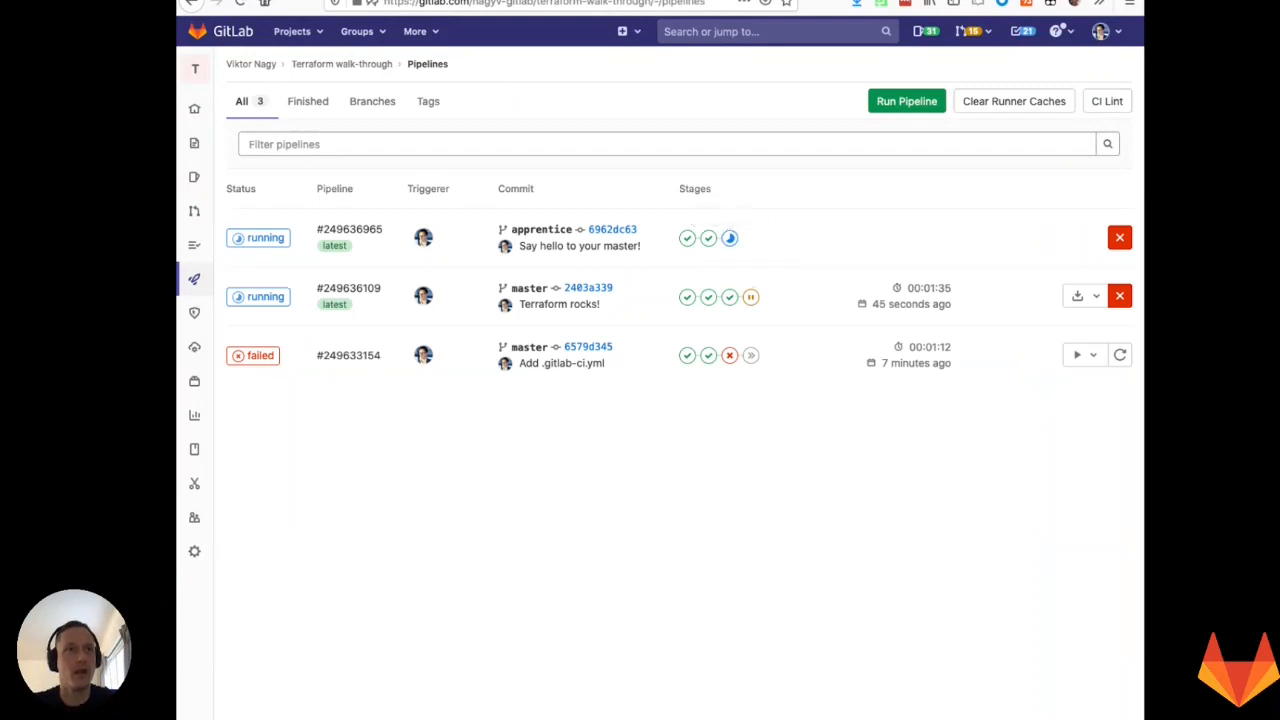
mouse_move(730, 238)
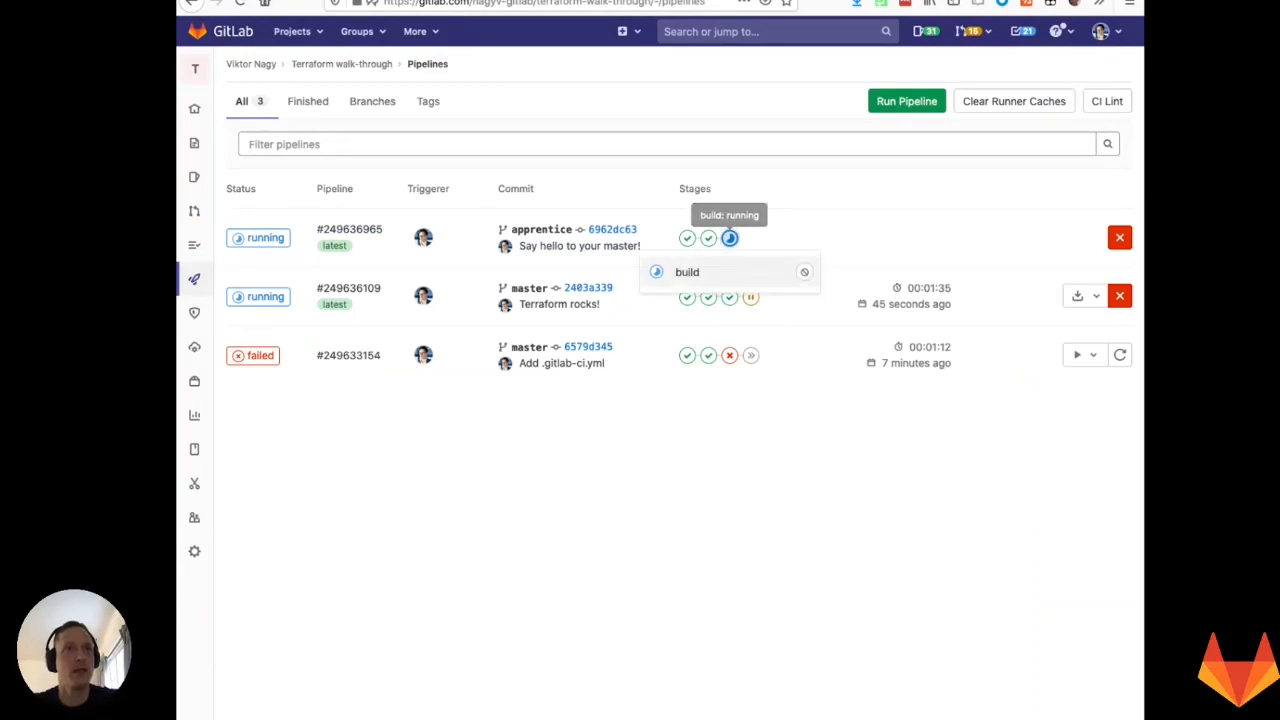
left_click(728, 238)
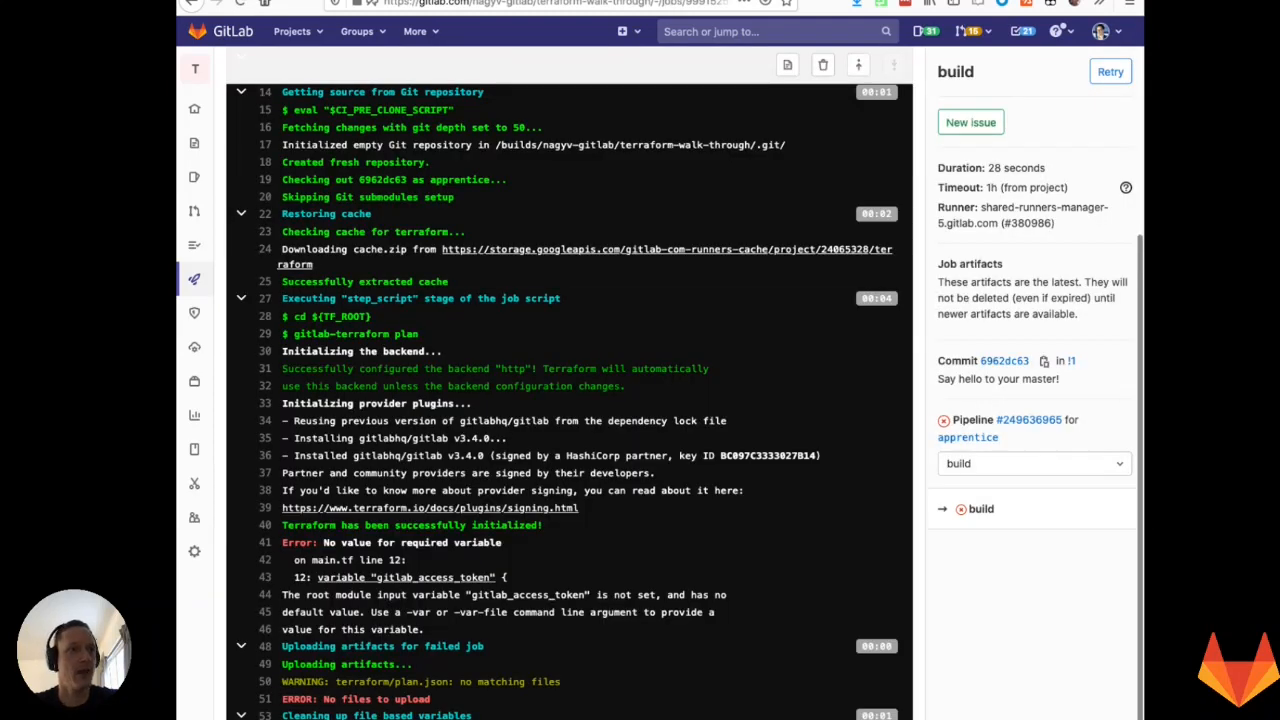
Select the job log error stating gitlab_access_token has no value in the failed apprentice build
left_click_drag(318, 542, 508, 576)
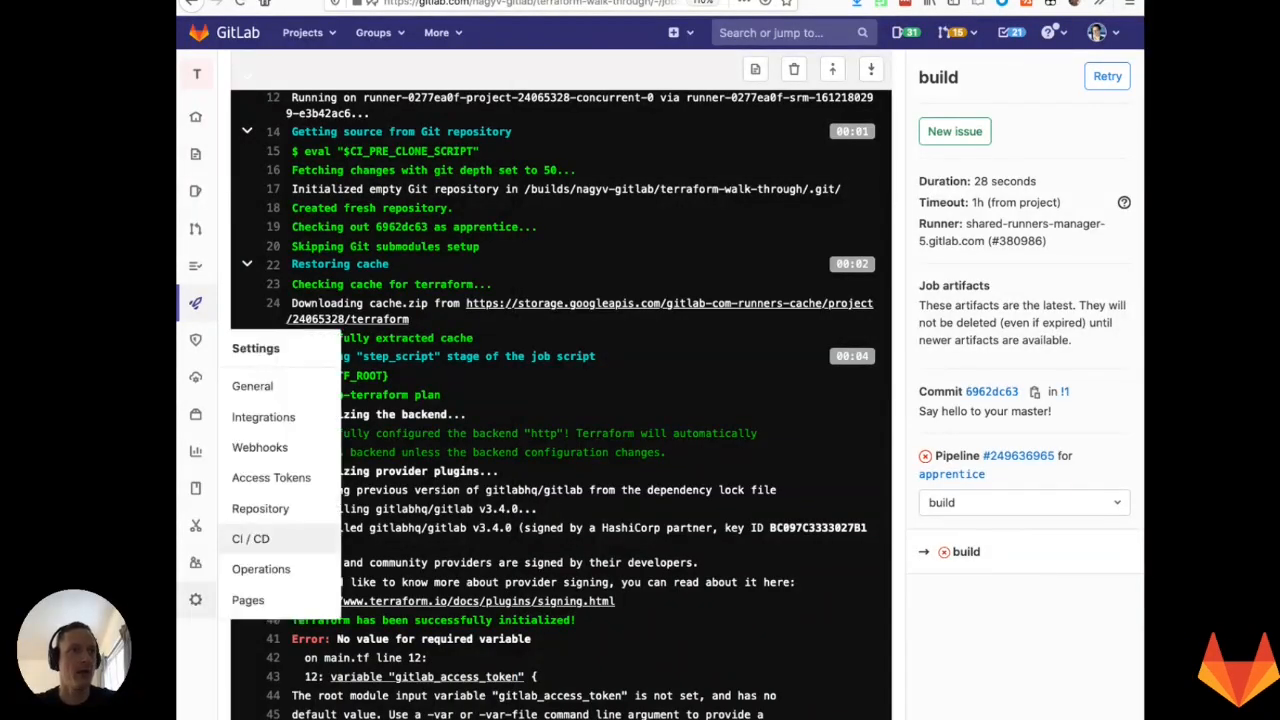
In Settings > CI/CD Variables, edit TF_VAR_gitlab_access_token to remove its Protect variable flag
left_click(250, 540)
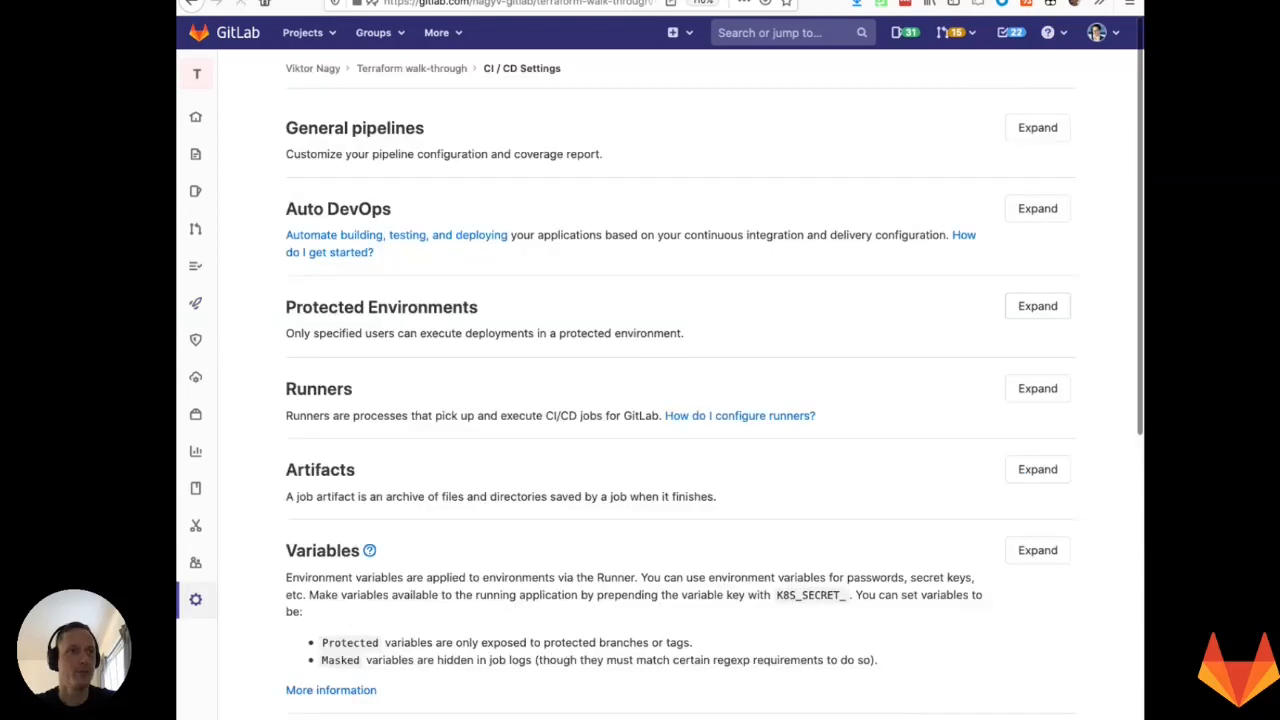
left_click(1036, 550)
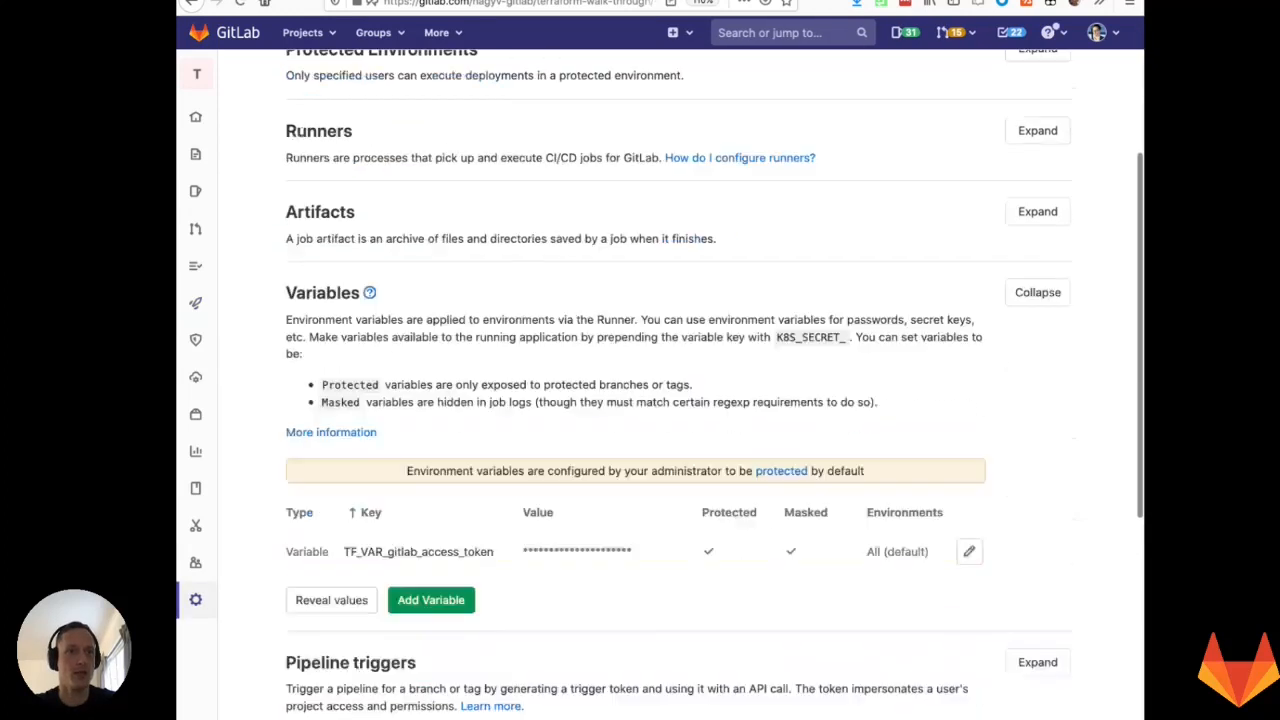
scroll("down", 3)
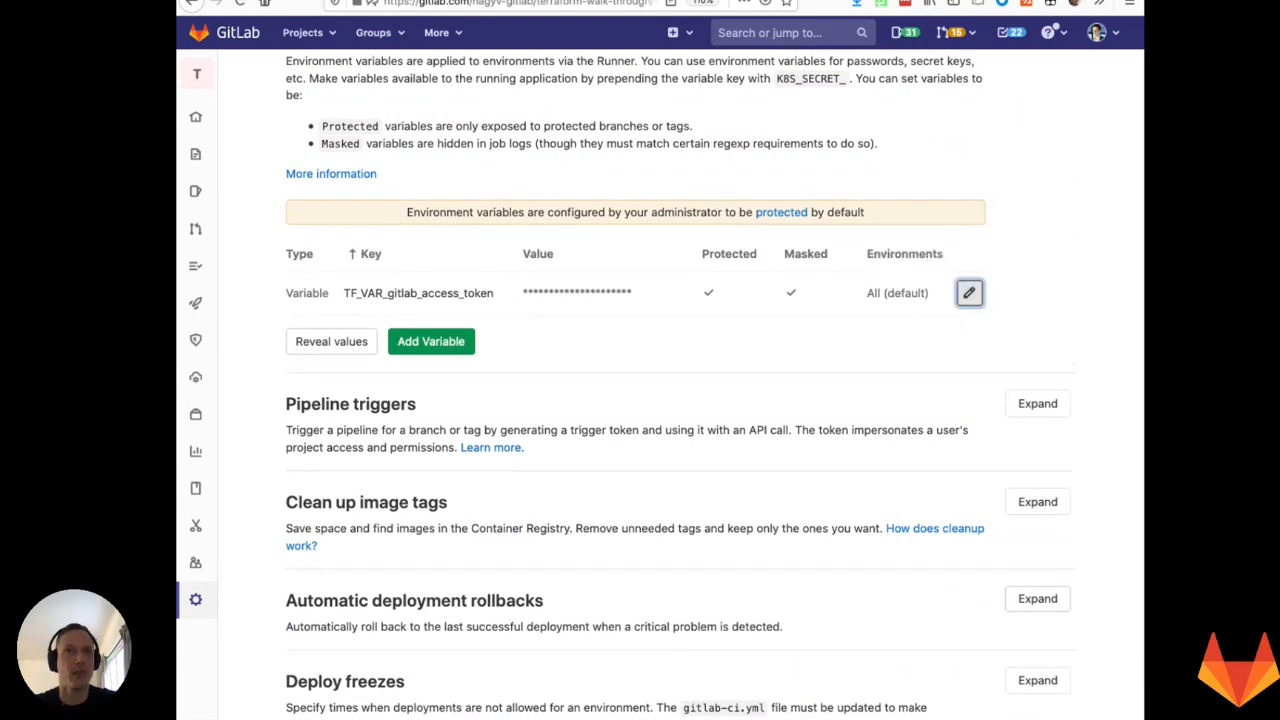
left_click(968, 292)
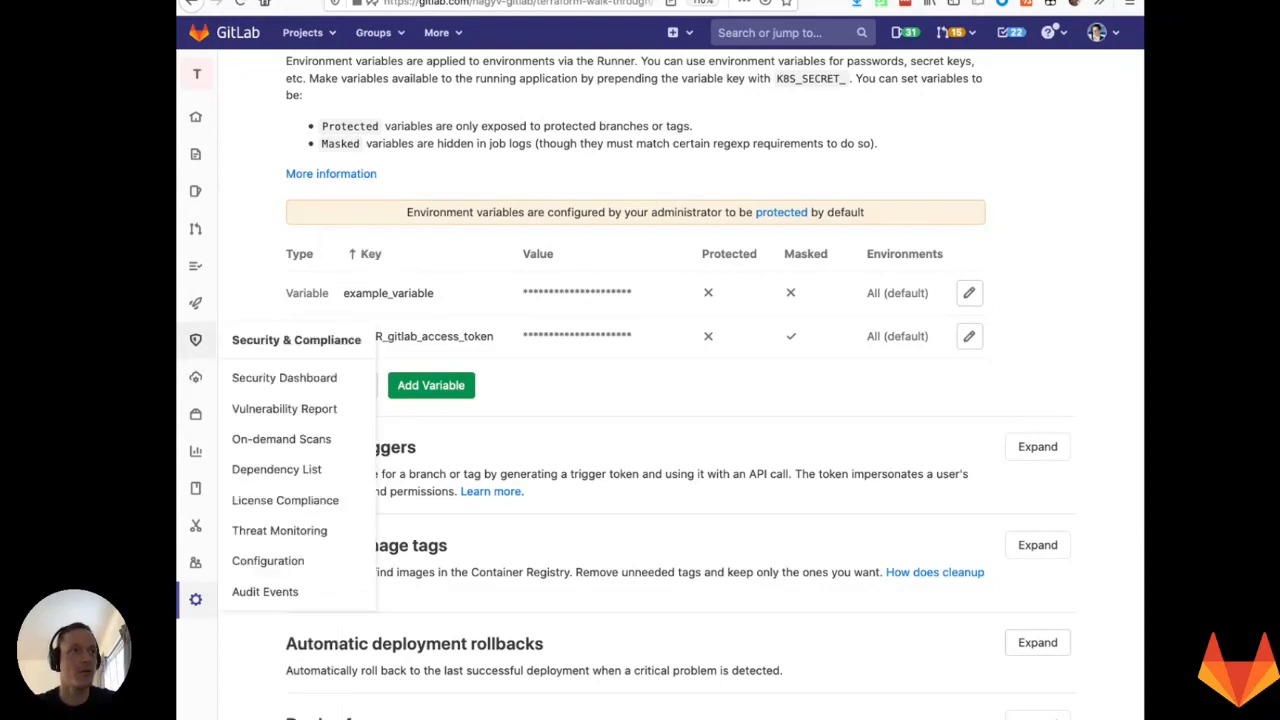
mouse_move(196, 304)
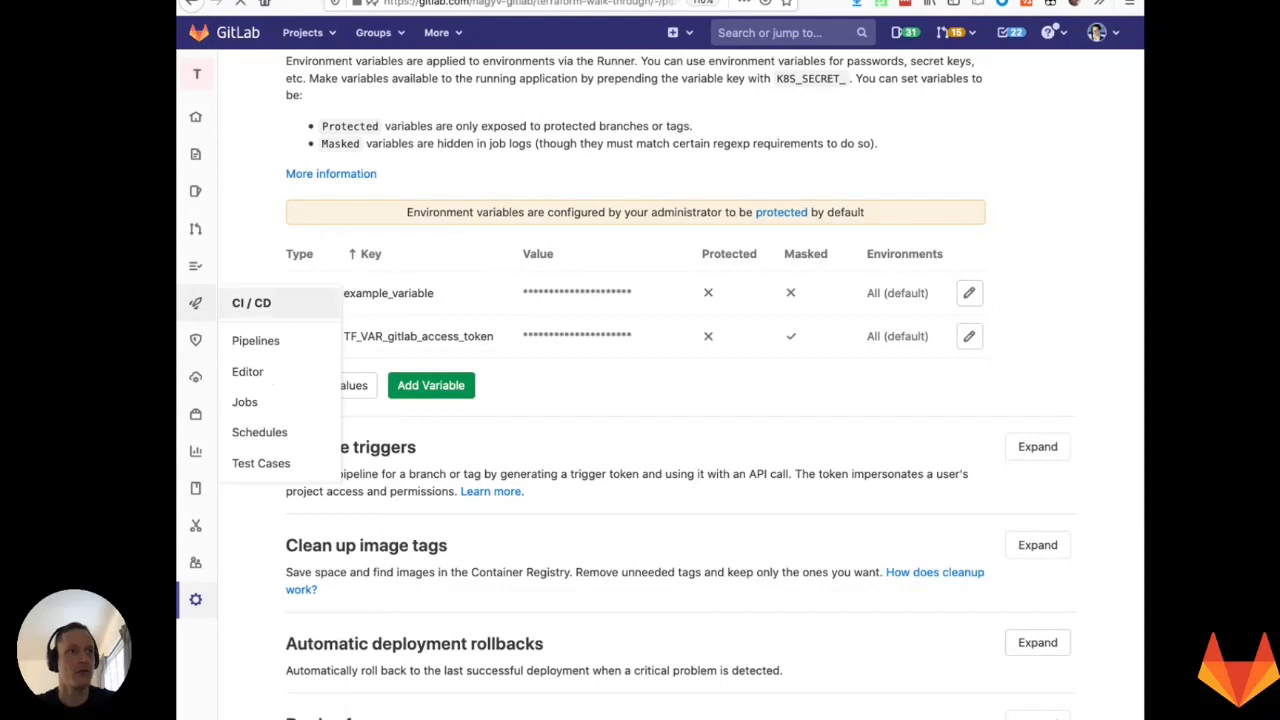
Retry the failed apprentice pipeline from the Pipelines list so it runs again
left_click(256, 340)
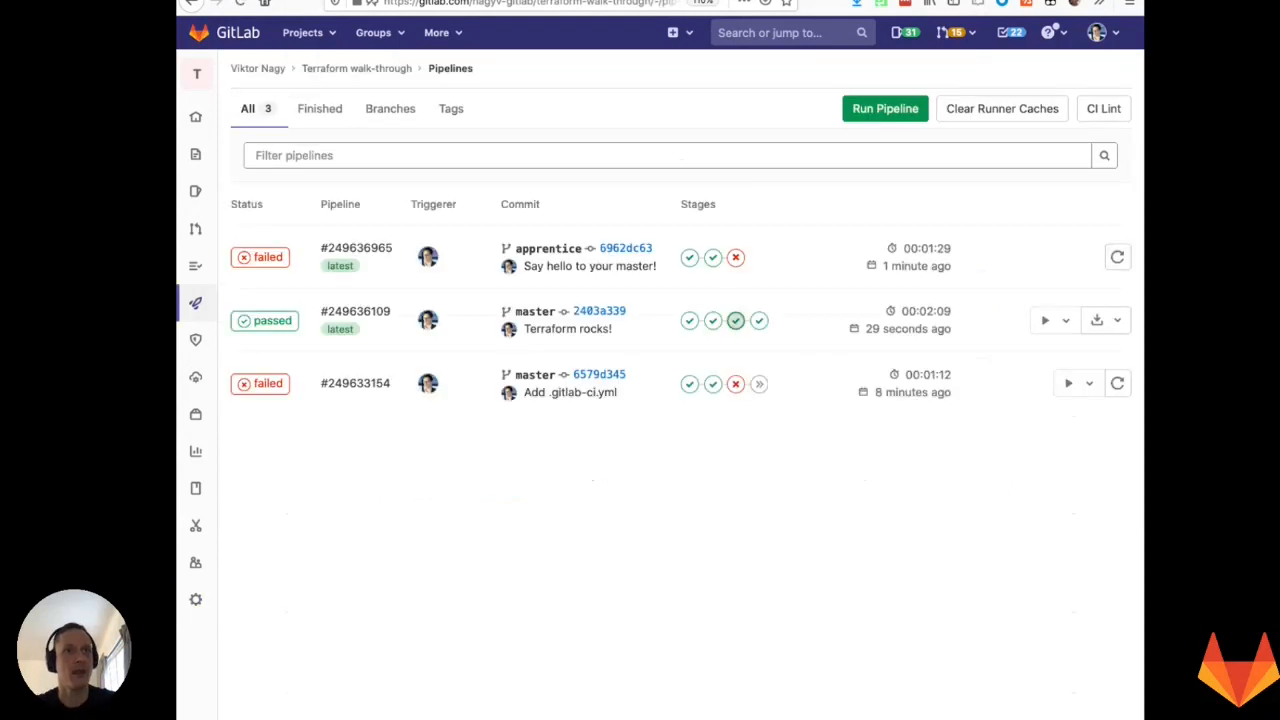
mouse_move(760, 320)
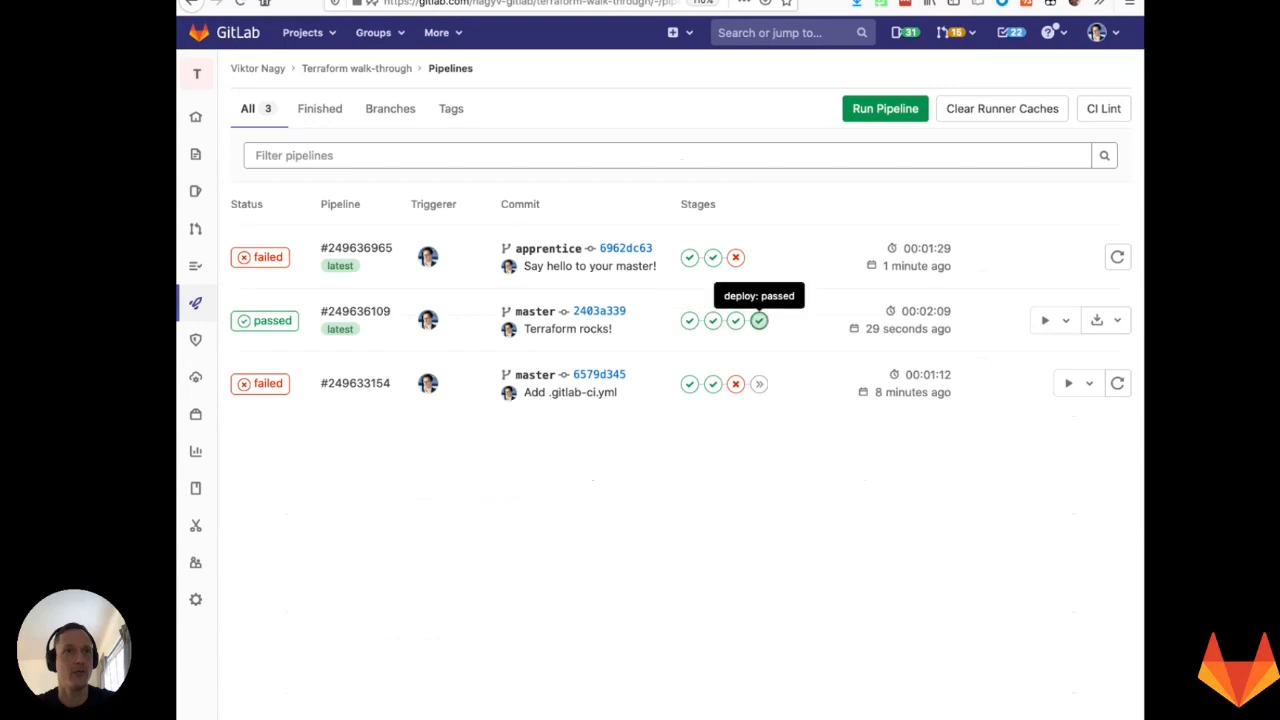
mouse_move(736, 258)
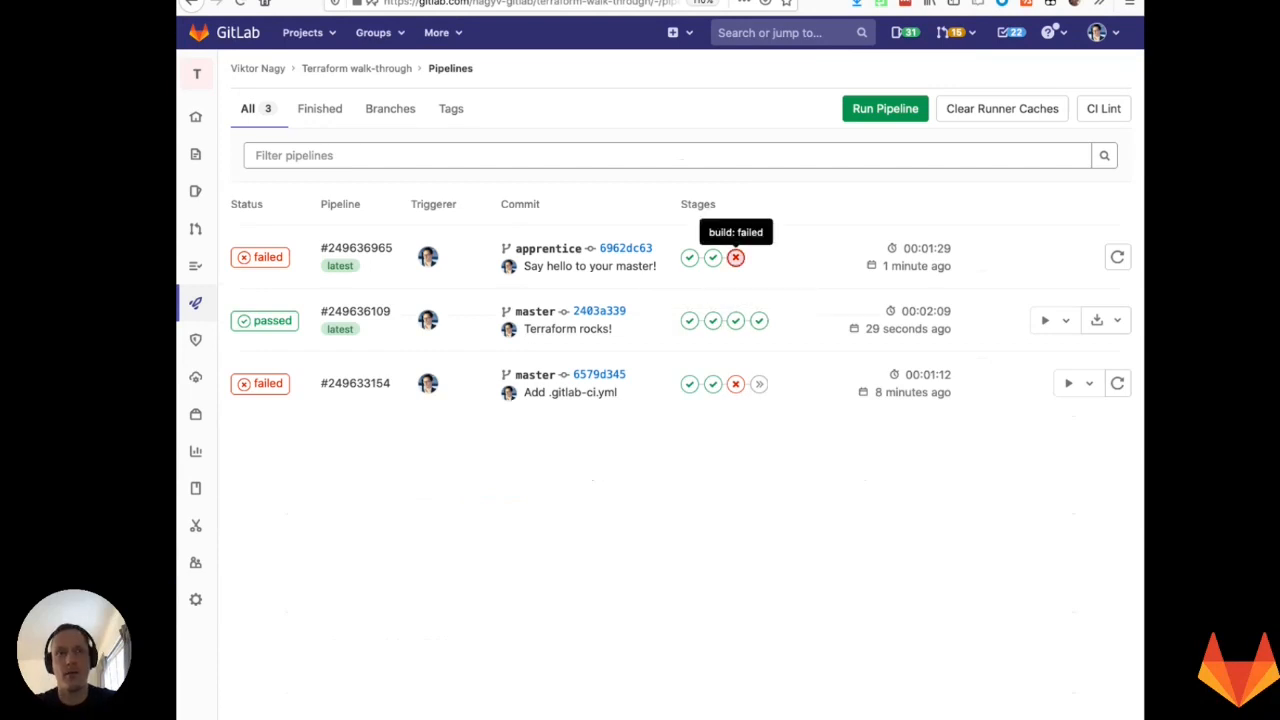
left_click(736, 256)
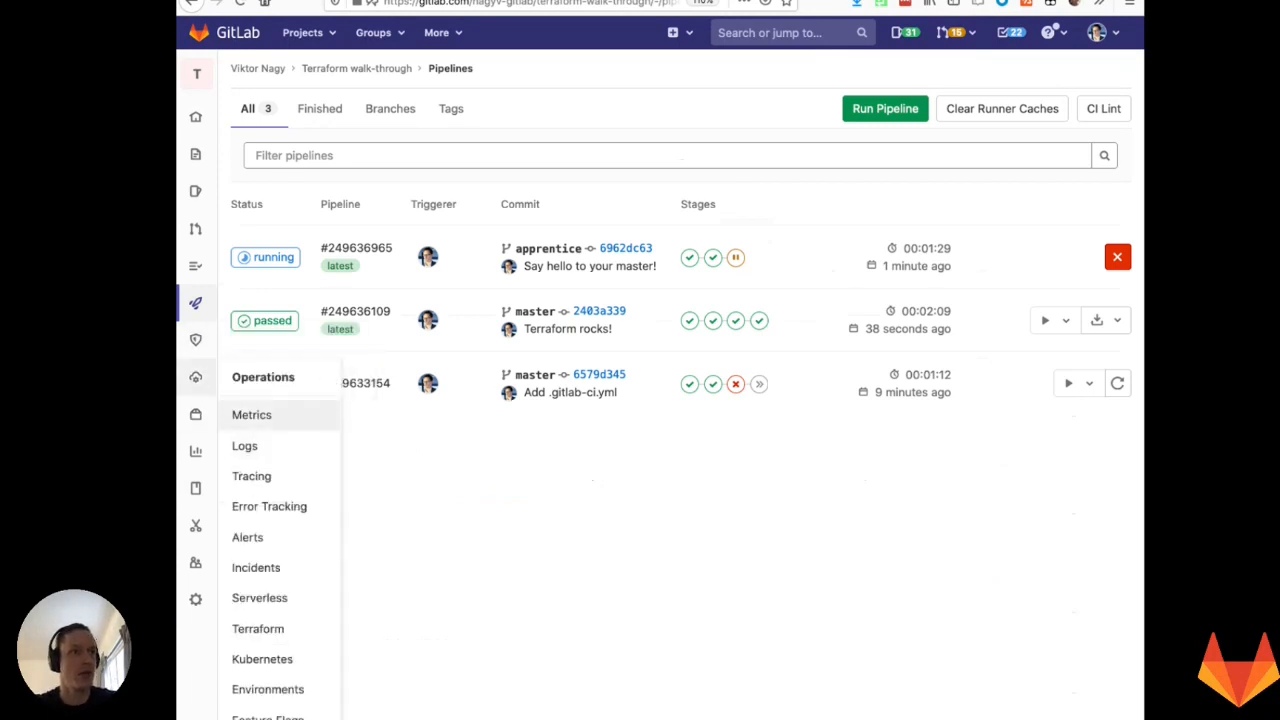
mouse_move(258, 628)
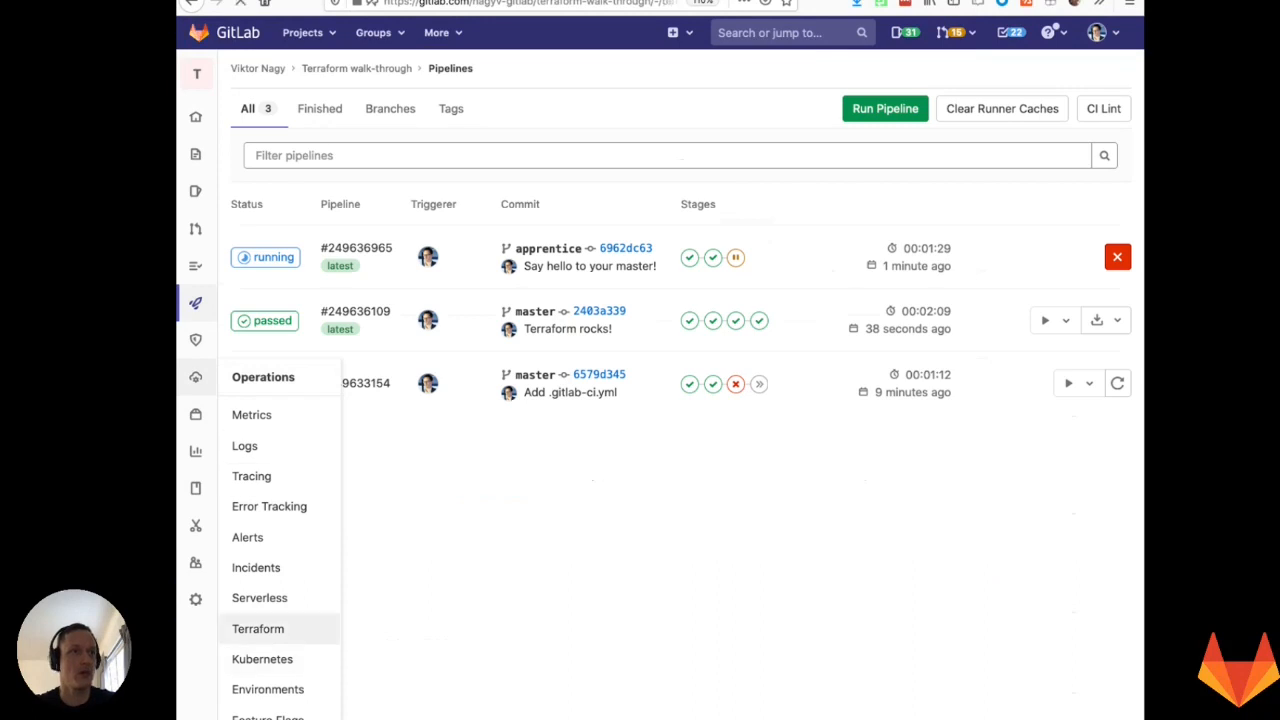
View the default Terraform state's available actions, dismiss them, and go to the open merge requests list
left_click(258, 628)
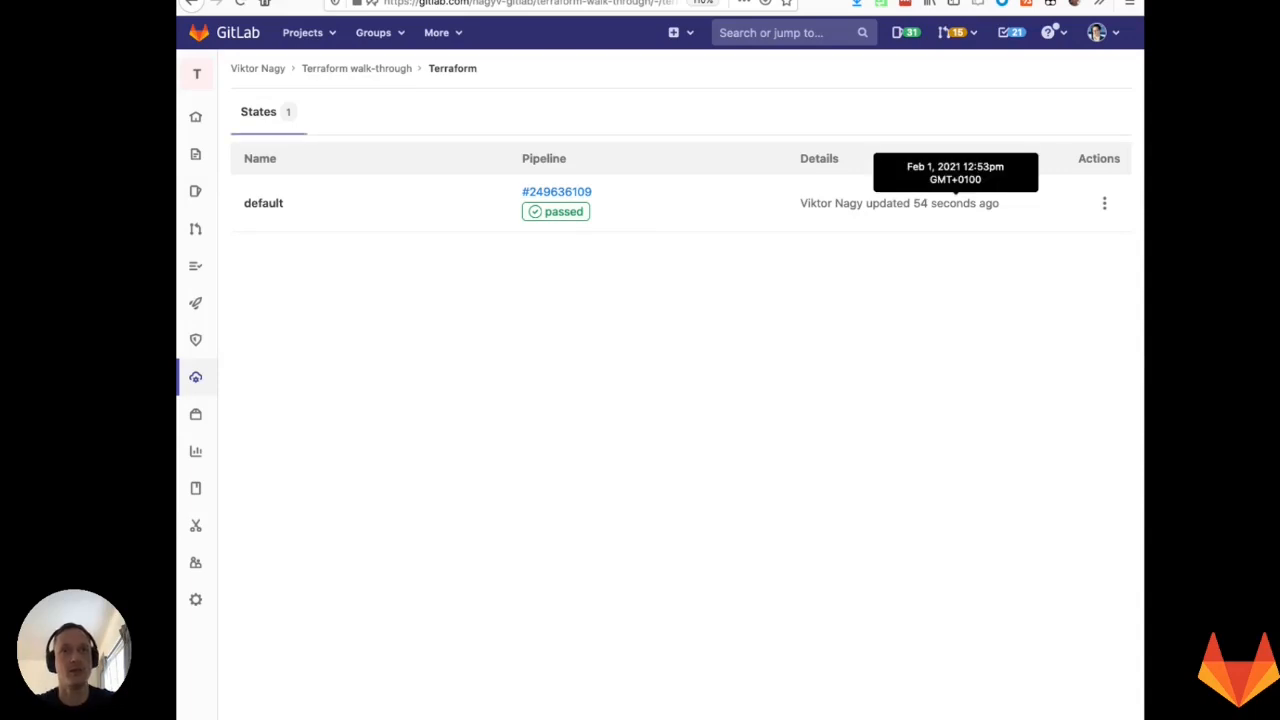
left_click(1104, 204)
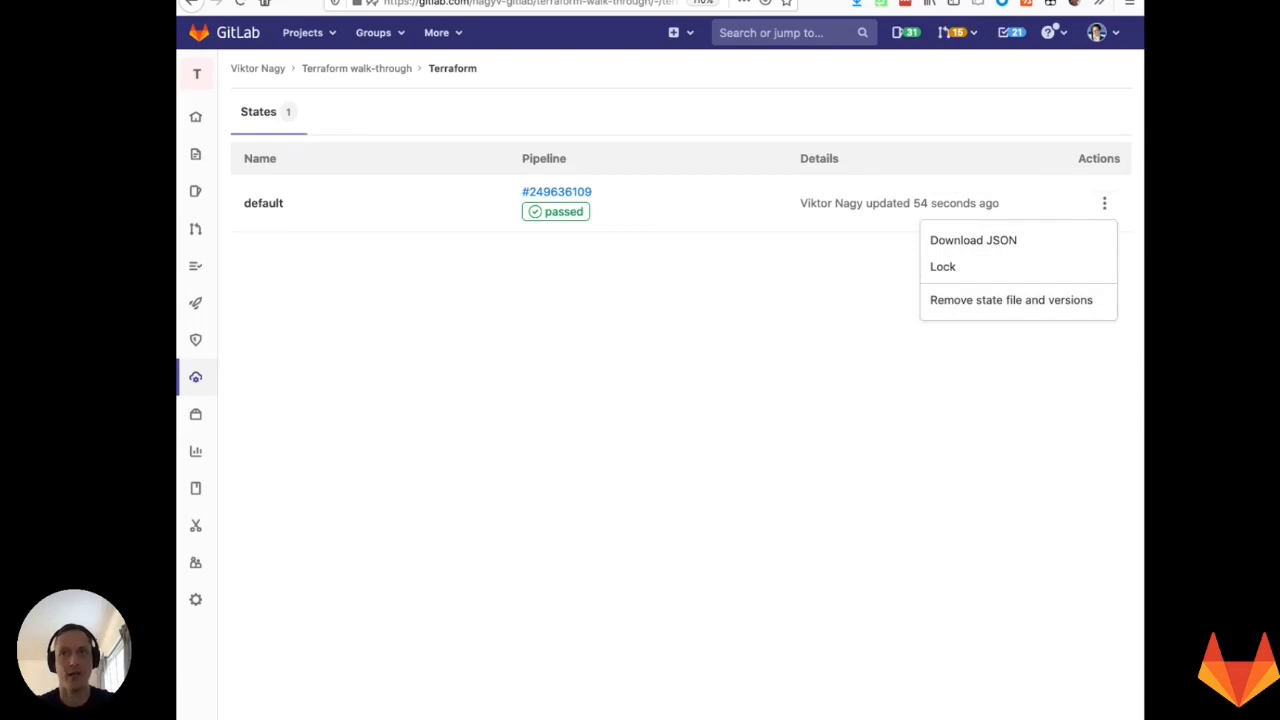
left_click(1104, 204)
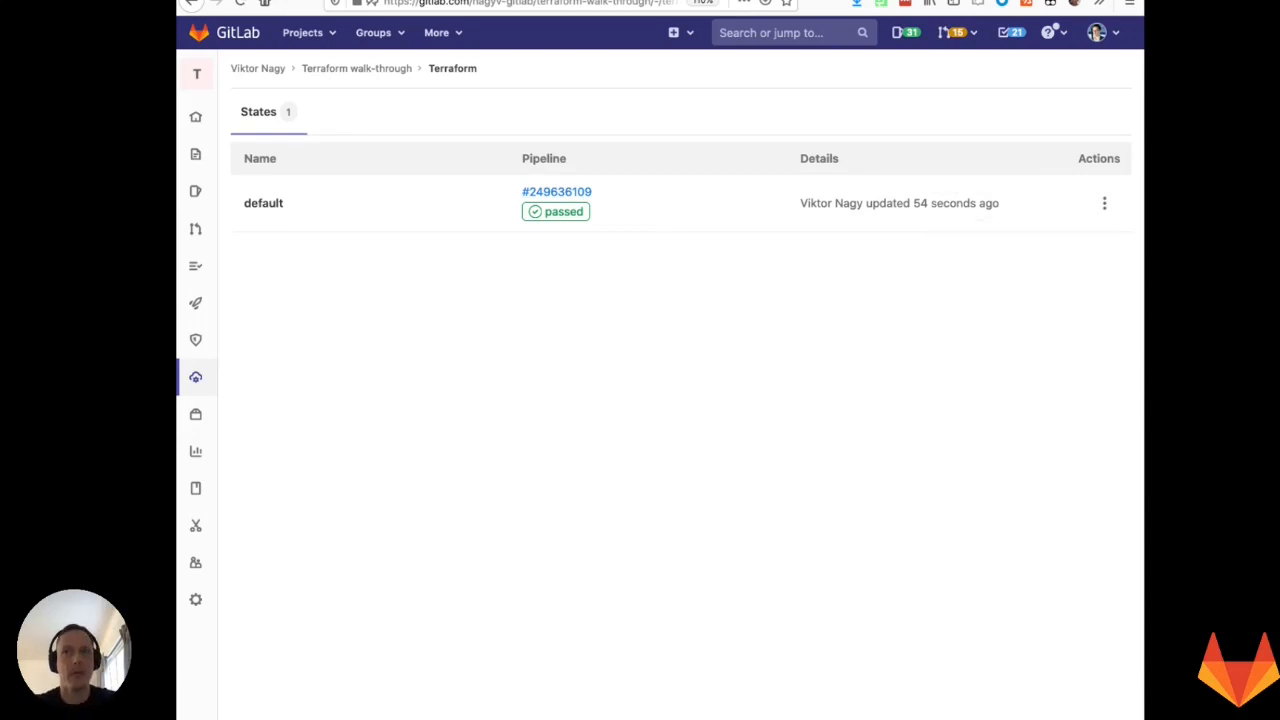
double_click(264, 204)
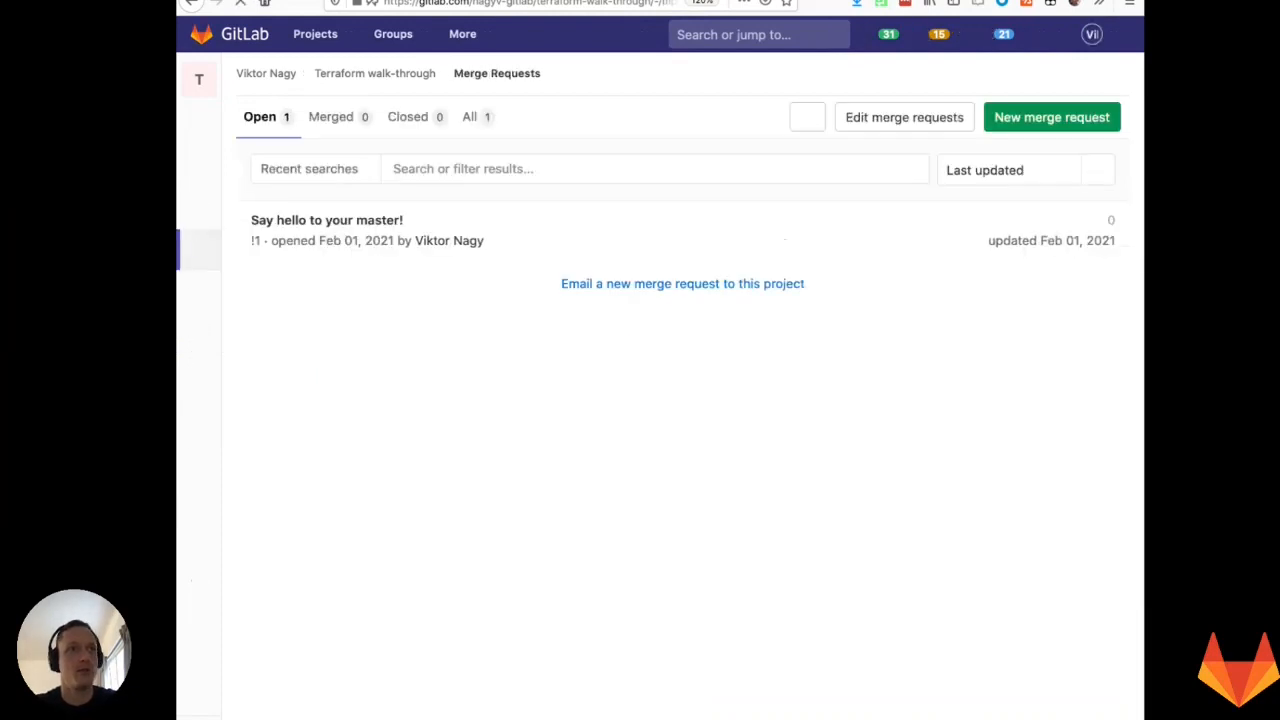
View merge request !1's Terraform report showing 1 resource to change and its full plan log
left_click(326, 218)
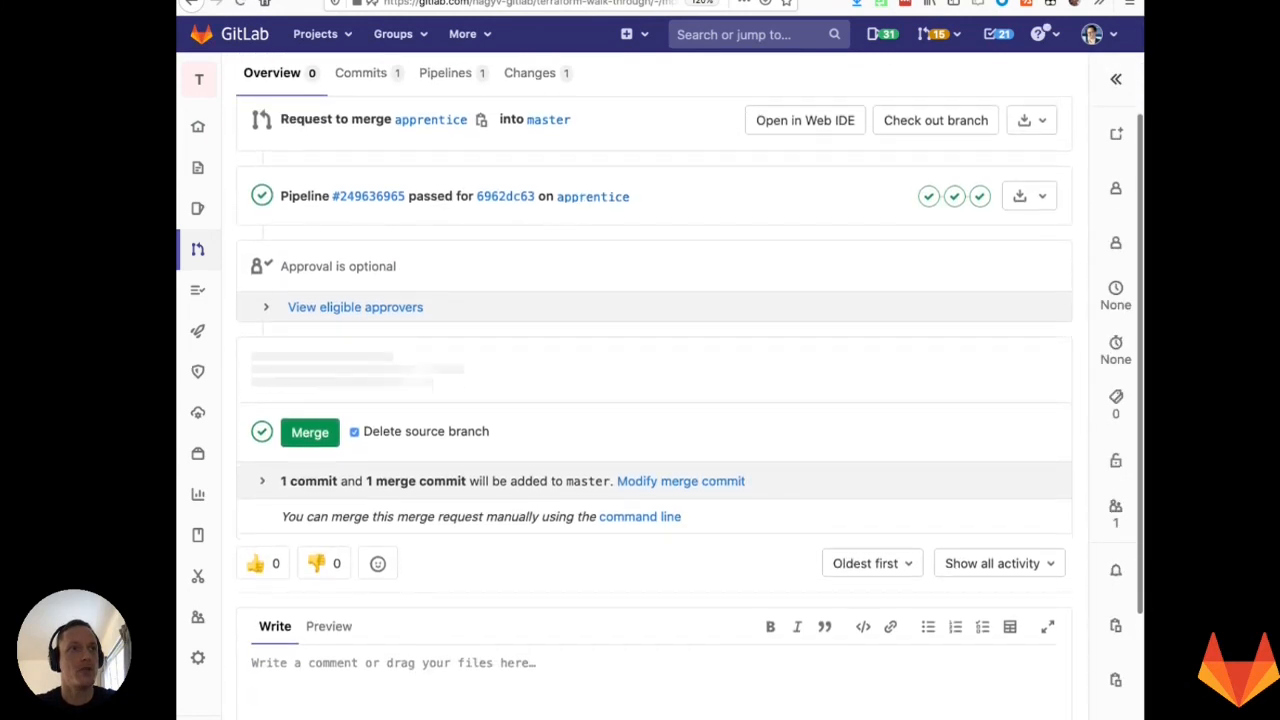
scroll("down", 3)
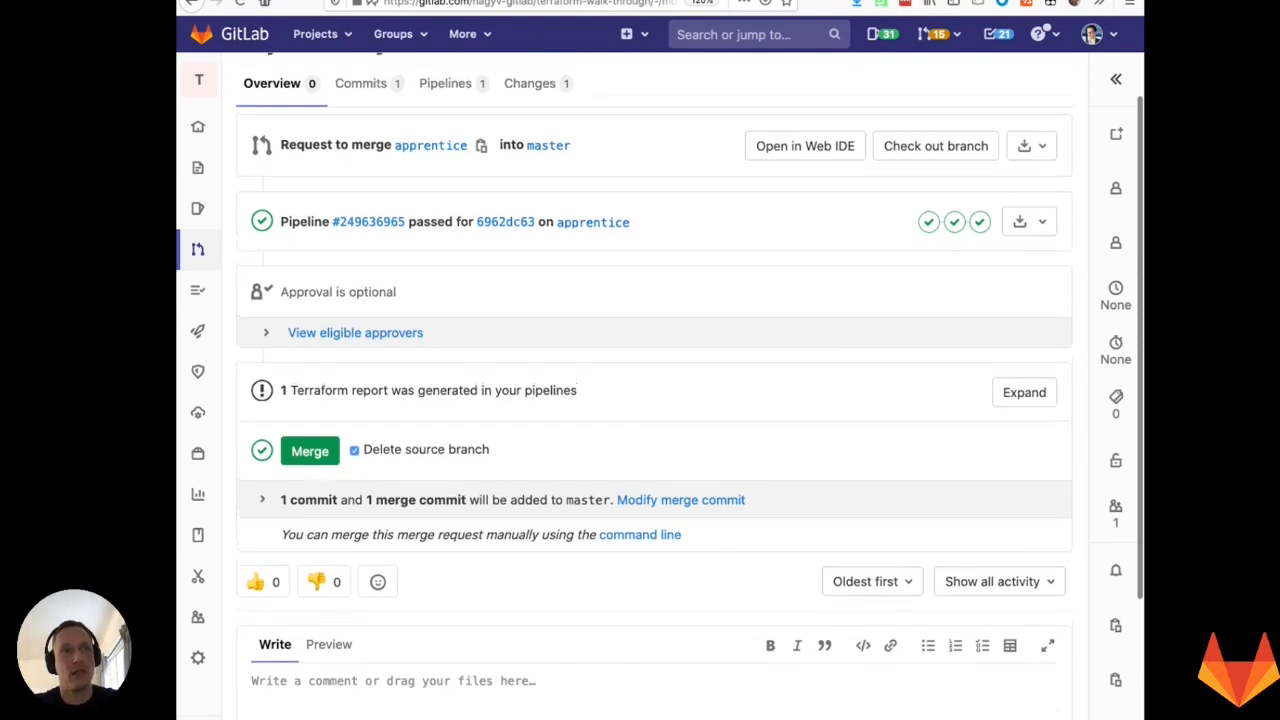
left_click(1024, 392)
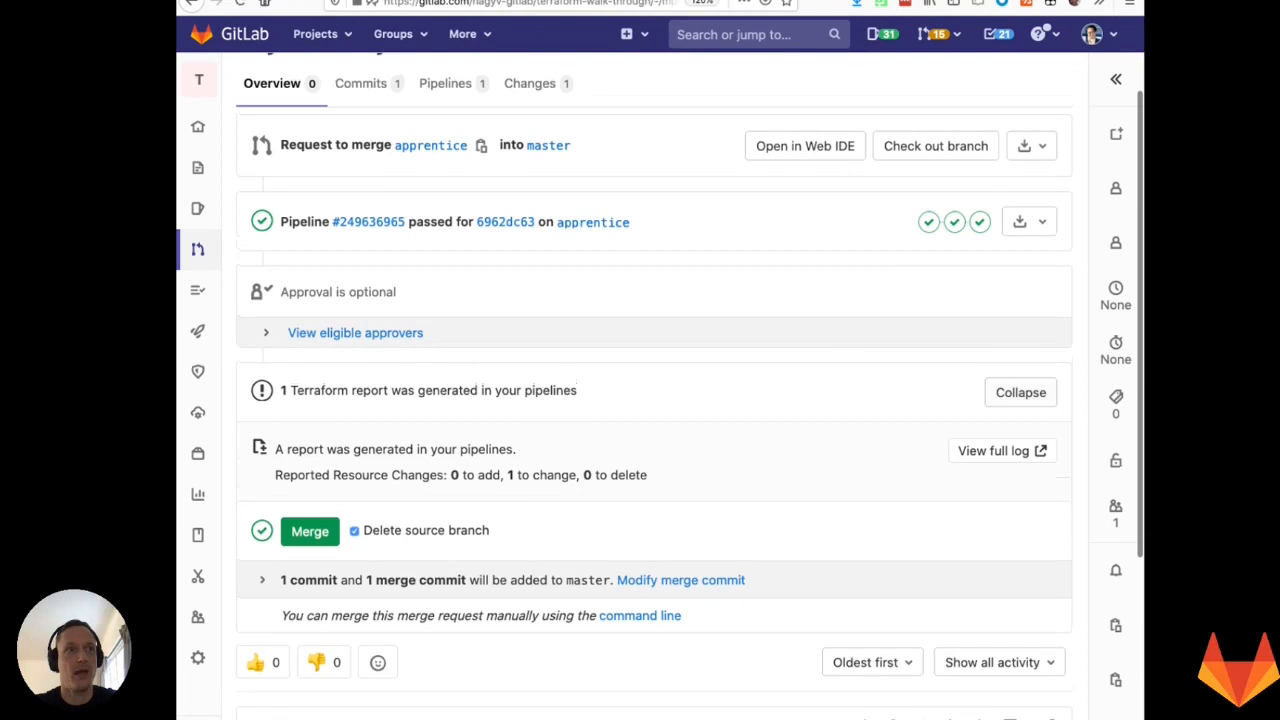
scroll("down", 3)
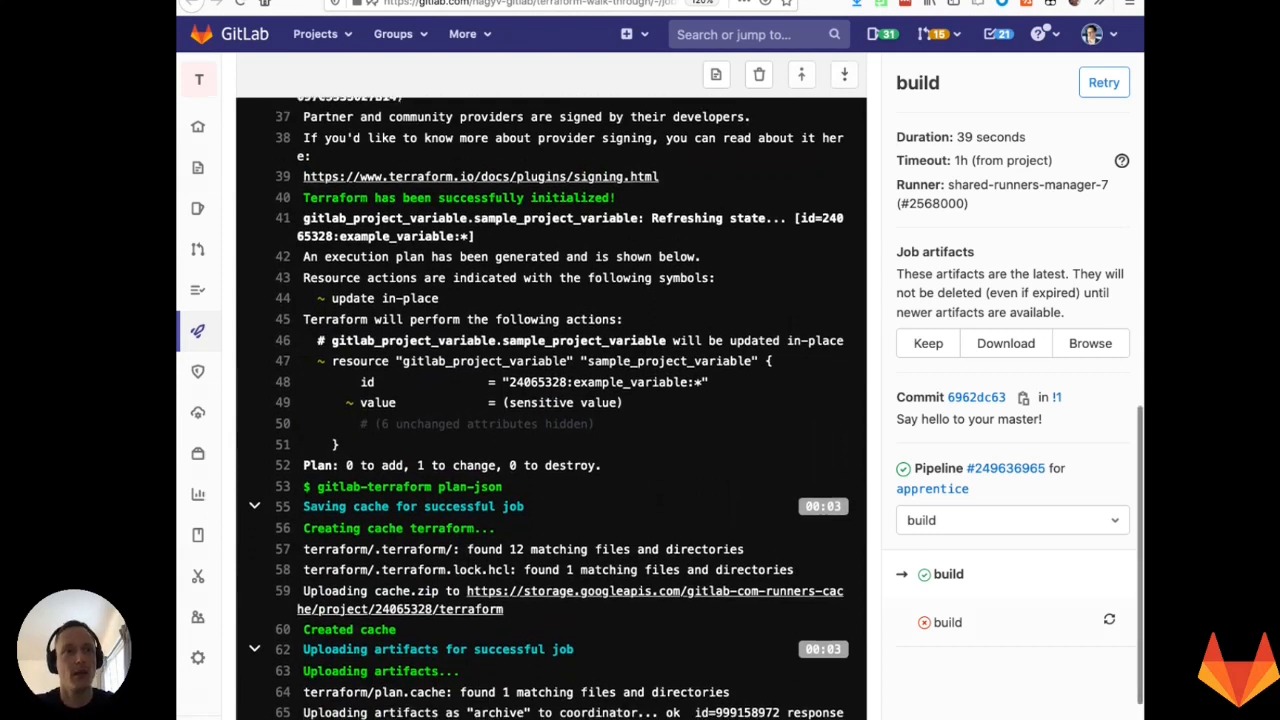
scroll("down", 3)
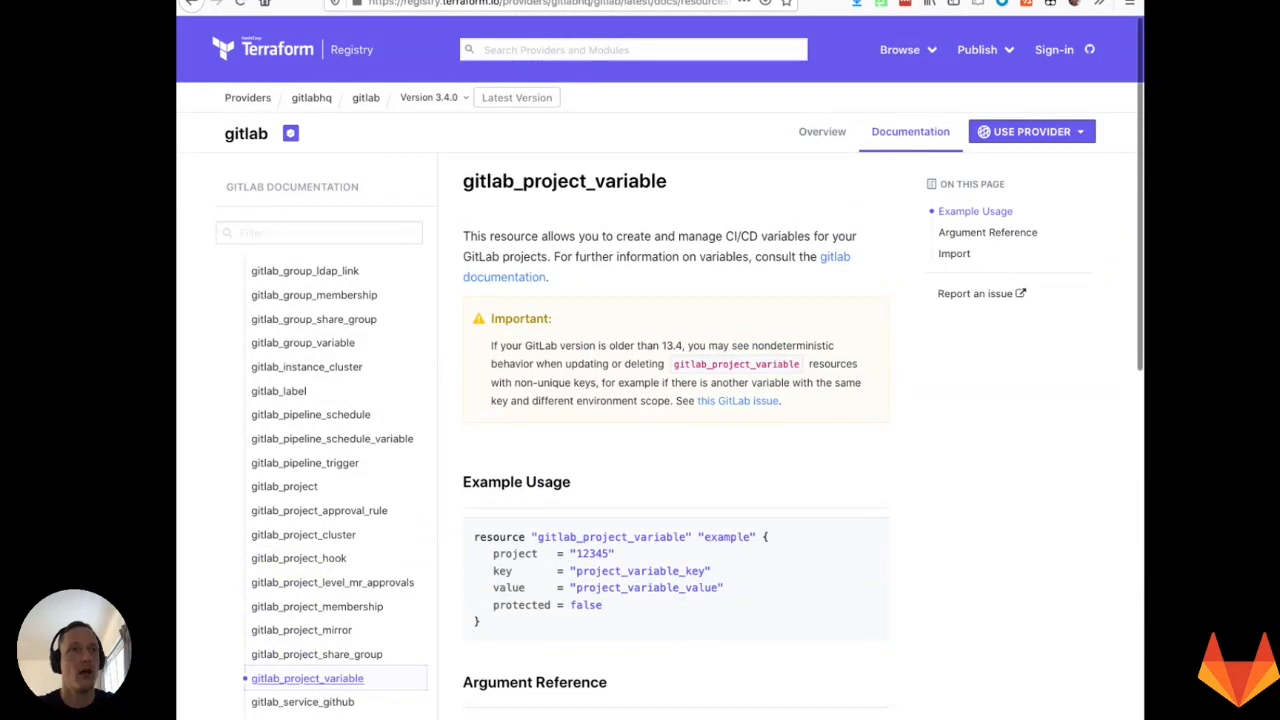
Read through the gitlab_project_variable Example Usage and Argument Reference on the Terraform Registry
scroll("down", 3)
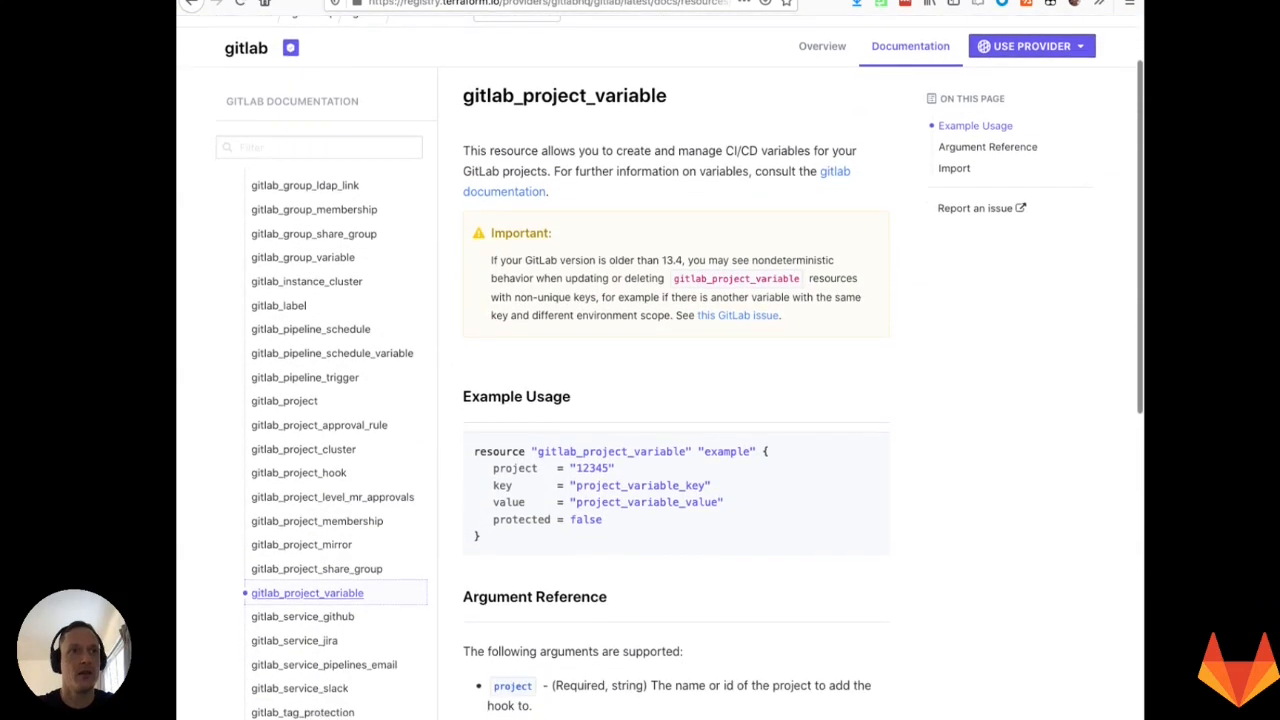
scroll("down", 3)
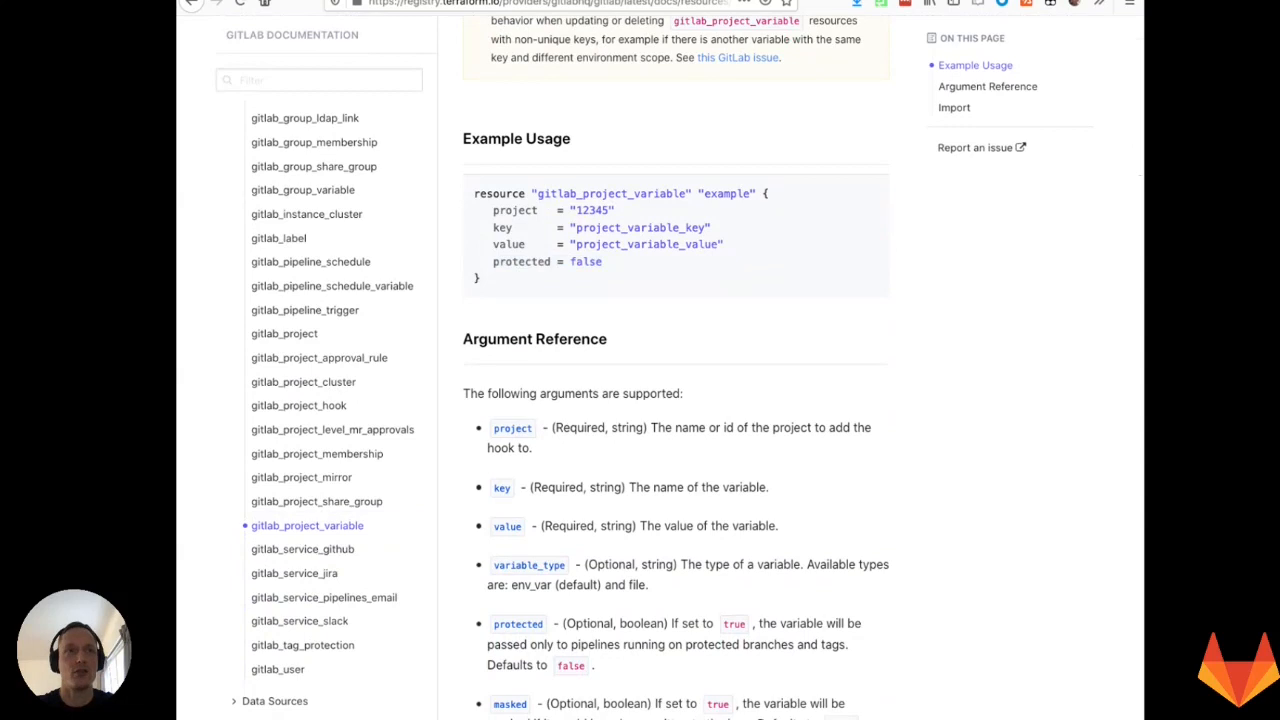
scroll("down", 3)
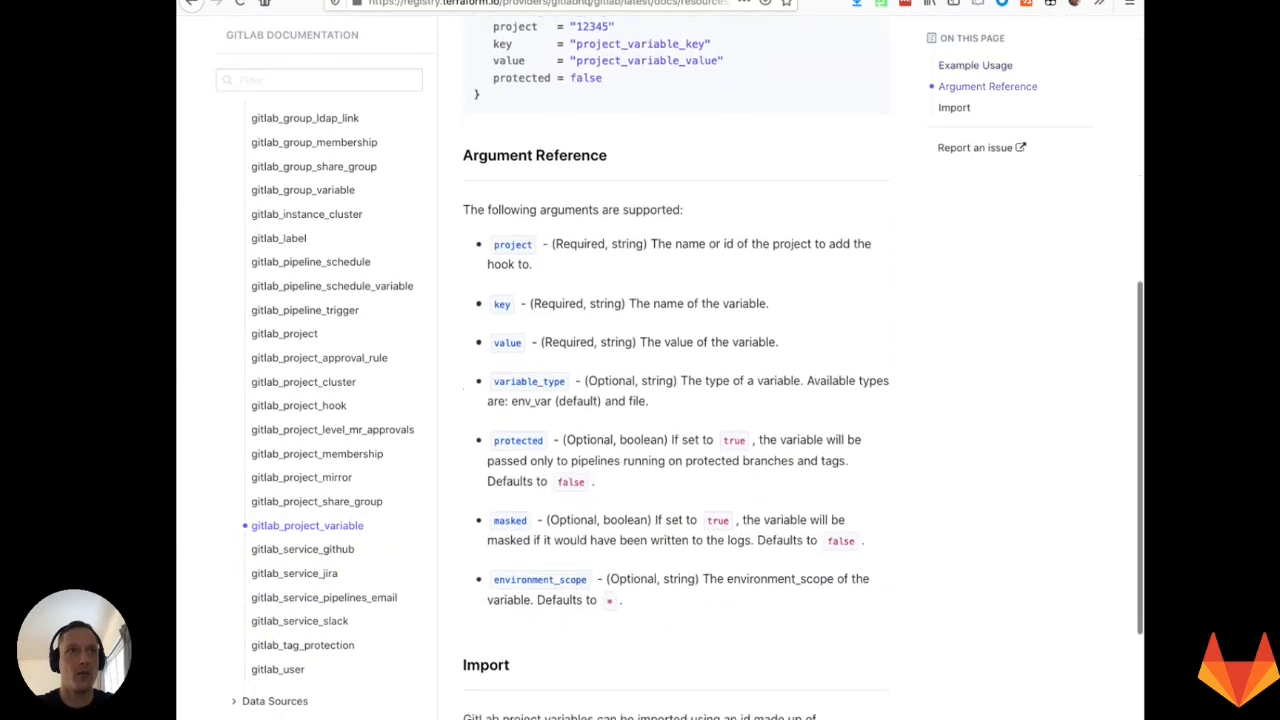
scroll("down", 3)
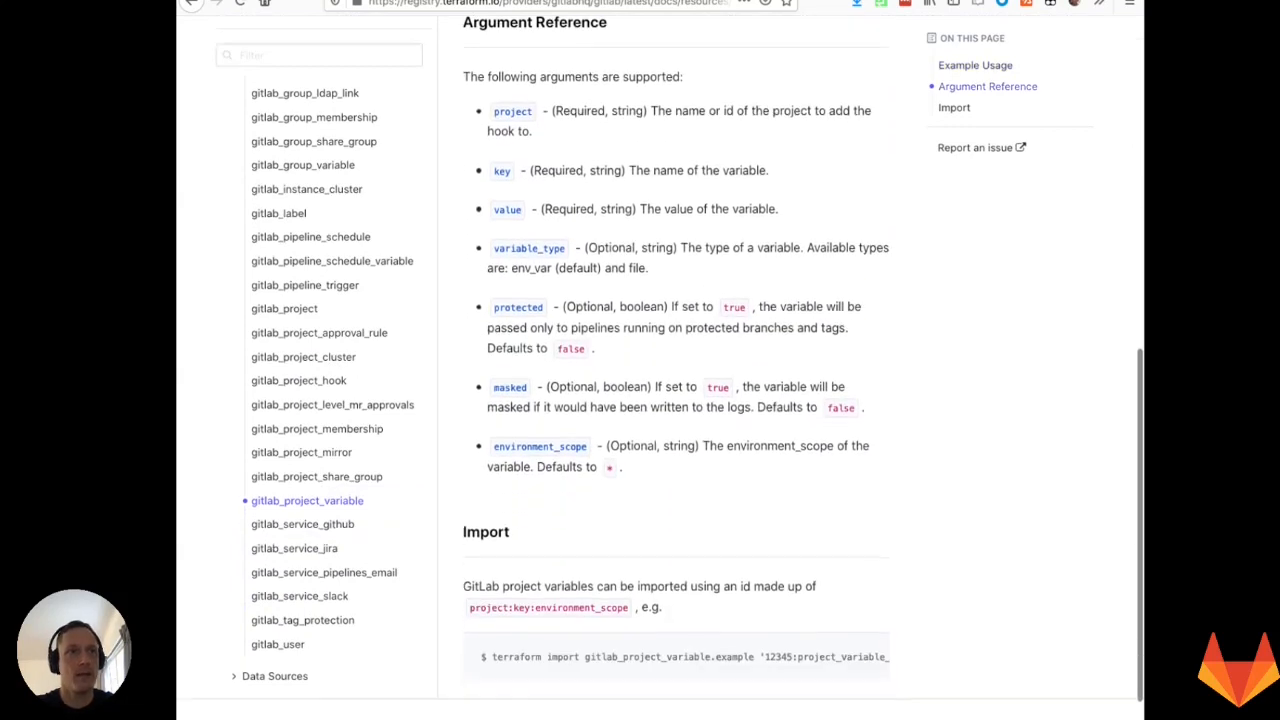
scroll("down", 3)
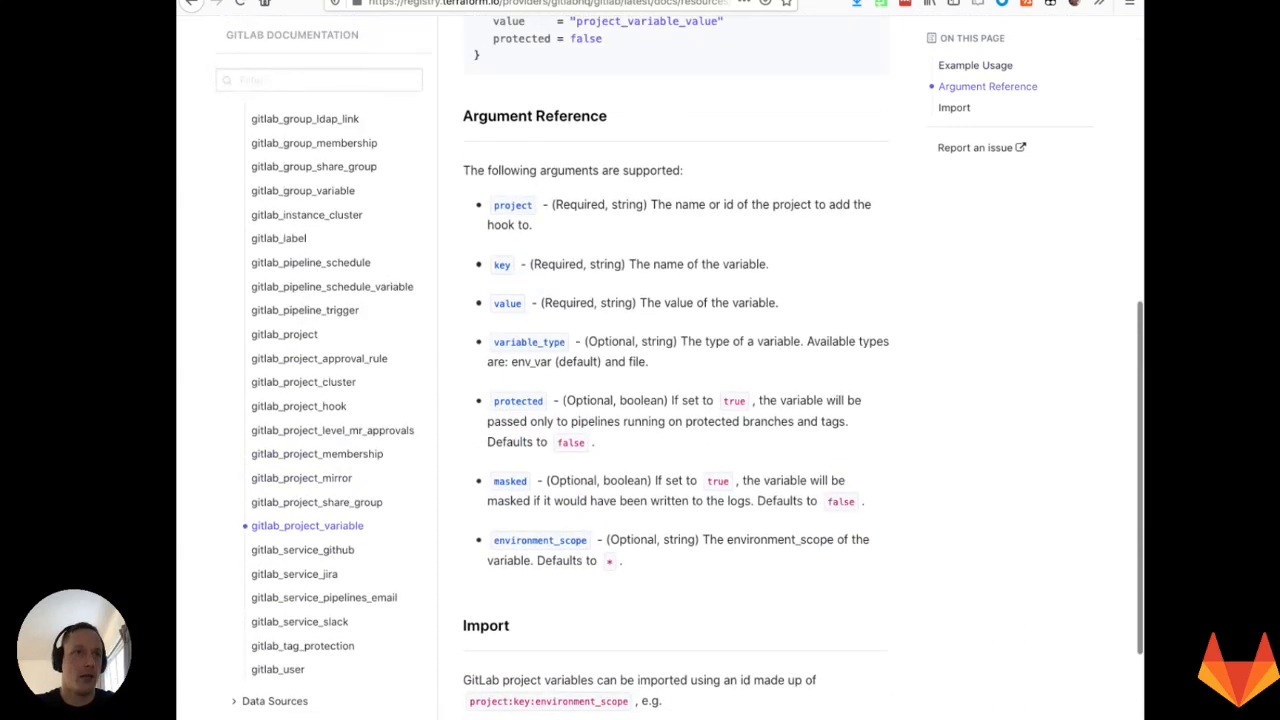
scroll("down", 3)
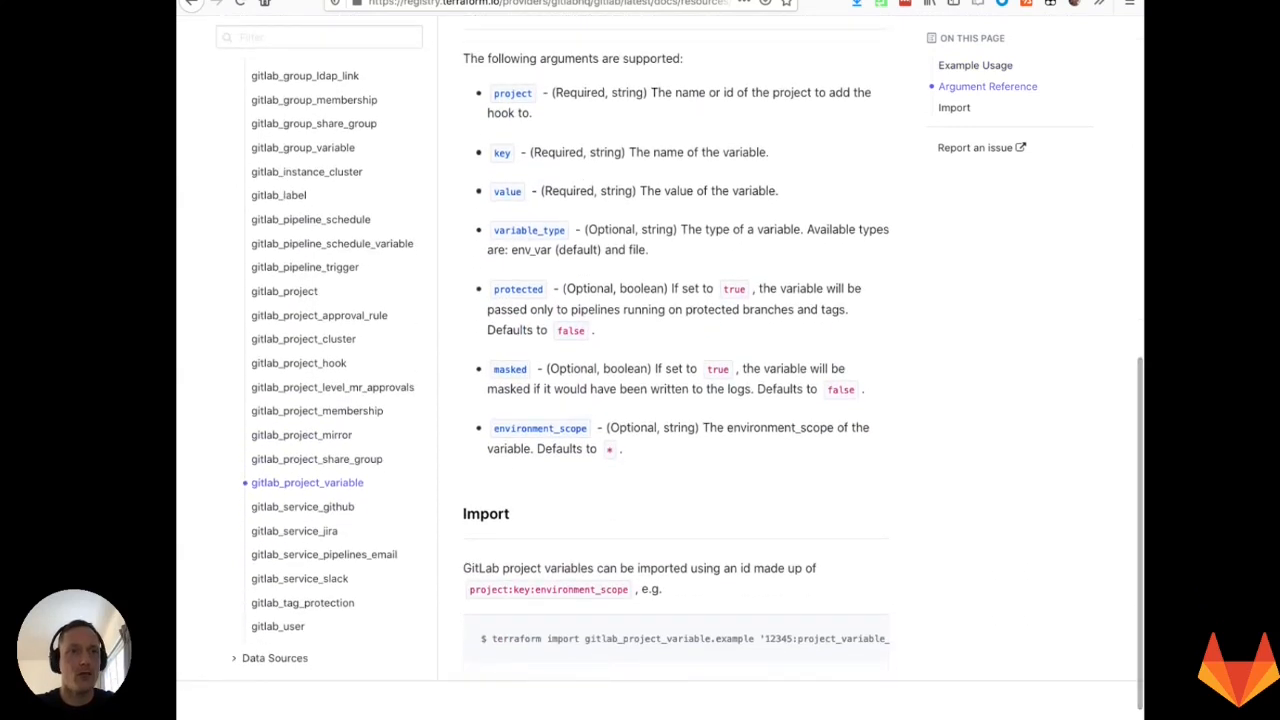
scroll("up", 3)
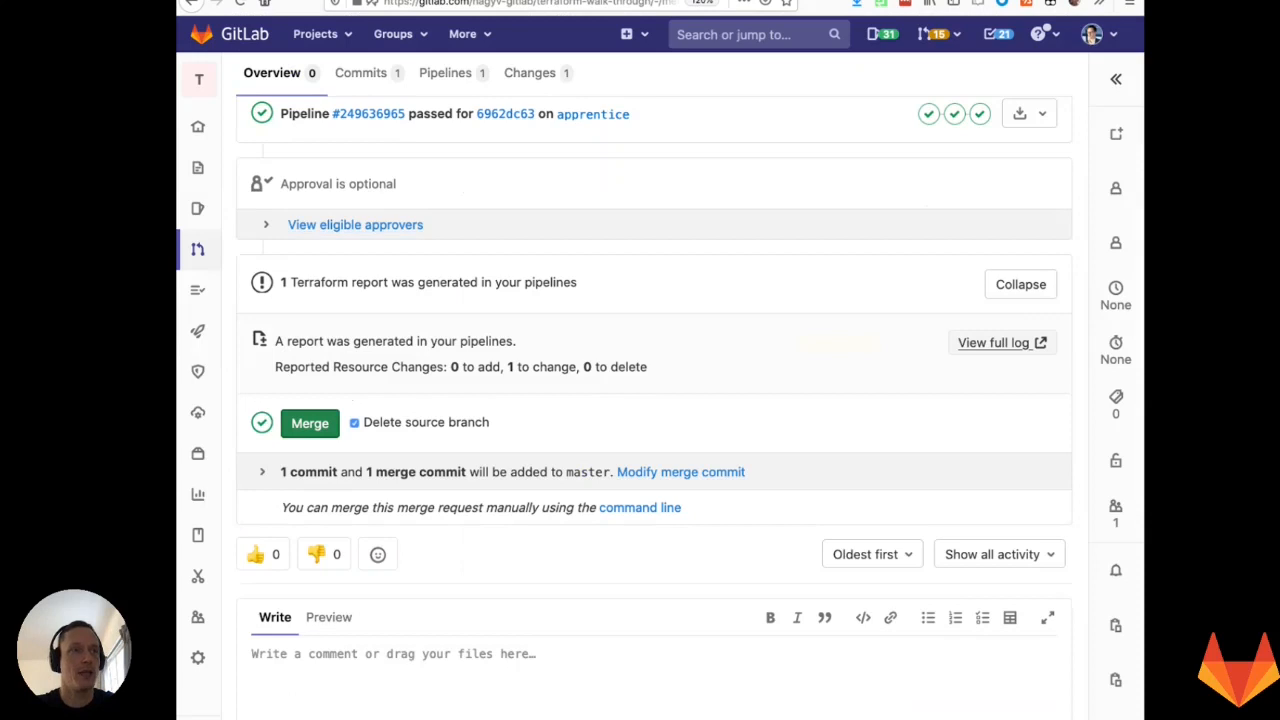
Merge request !1 into master with the source branch deleted, then go to the project's CI/CD settings
left_click(308, 422)
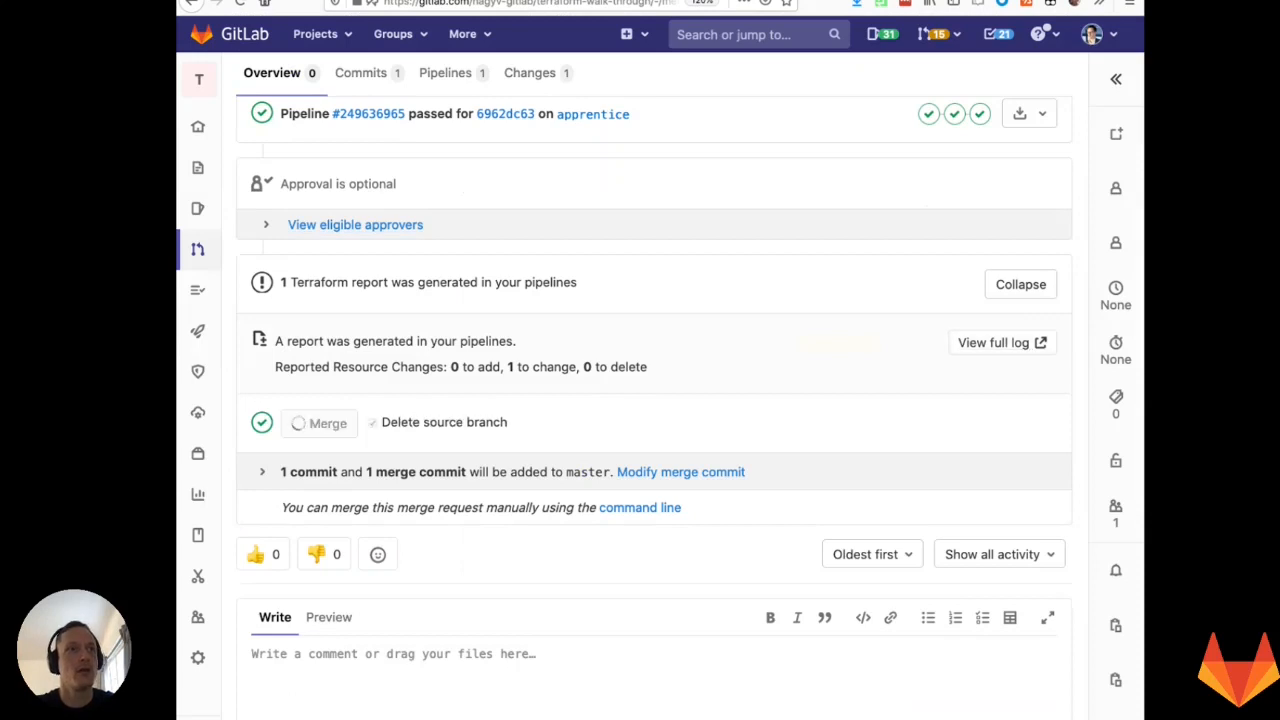
left_click(328, 424)
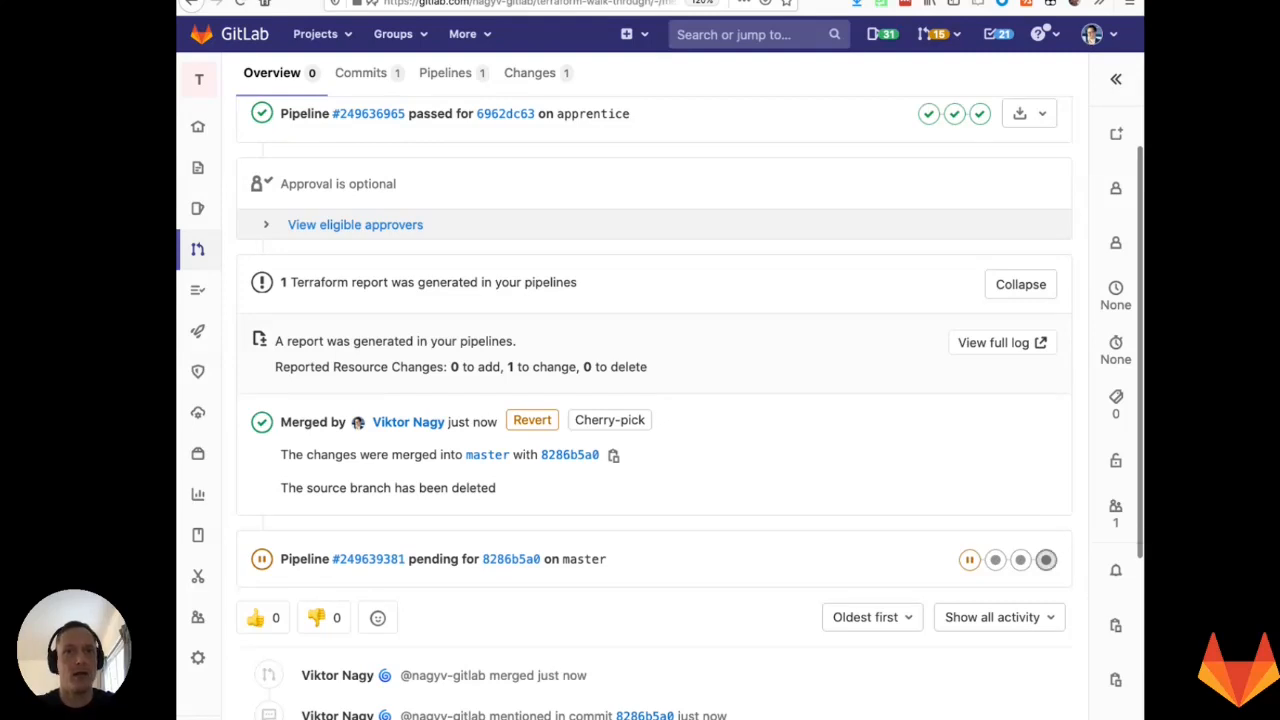
mouse_move(1046, 560)
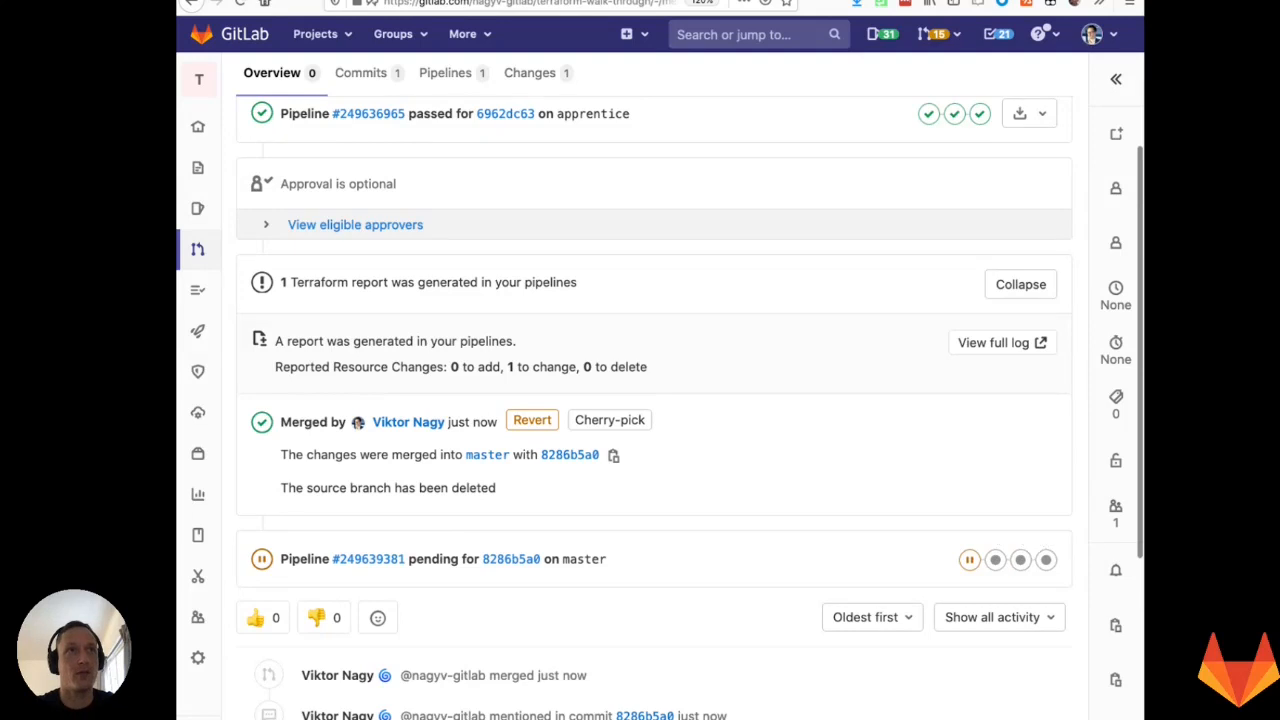
left_click(198, 656)
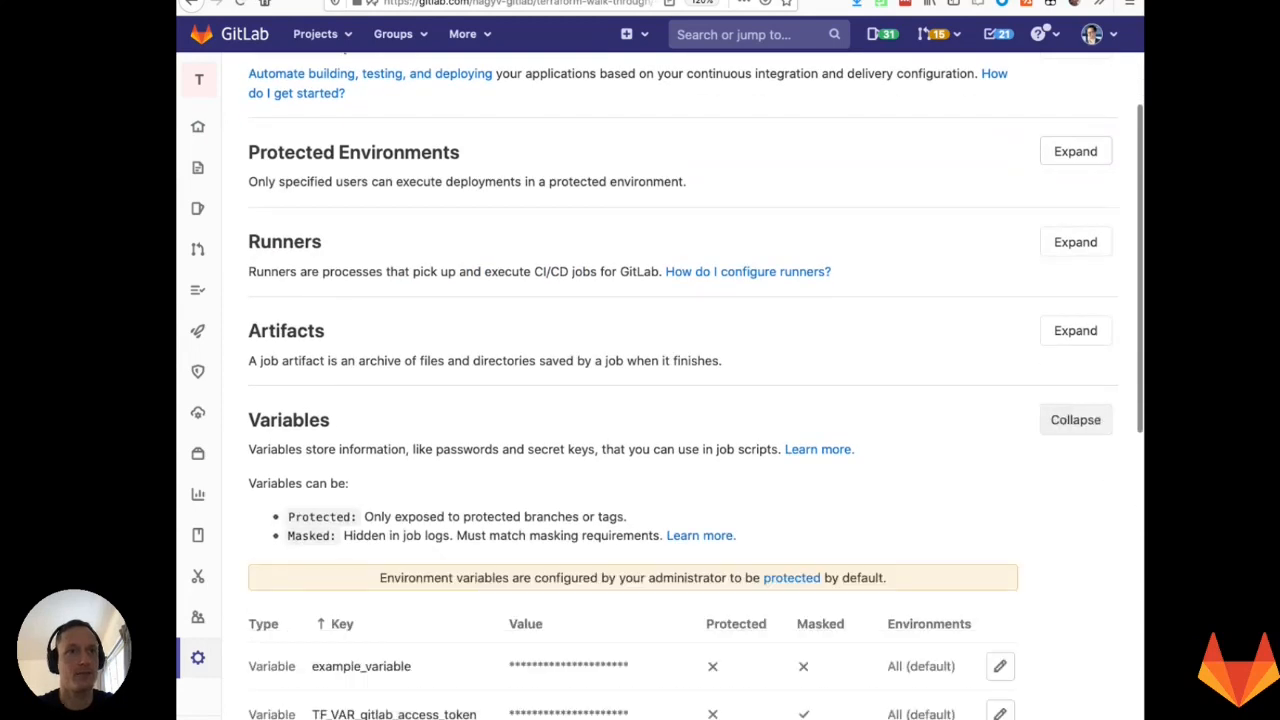
Begin editing example_variable, whose current value is 'Greetings World!'
scroll("down", 3)
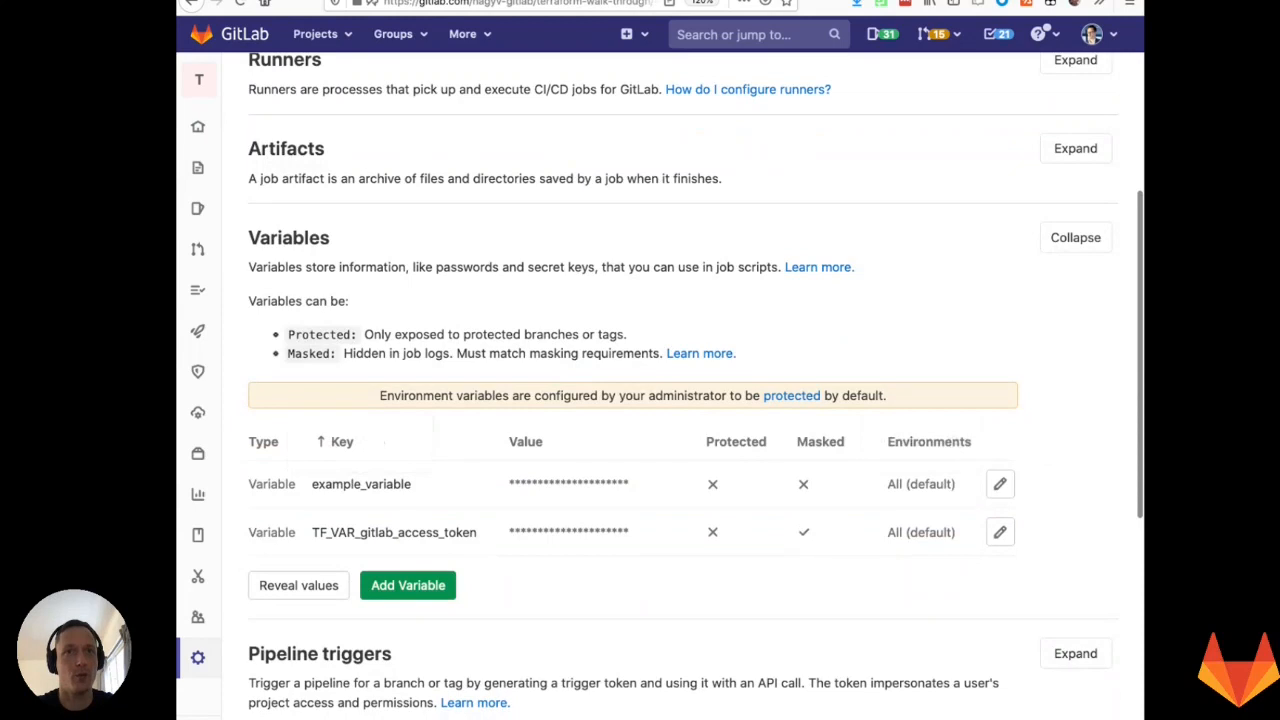
left_click(1000, 482)
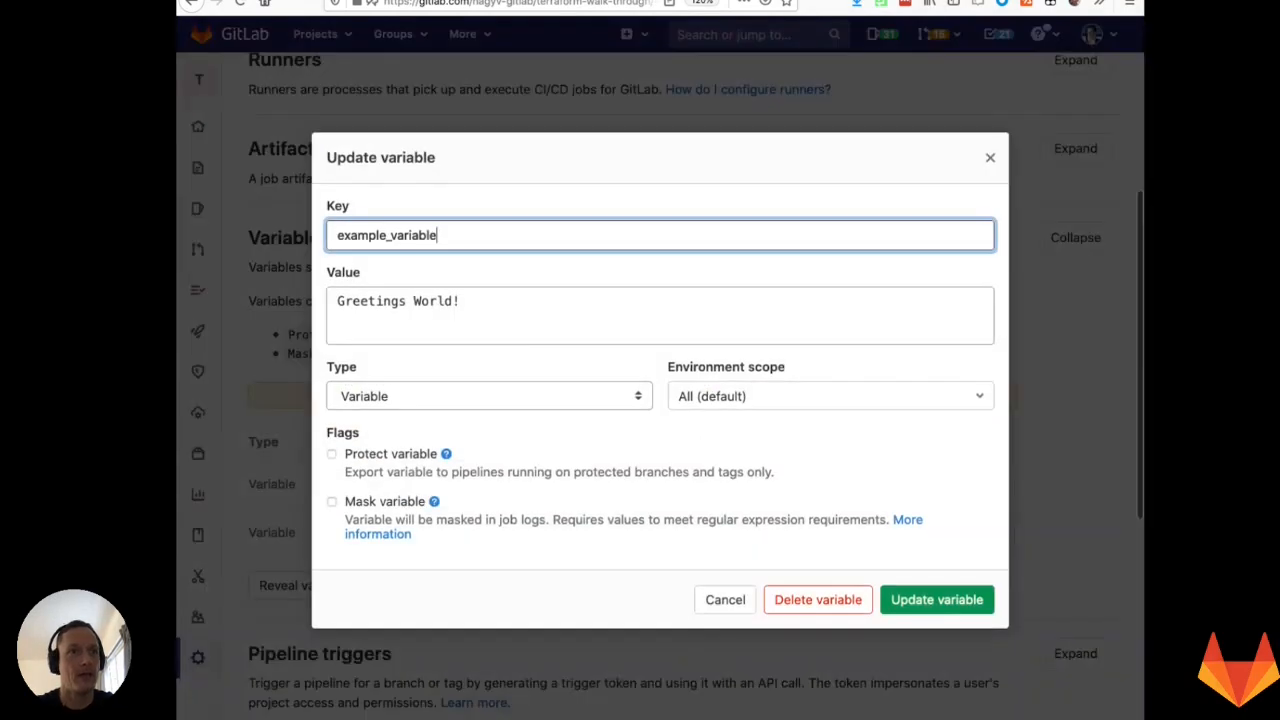